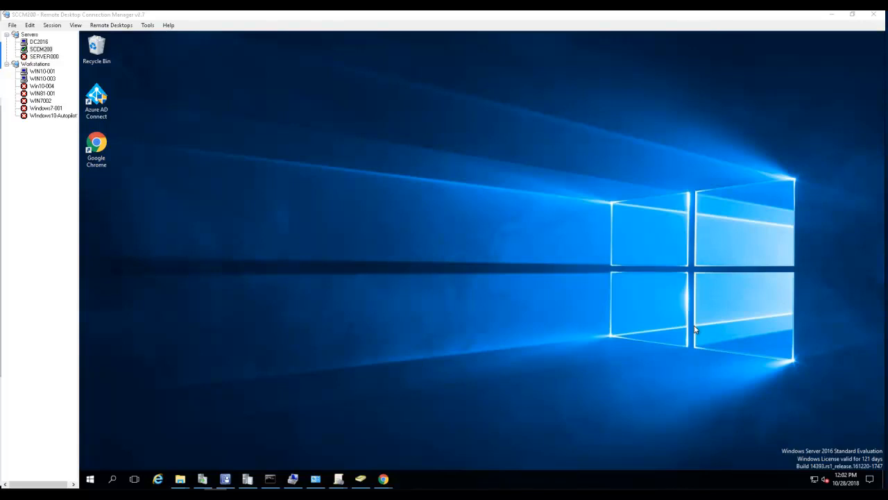
mouse_move(441, 261)
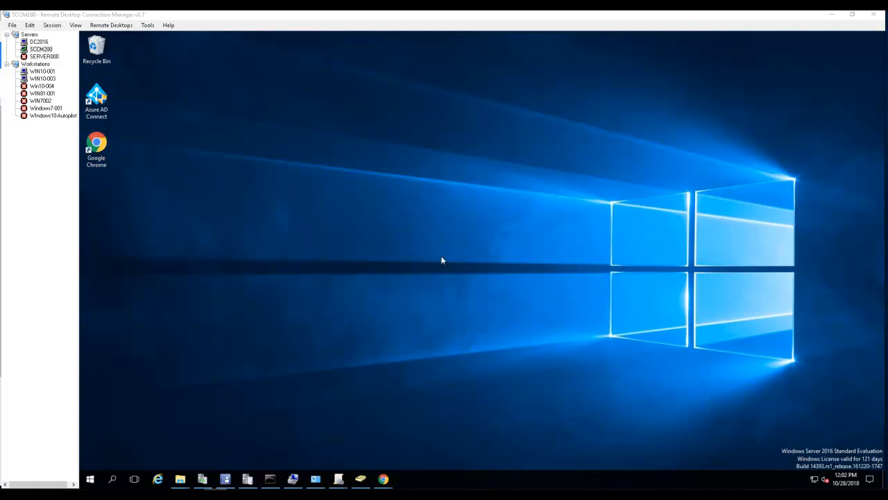
mouse_move(599, 318)
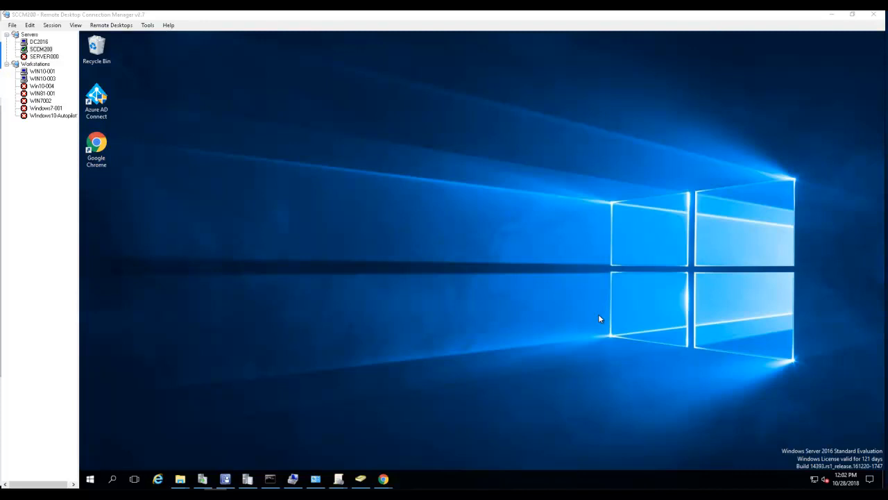
mouse_move(568, 295)
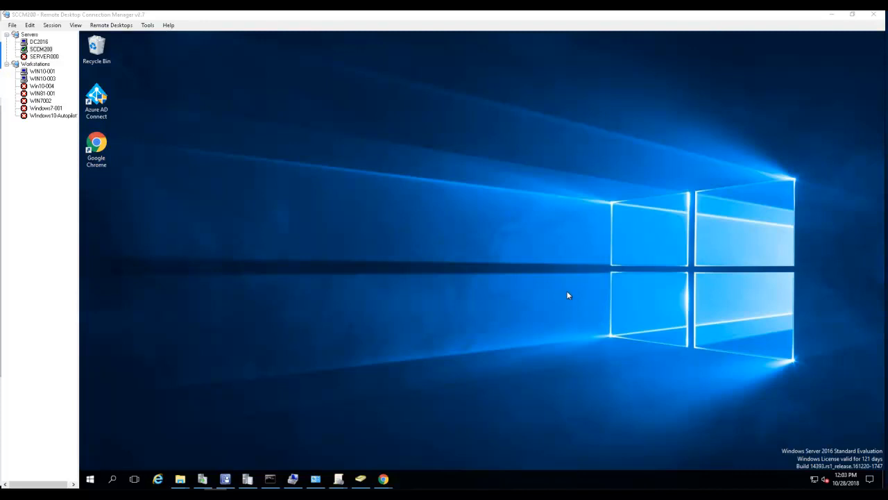
mouse_move(561, 293)
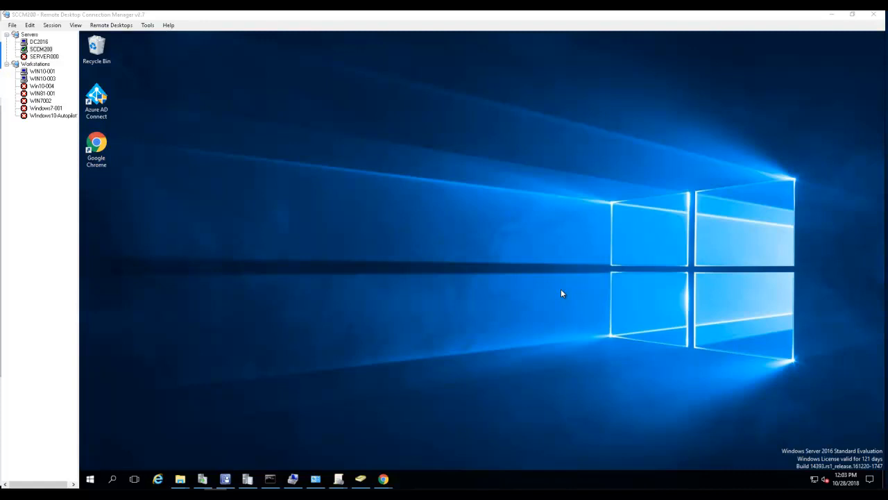
mouse_move(555, 293)
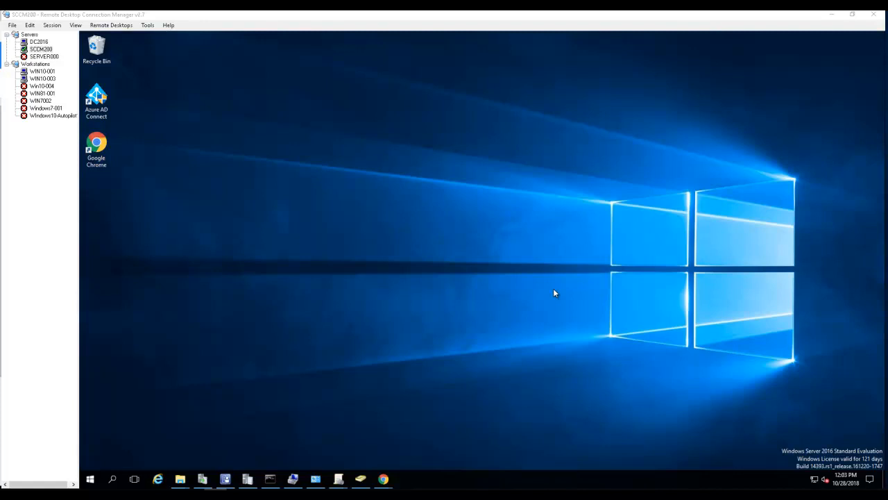
mouse_move(544, 290)
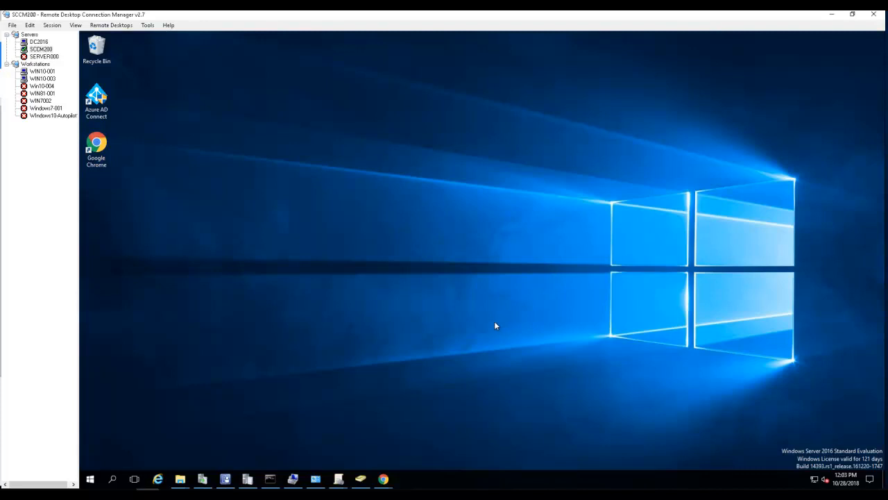
mouse_move(383, 478)
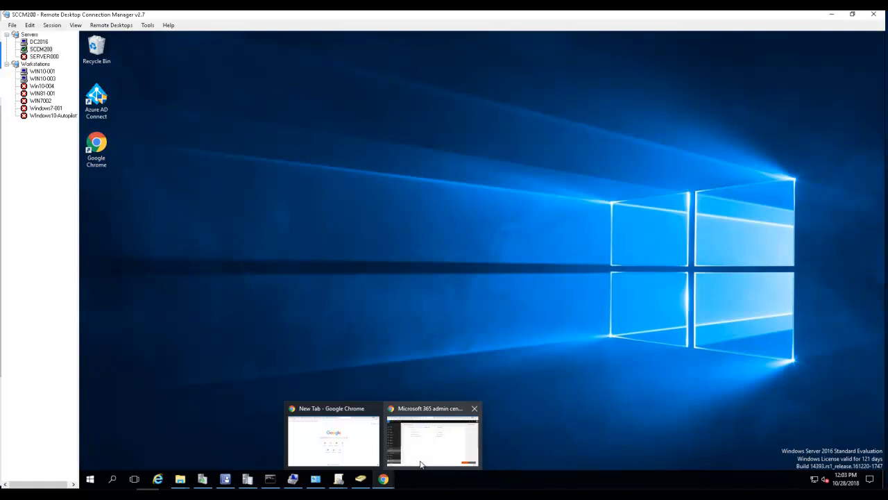
mouse_move(425, 469)
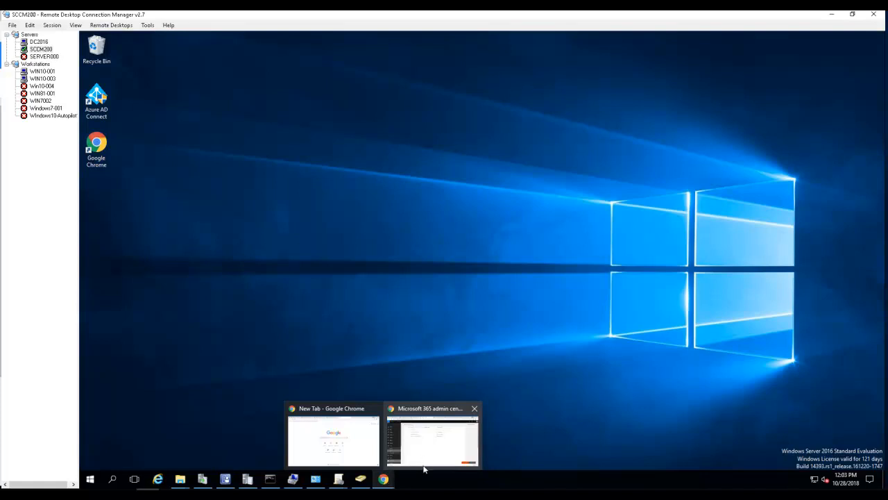
mouse_move(436, 466)
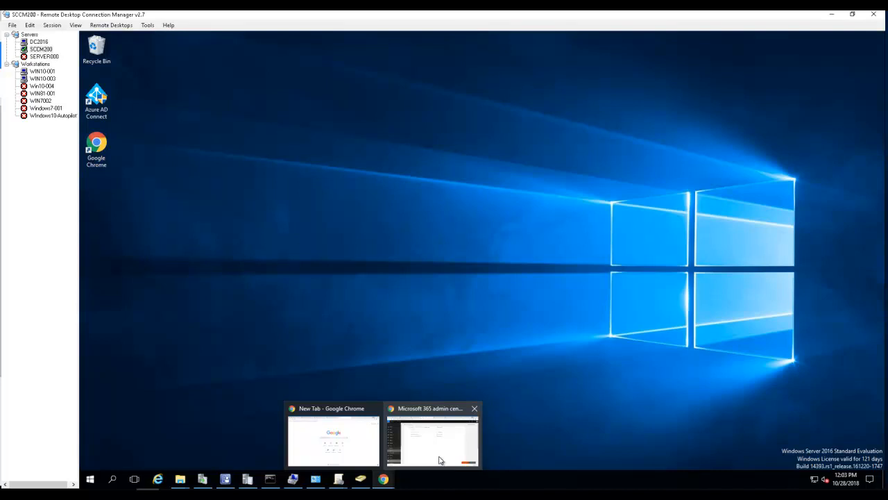
mouse_move(375, 408)
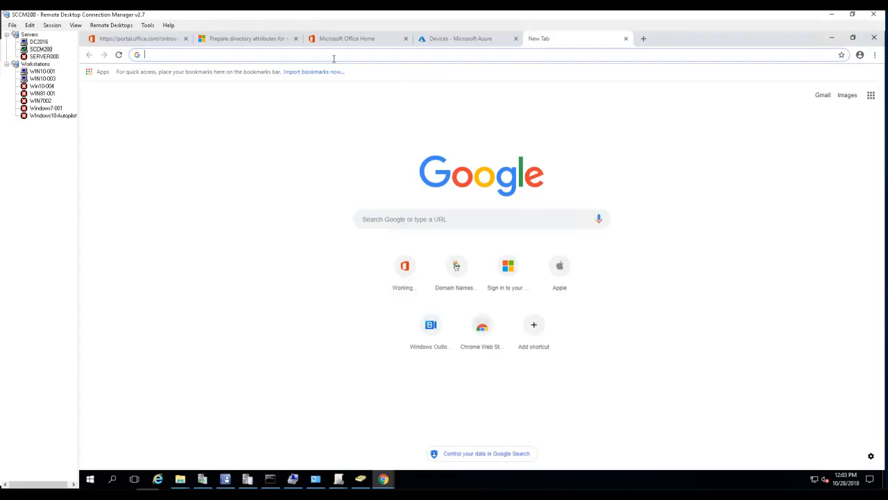
Start entering the securitycenter.windows.com address in a new Chrome tab.
text(se)
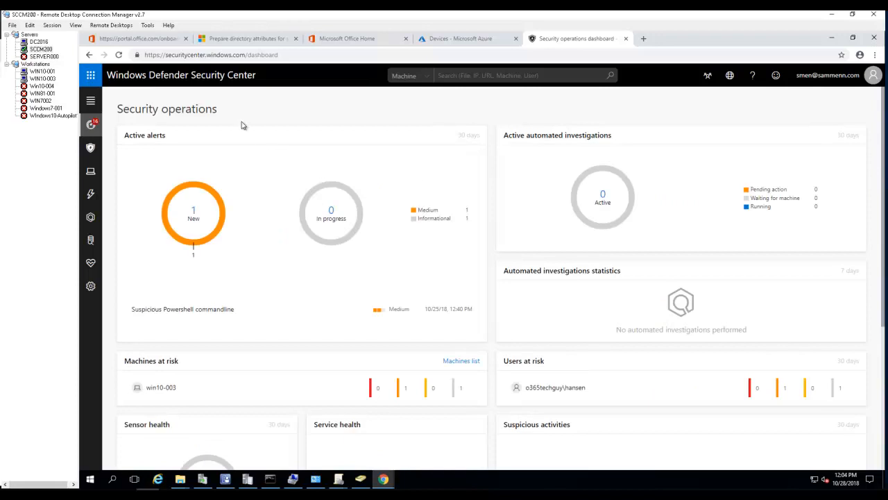
mouse_move(138, 111)
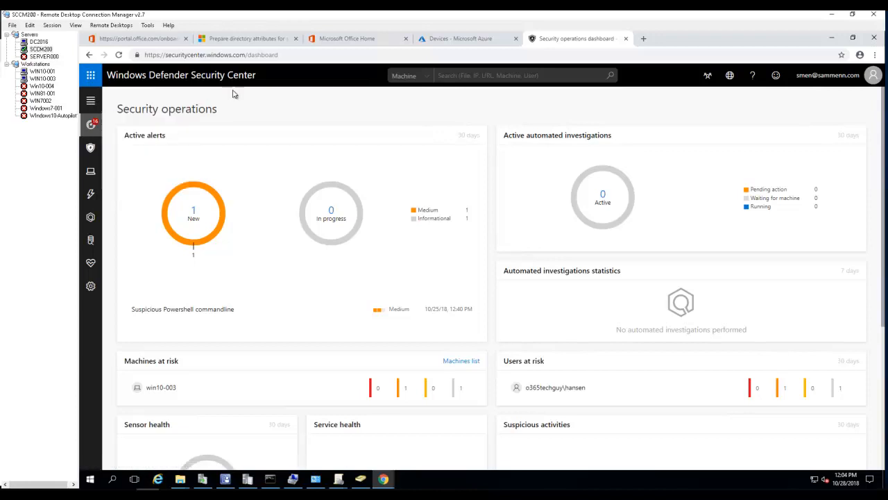
mouse_move(219, 105)
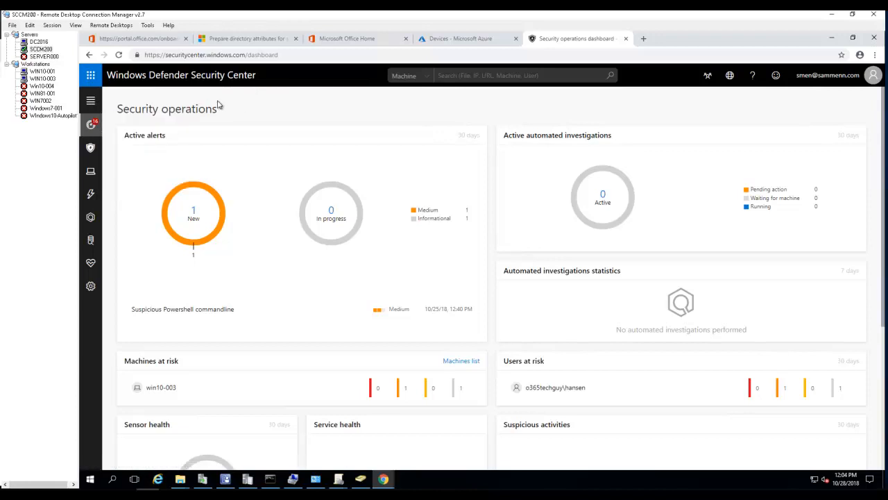
mouse_move(271, 155)
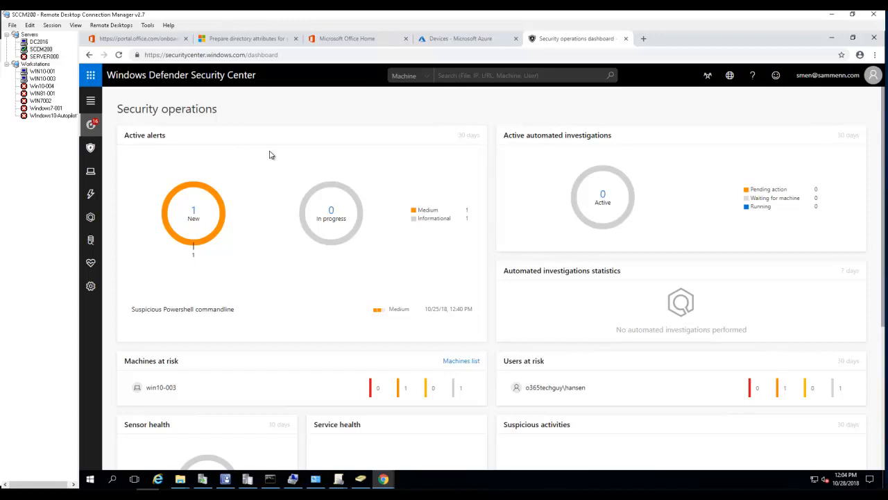
mouse_move(130, 144)
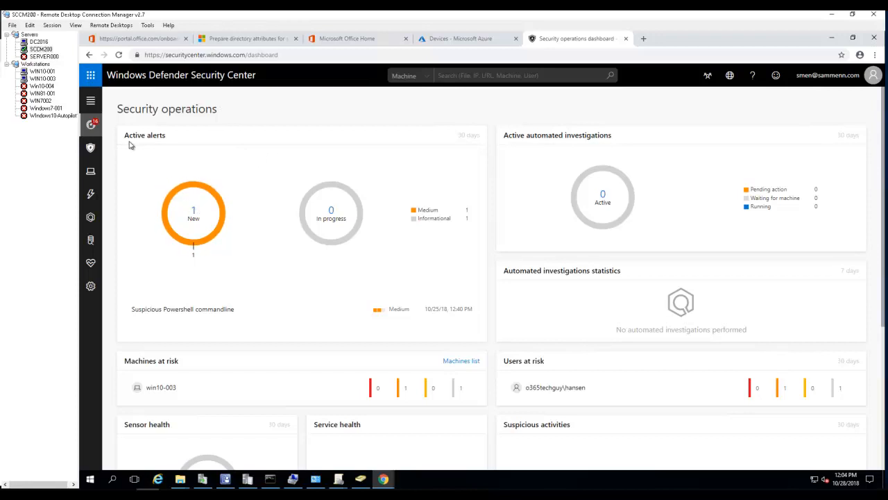
mouse_move(203, 193)
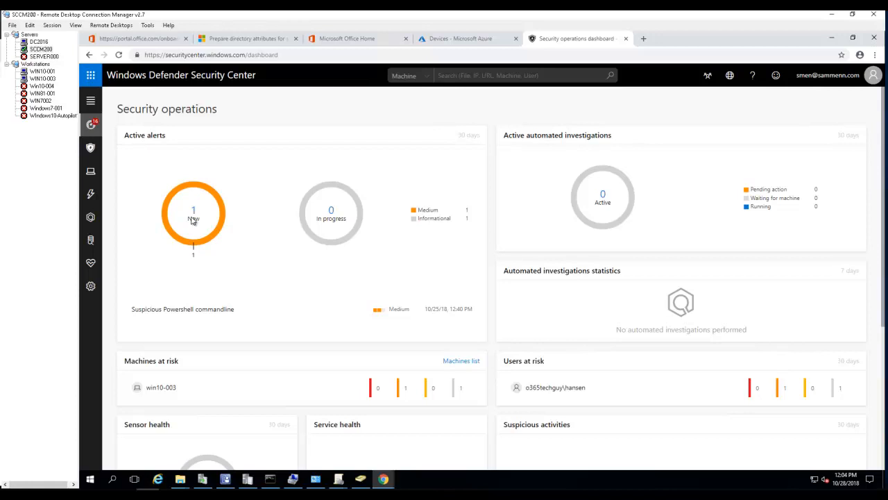
scroll(down, 3)
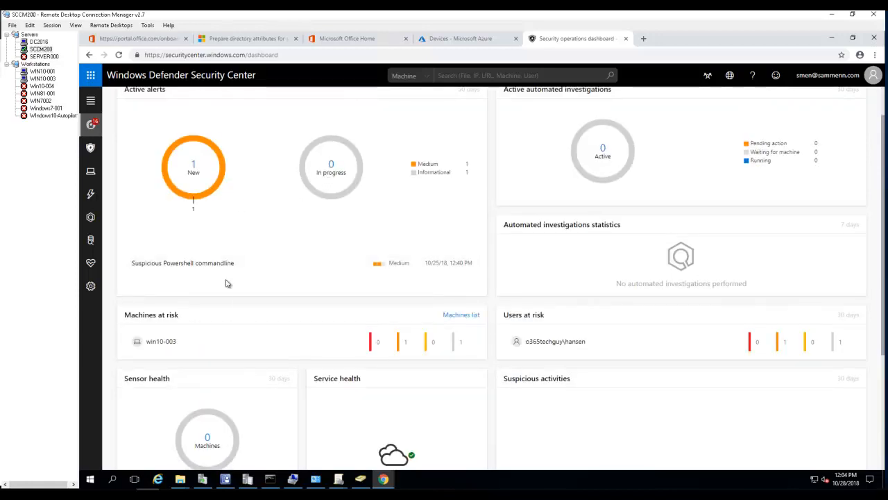
scroll(down, 3)
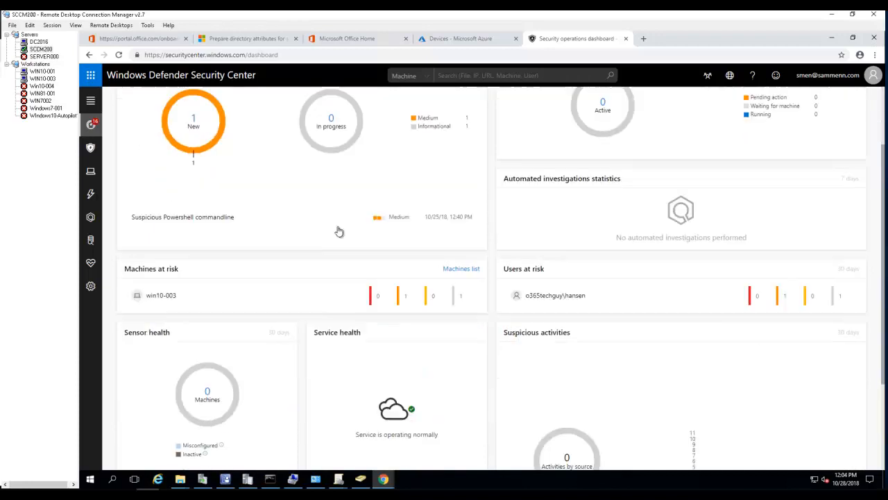
Open the Alerts queue from the New alerts count on the Active alerts tile.
click(193, 122)
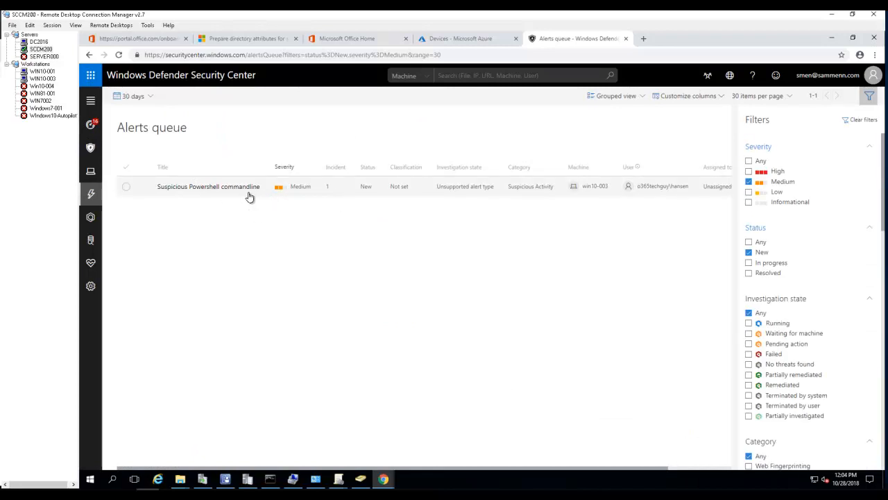
mouse_move(446, 191)
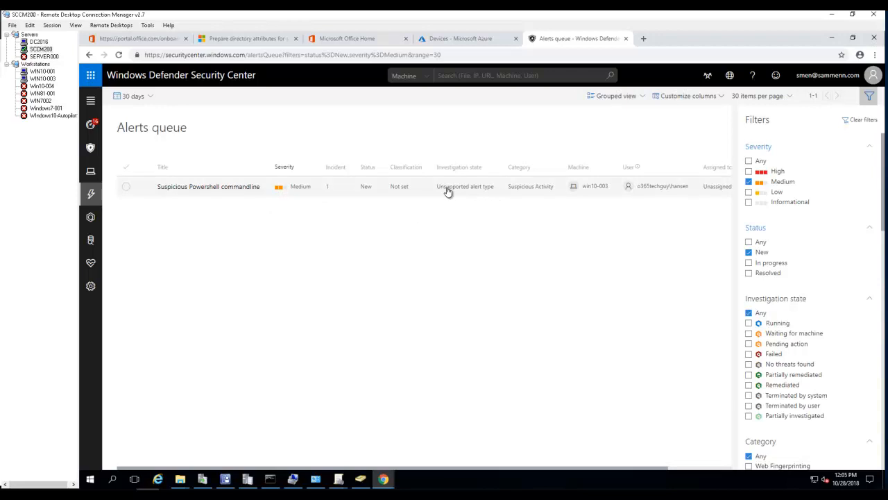
mouse_move(574, 195)
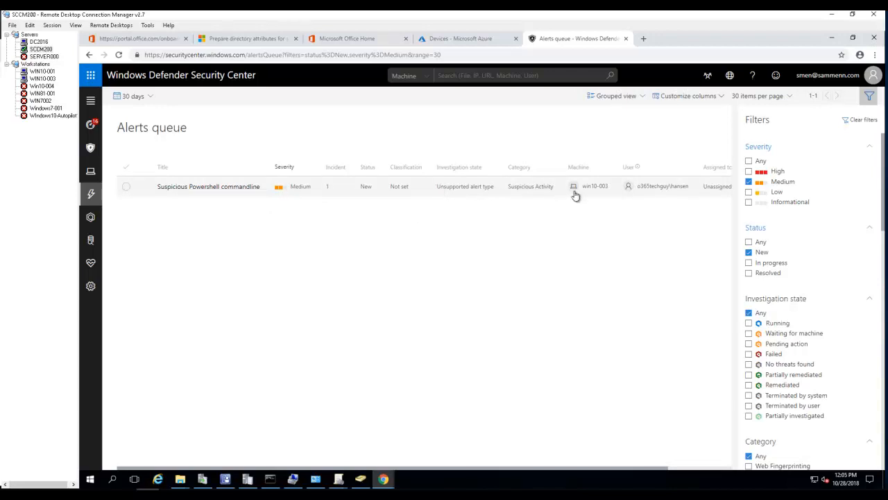
mouse_move(602, 192)
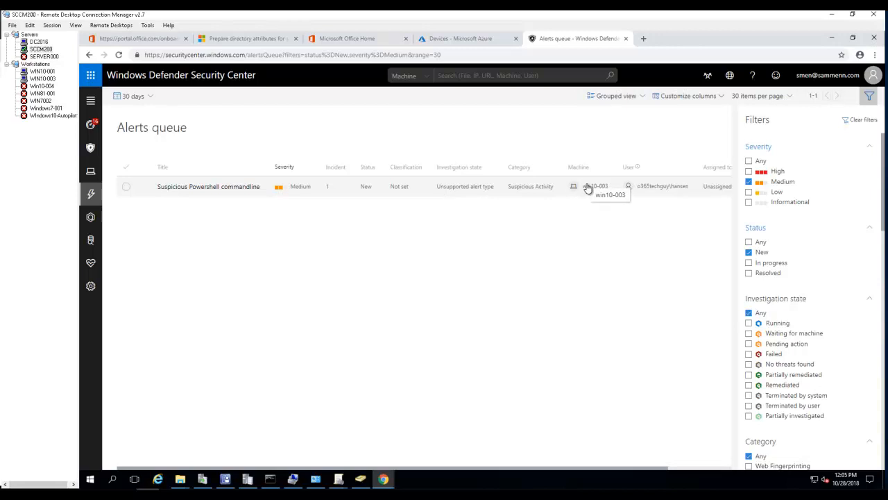
mouse_move(505, 203)
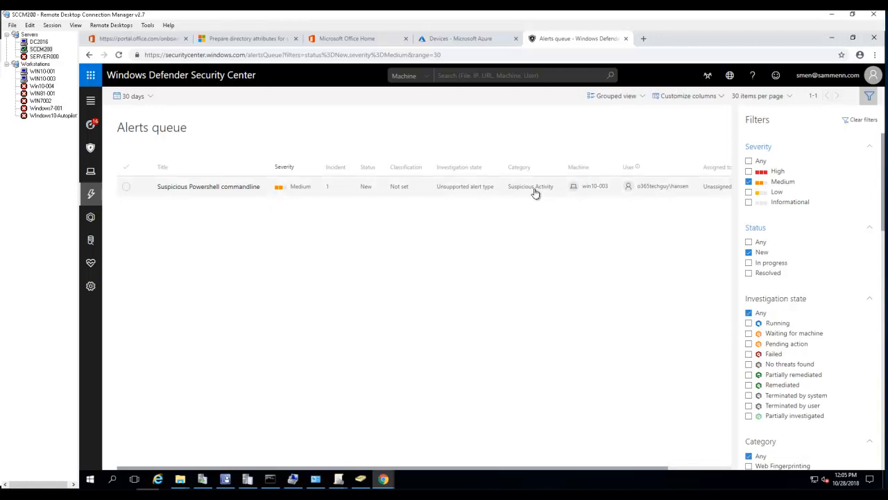
mouse_move(527, 191)
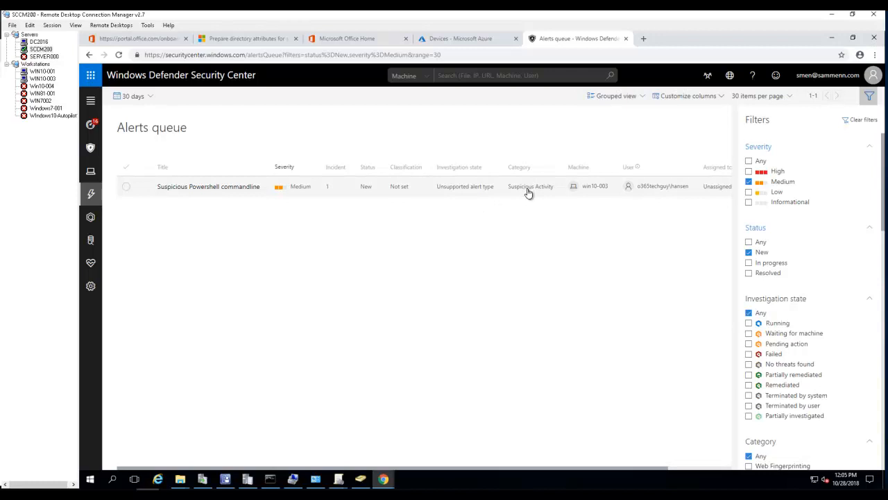
mouse_move(691, 189)
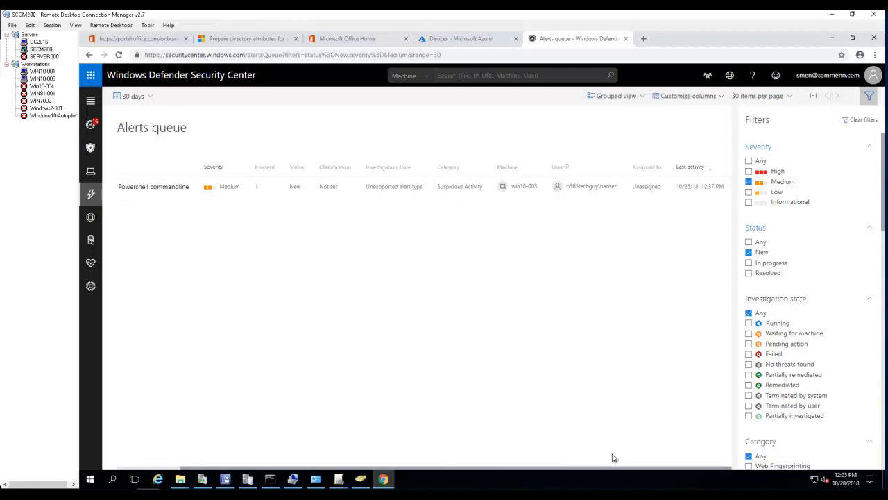
mouse_move(694, 192)
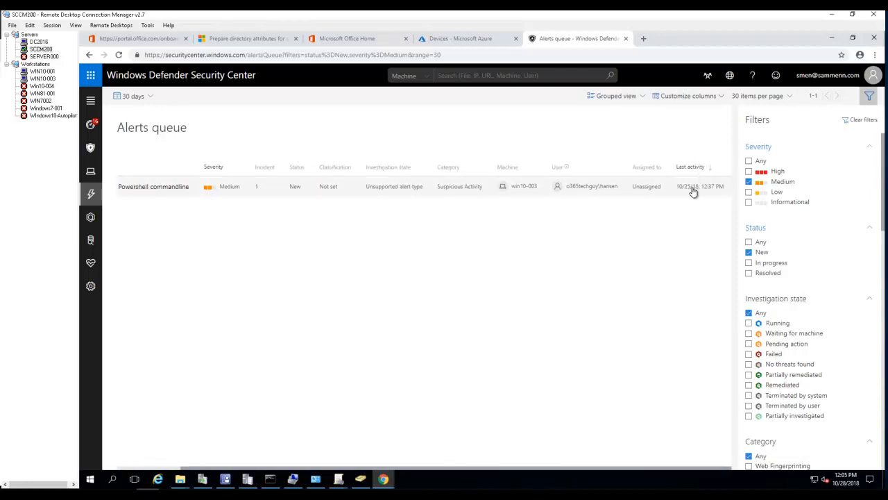
mouse_move(708, 194)
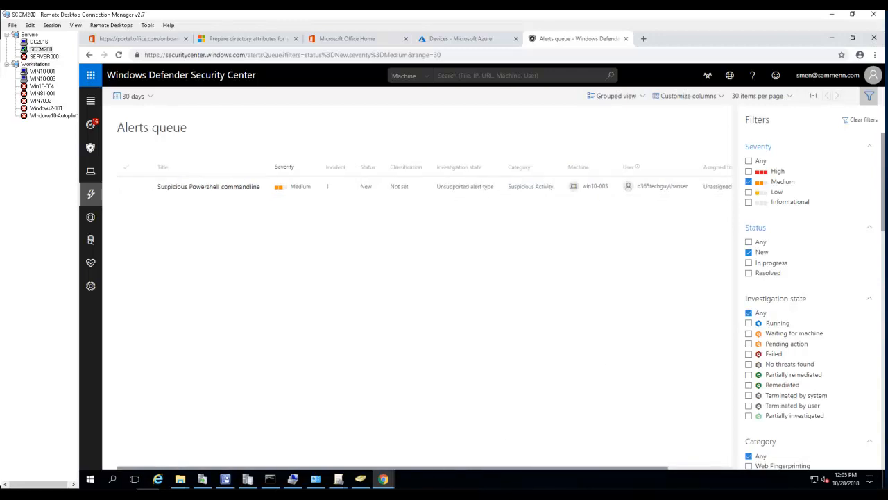
click(91, 125)
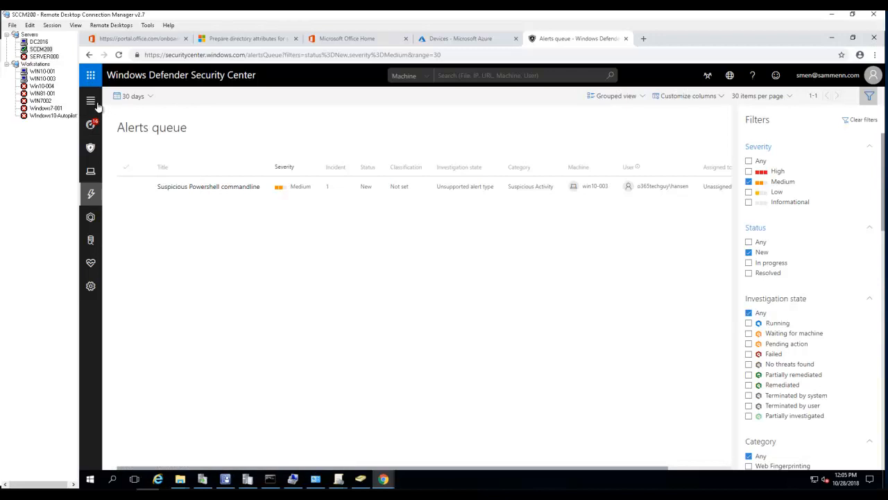
Show the Secure score dashboard (525 of 1466) and review its improvement opportunities.
click(90, 100)
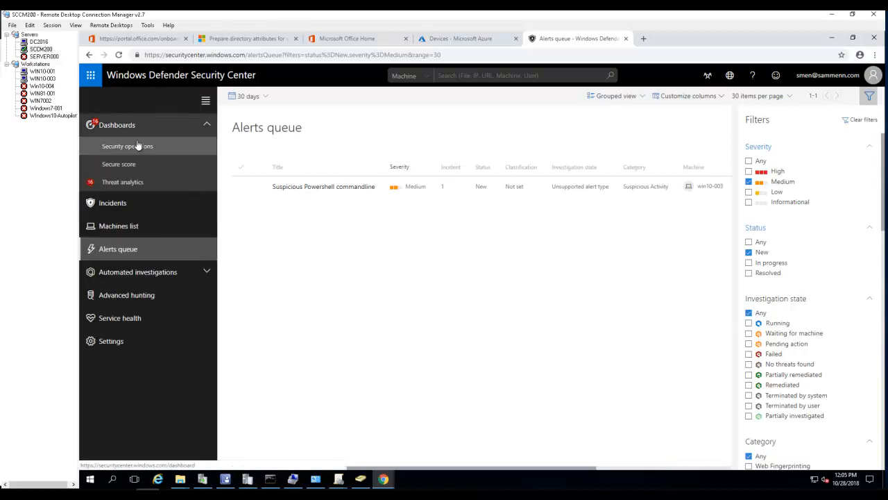
mouse_move(120, 164)
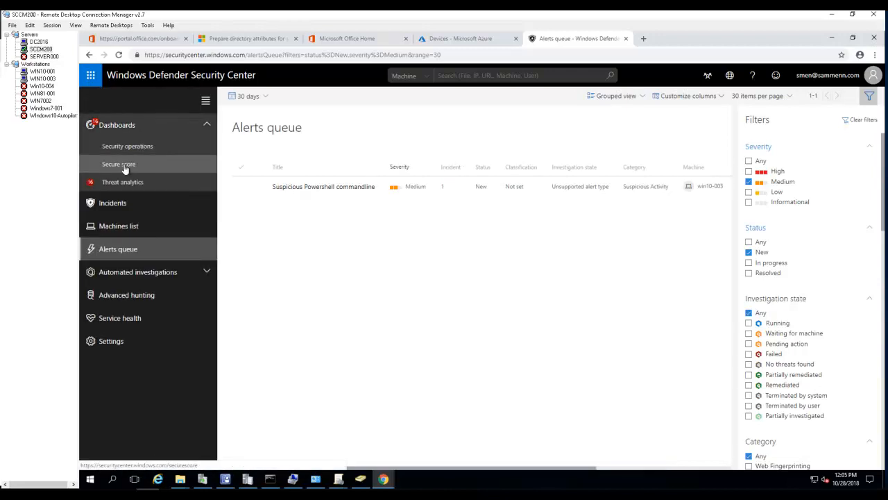
click(120, 163)
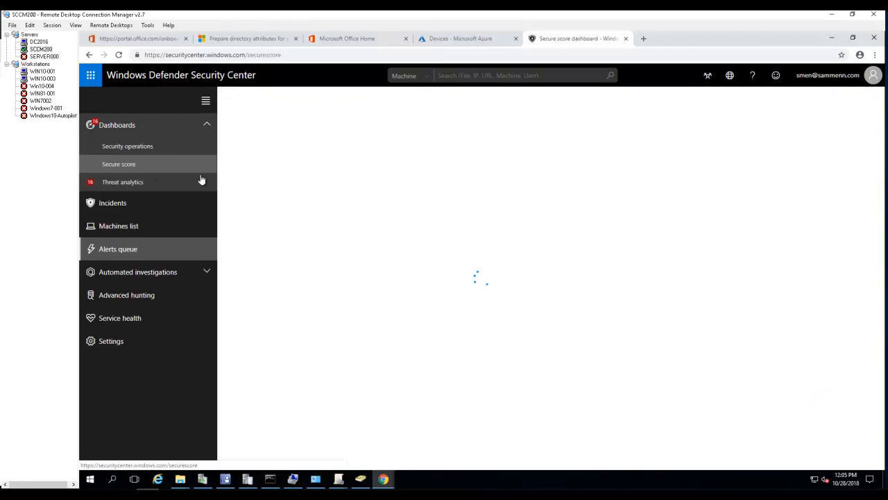
click(120, 164)
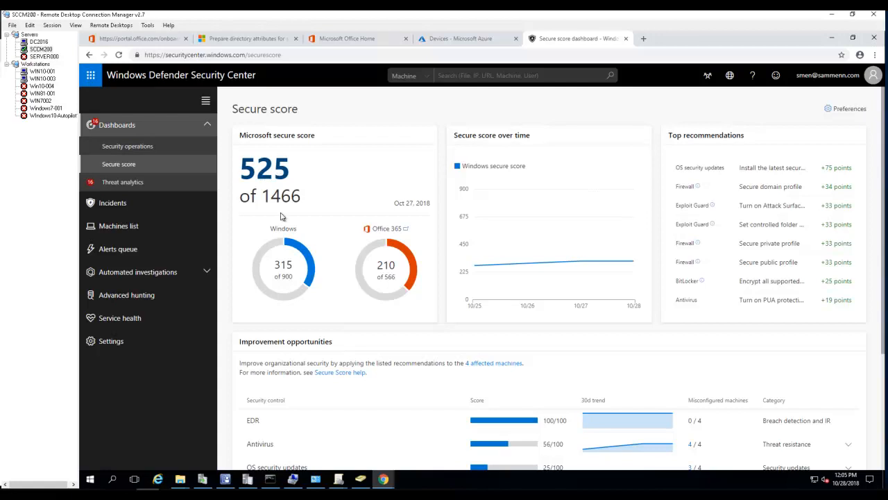
mouse_move(386, 292)
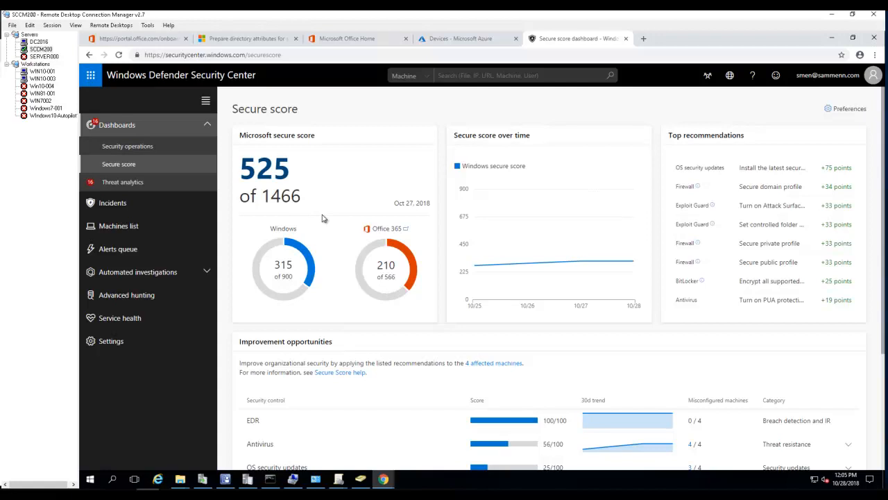
mouse_move(333, 188)
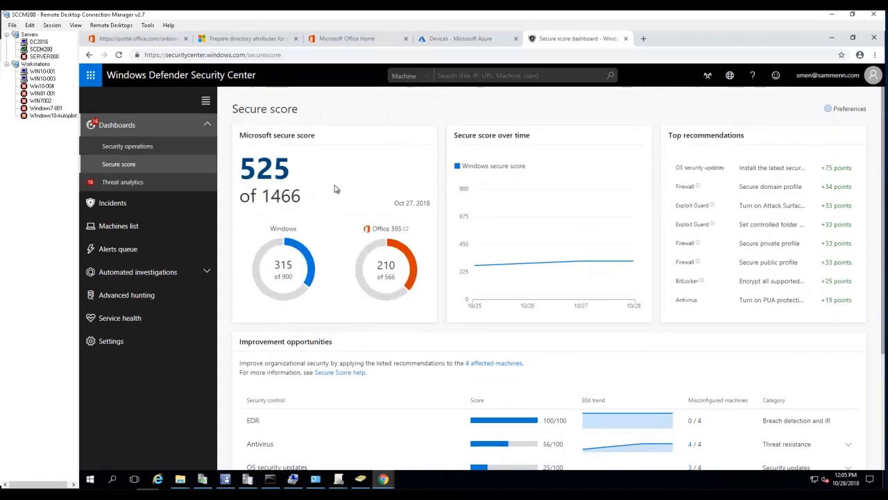
scroll(down, 3)
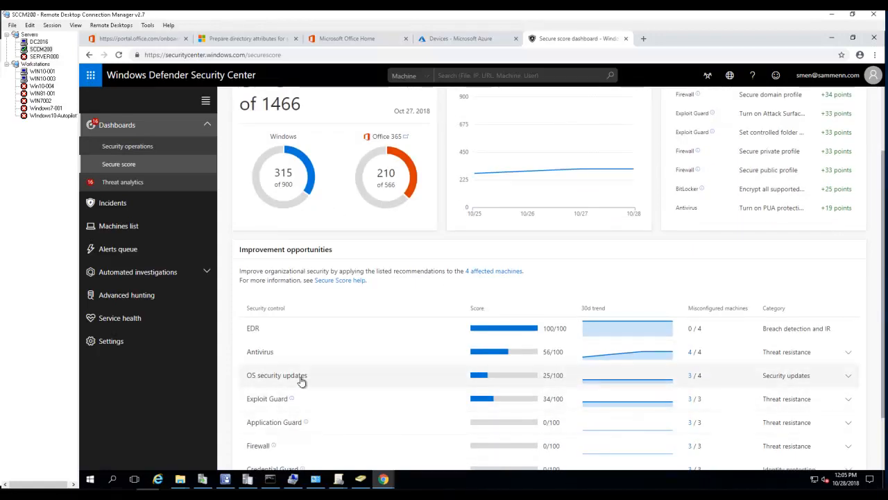
mouse_move(283, 364)
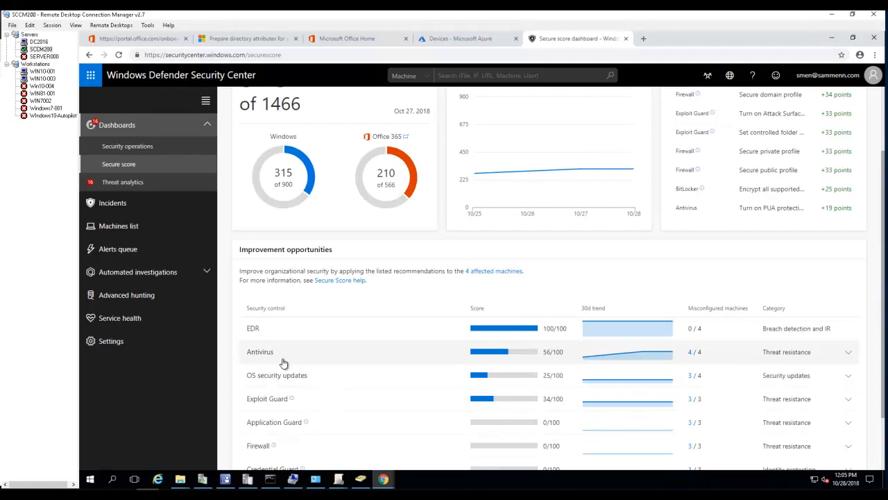
mouse_move(255, 396)
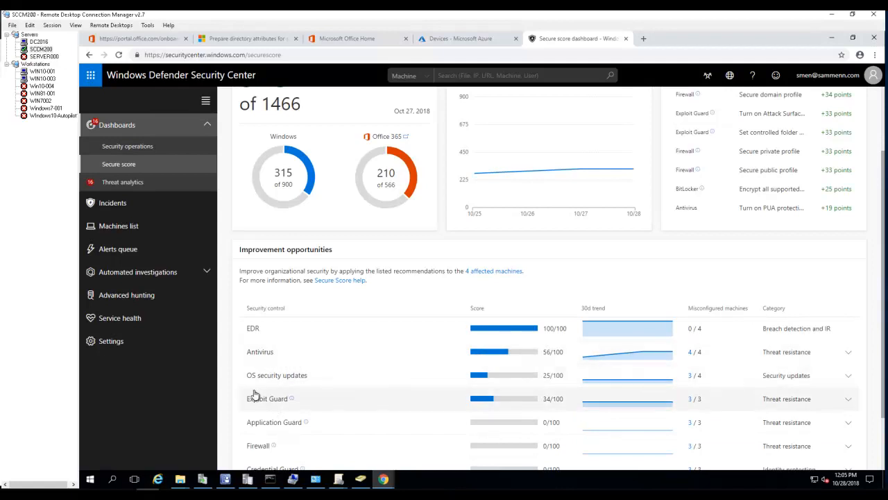
mouse_move(322, 414)
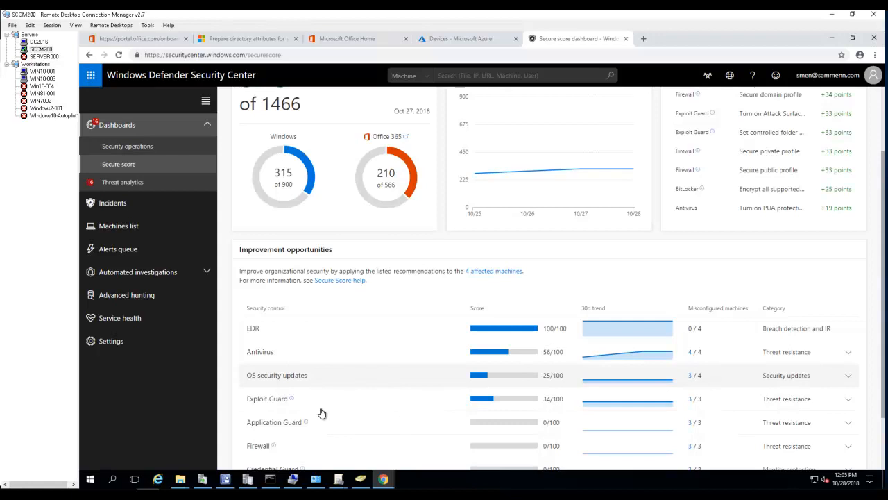
mouse_move(319, 424)
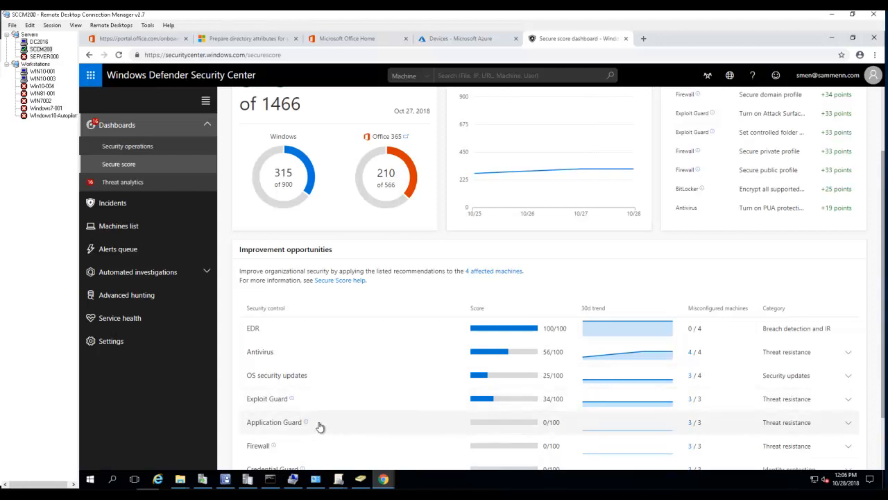
scroll(down, 3)
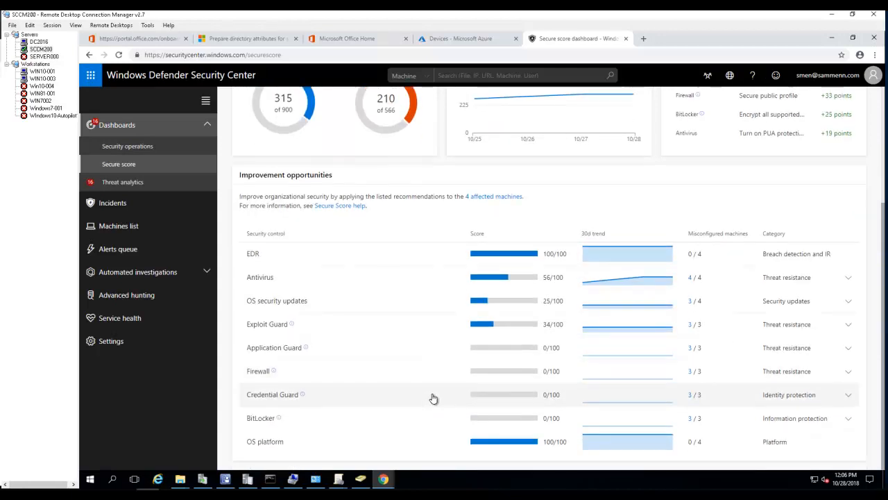
mouse_move(512, 388)
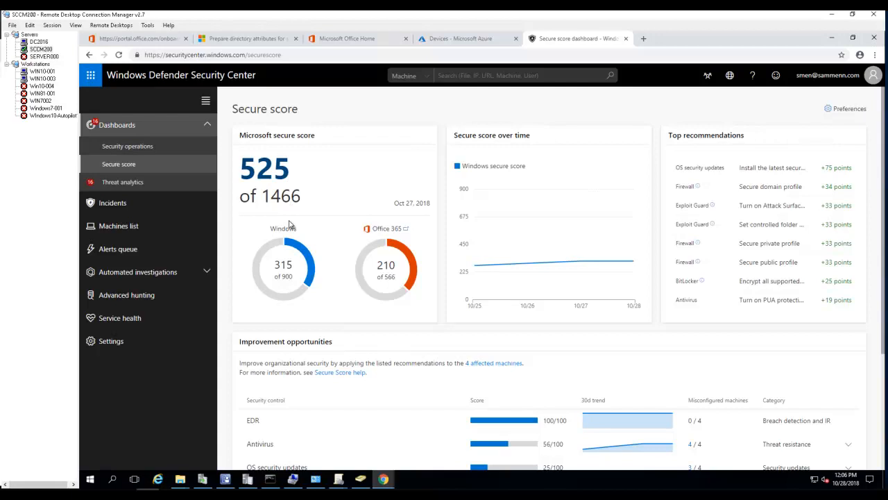
mouse_move(417, 232)
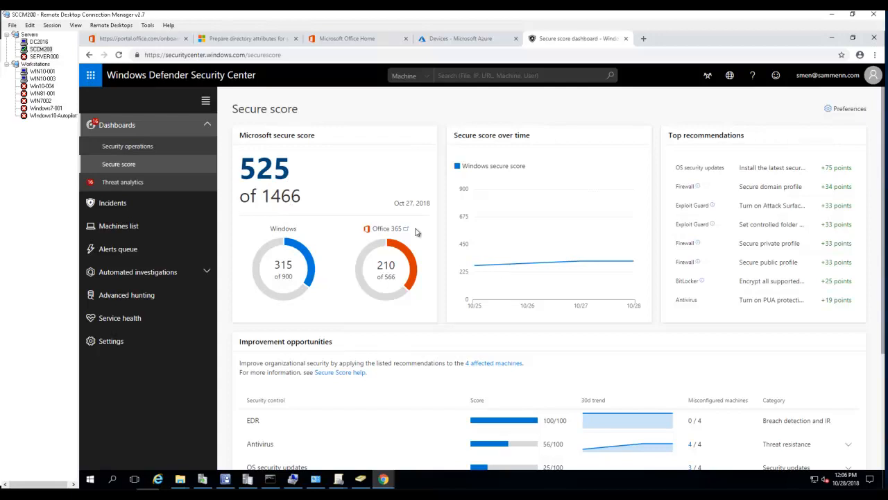
mouse_move(673, 137)
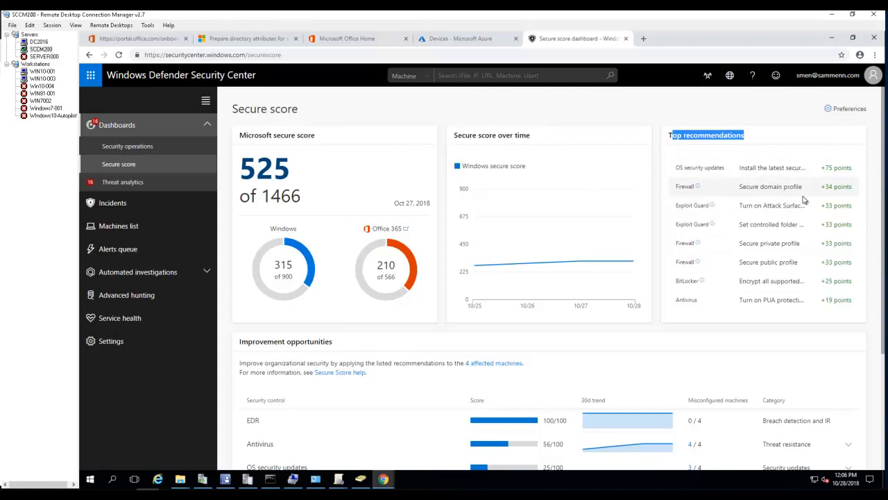
mouse_move(792, 206)
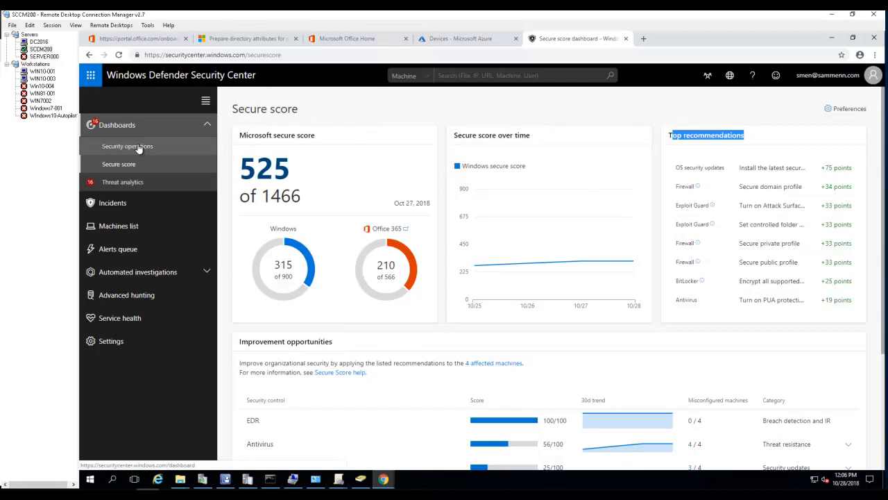
Return to the Security operations dashboard with its one new active alert.
click(128, 145)
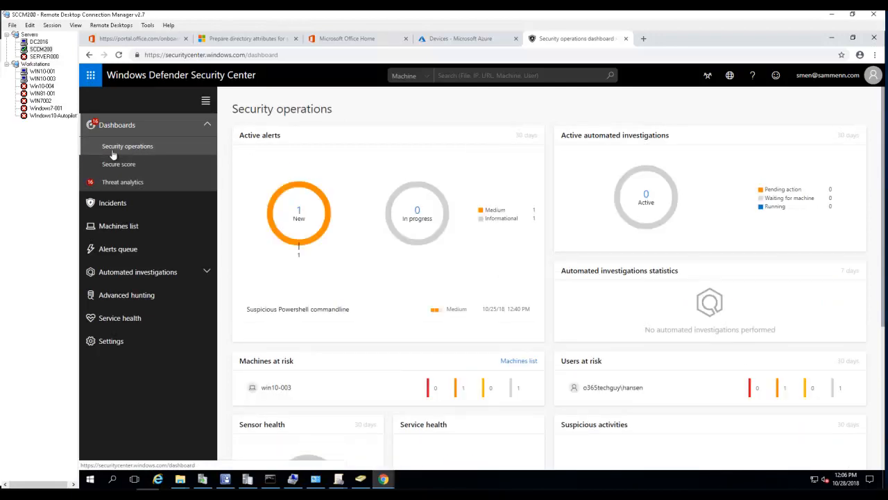
mouse_move(312, 127)
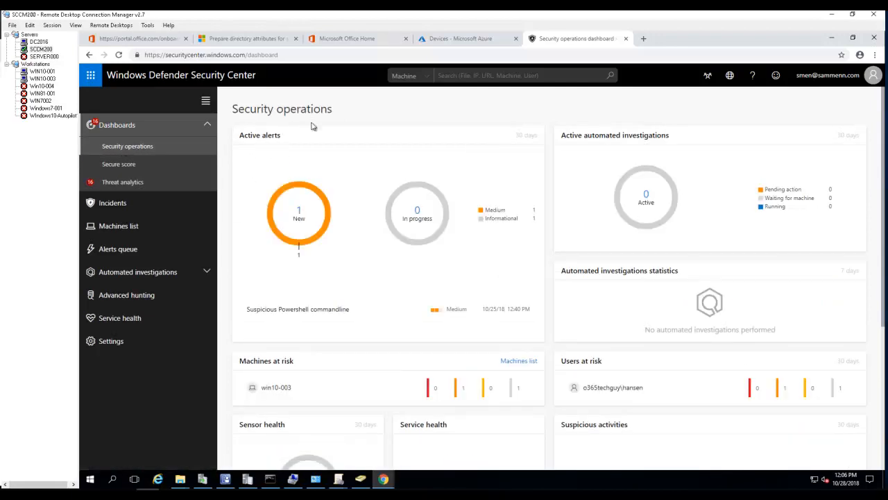
mouse_move(316, 230)
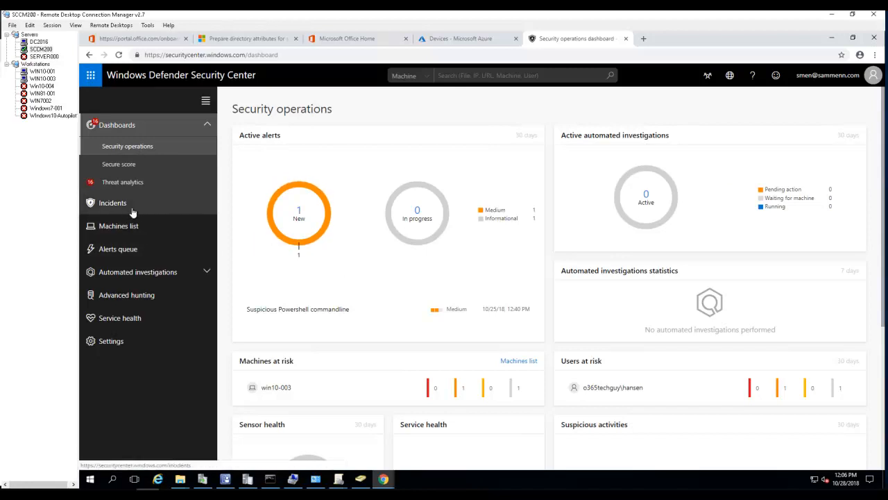
View the Adwind RAT lands using DDE report and its attack-chain analysis in Threat analytics.
click(122, 182)
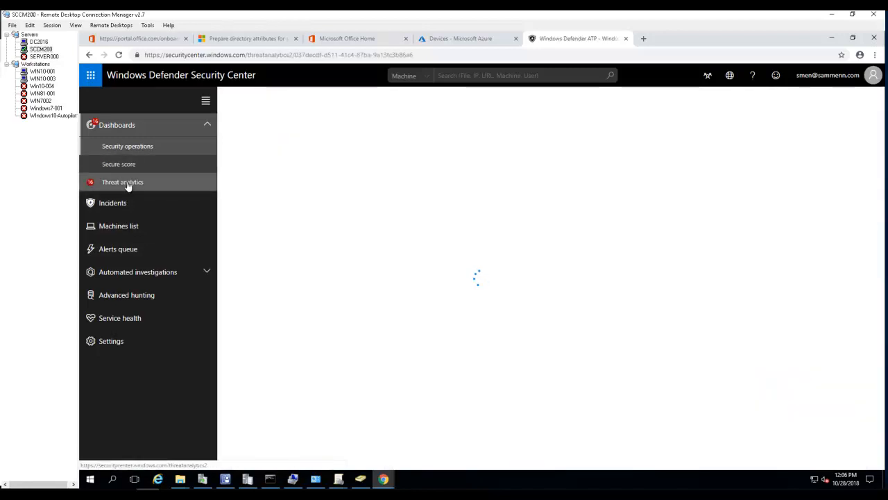
click(122, 182)
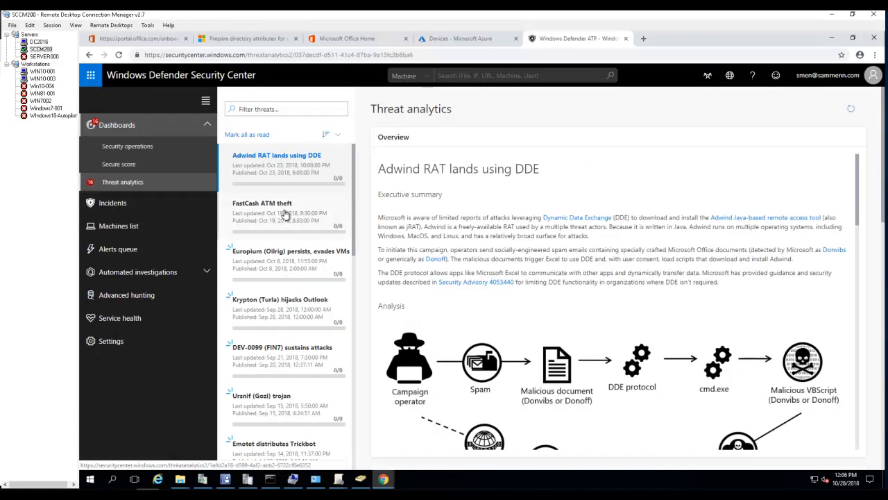
mouse_move(300, 191)
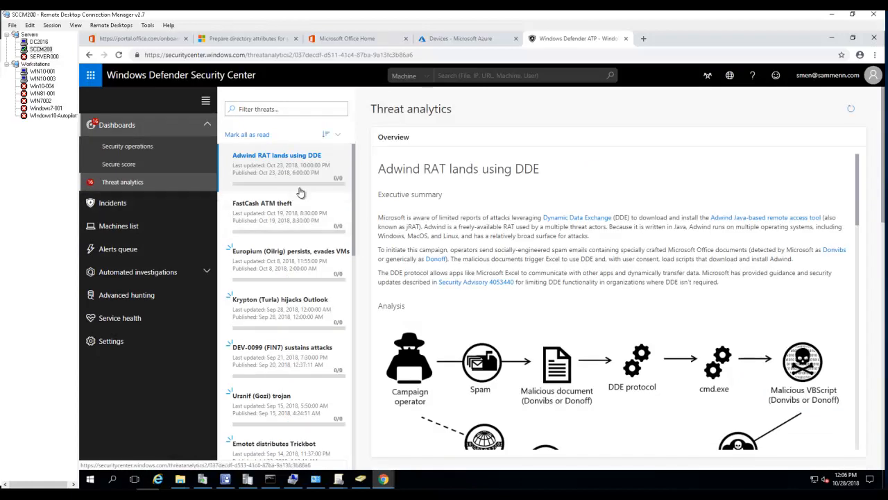
scroll(down, 3)
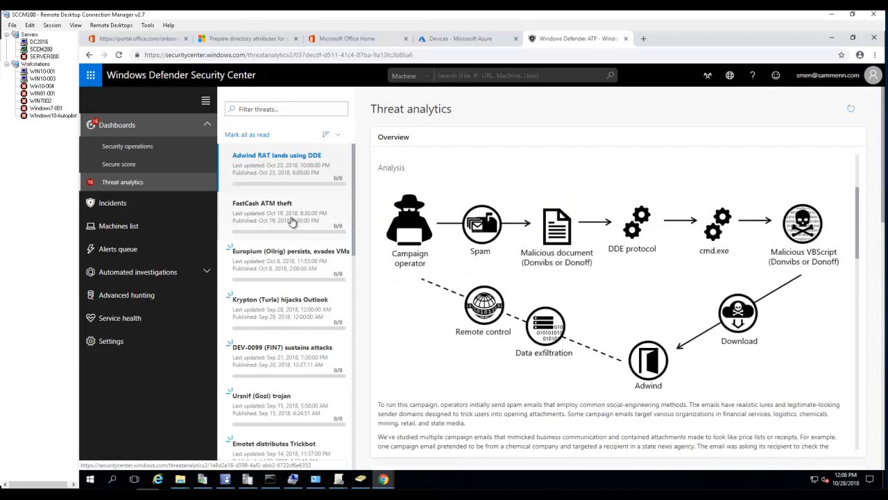
scroll(down, 3)
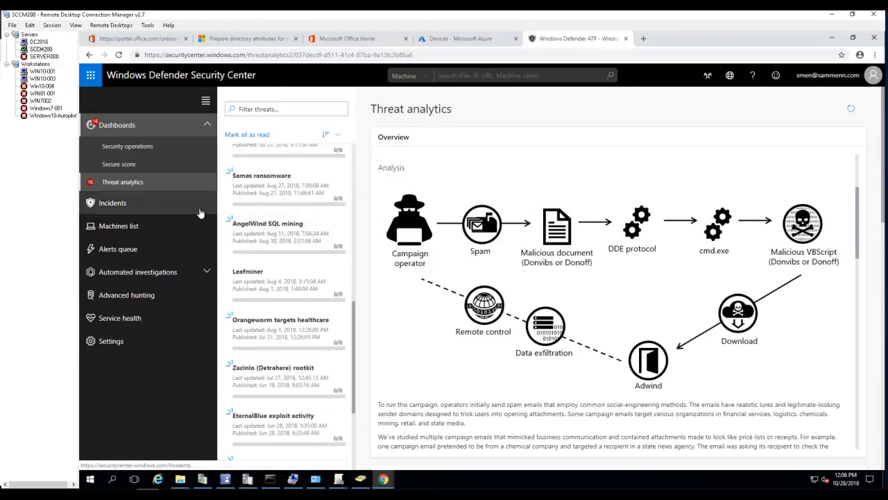
Show the Incidents queue with its single medium-severity suspicious activity incident.
click(113, 202)
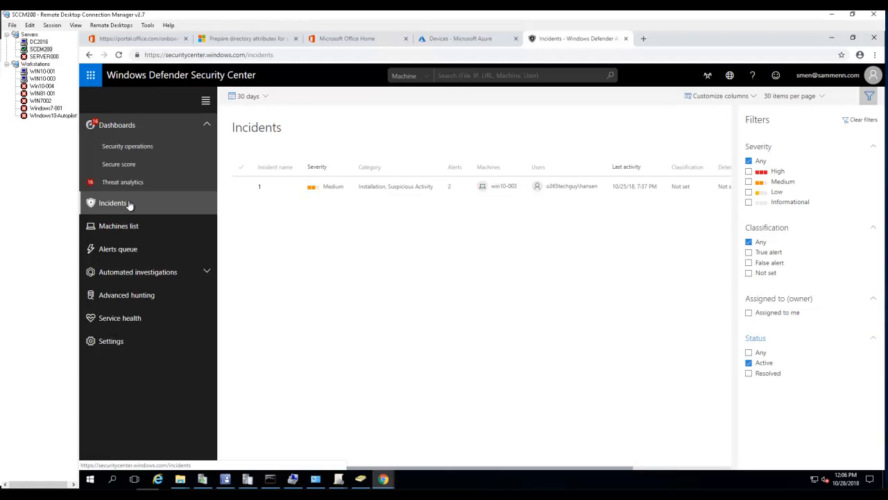
mouse_move(347, 201)
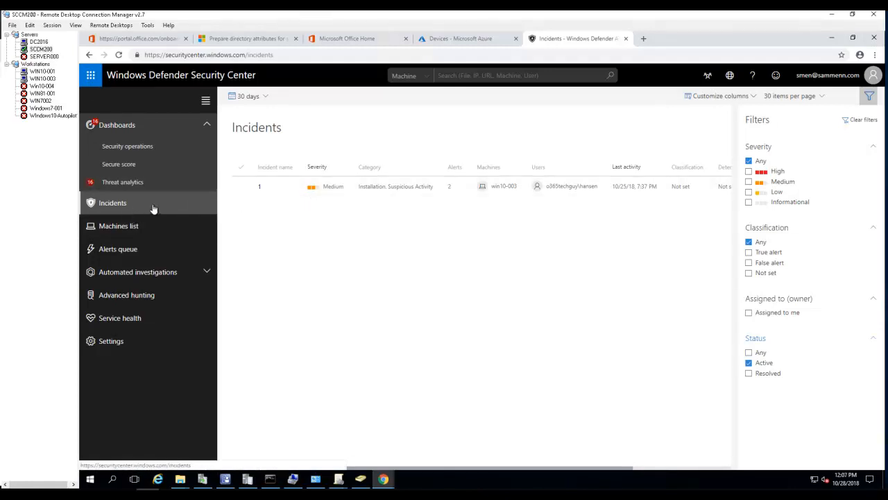
mouse_move(145, 202)
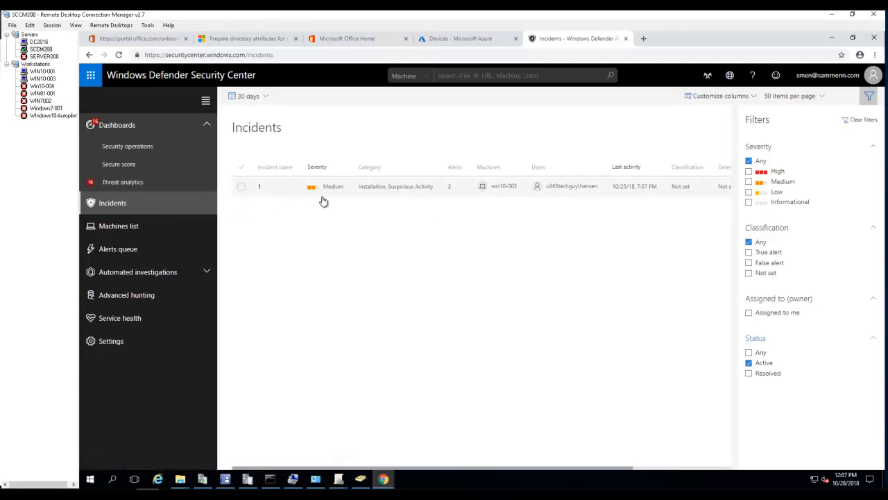
mouse_move(342, 202)
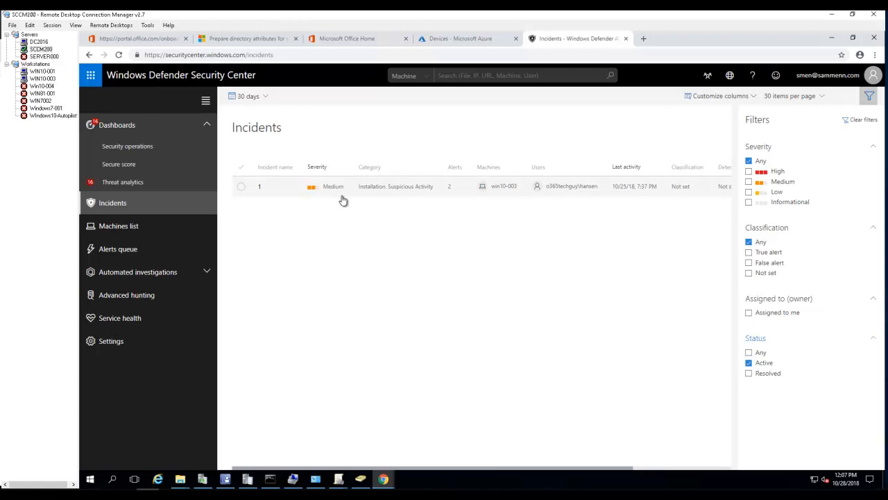
mouse_move(383, 192)
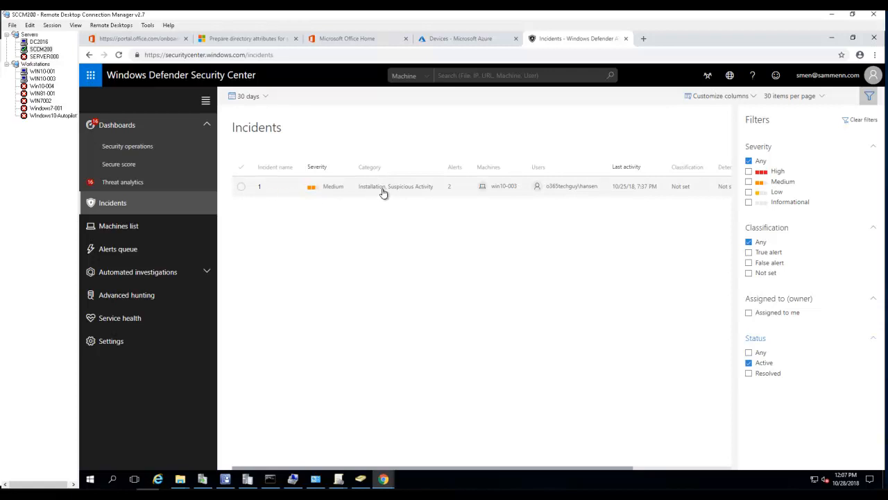
Select the incident row to show its details pane with two suspicious PowerShell alerts.
click(381, 185)
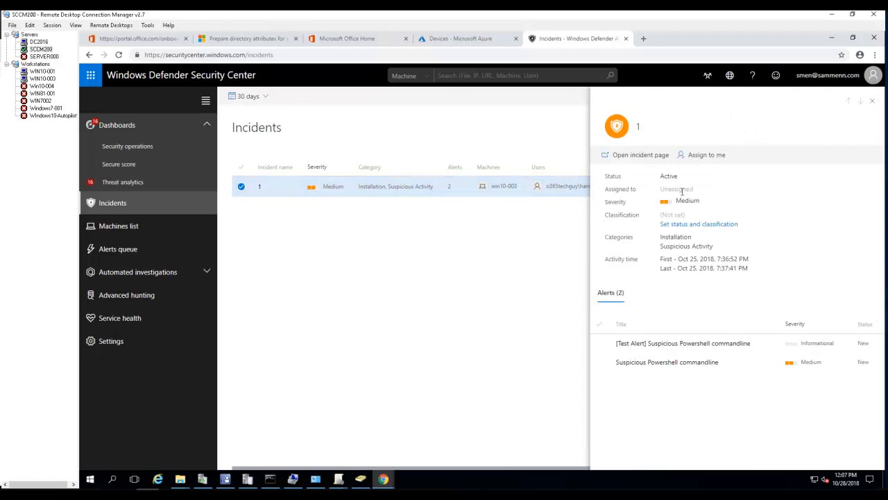
mouse_move(660, 194)
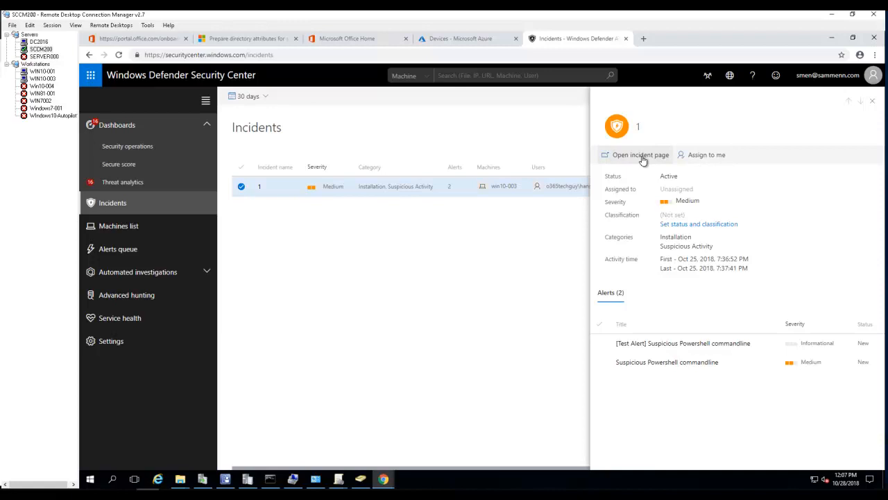
mouse_move(702, 155)
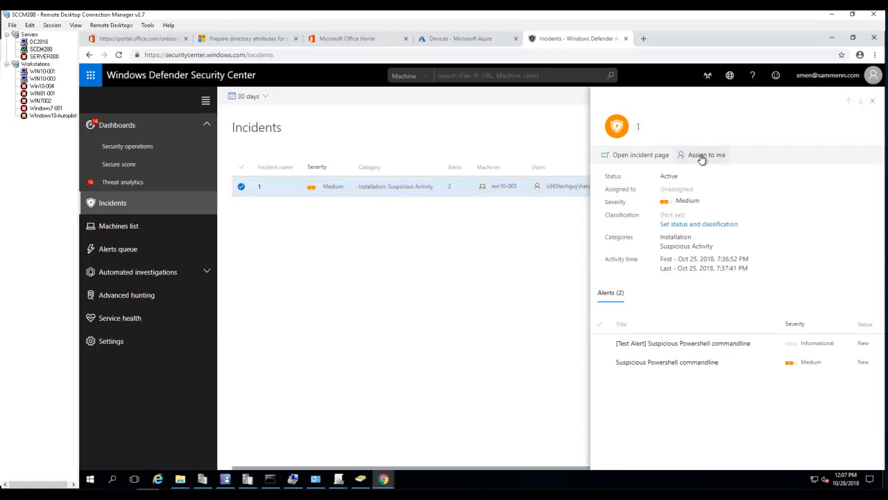
mouse_move(707, 161)
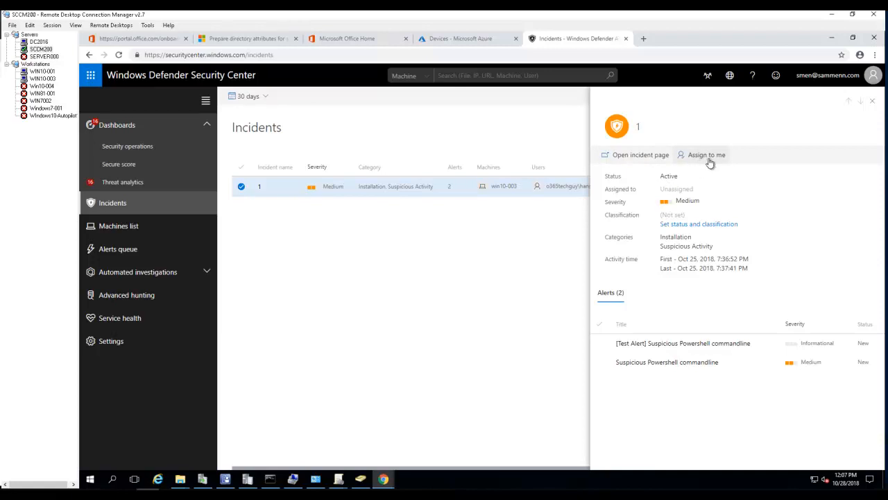
mouse_move(748, 219)
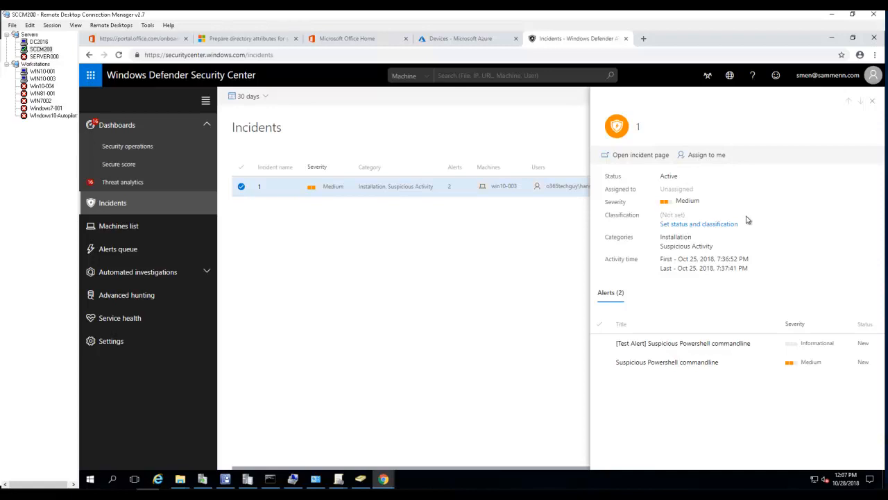
mouse_move(611, 277)
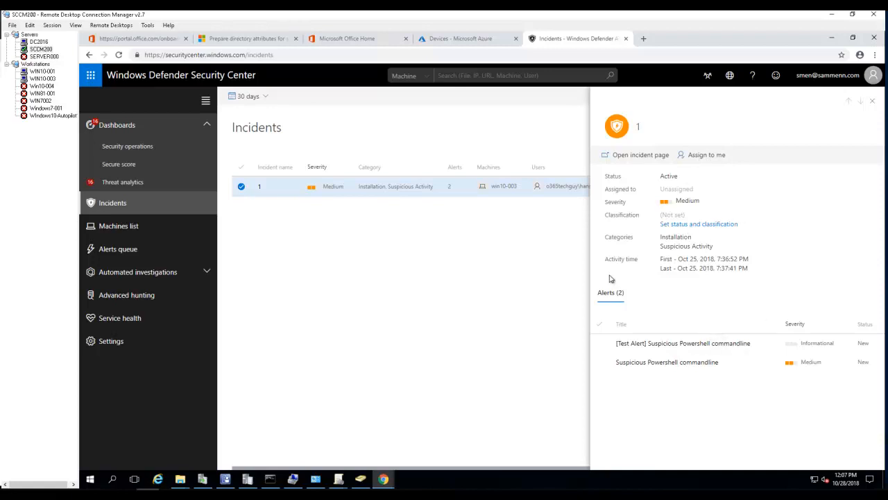
mouse_move(886, 135)
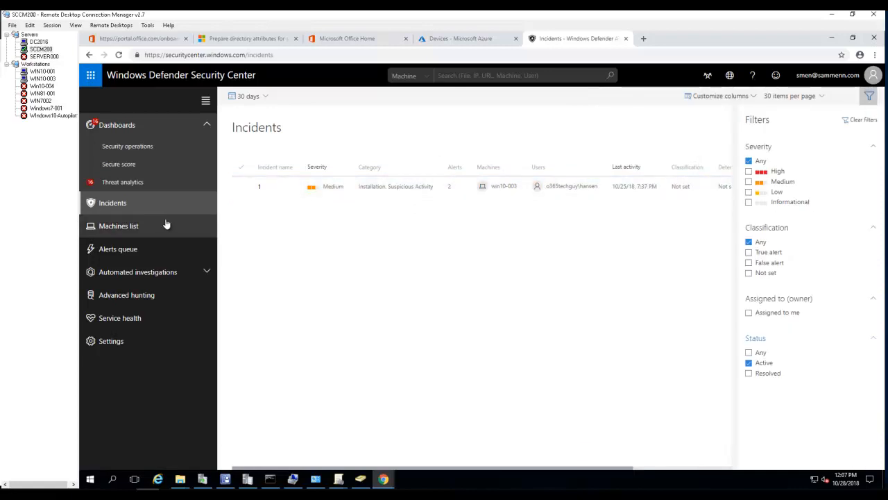
Show the Machines list with four onboarded Windows 10 machines, win10-003 at medium risk.
click(119, 225)
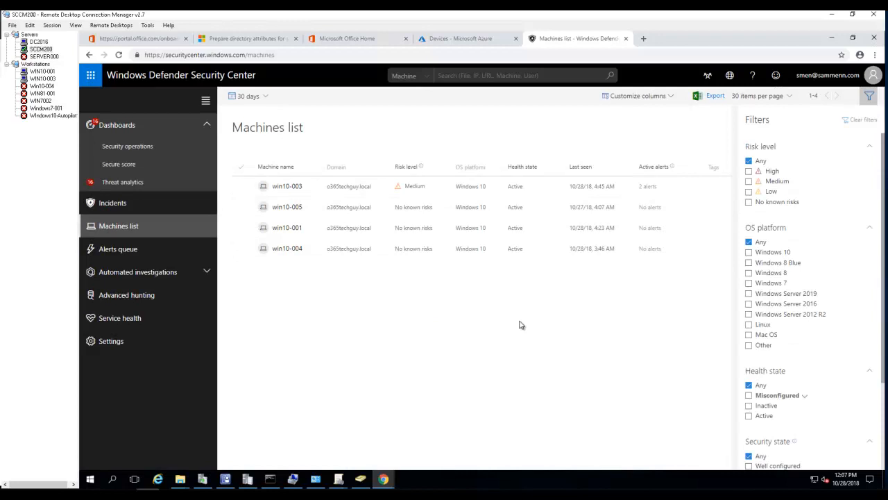
mouse_move(641, 291)
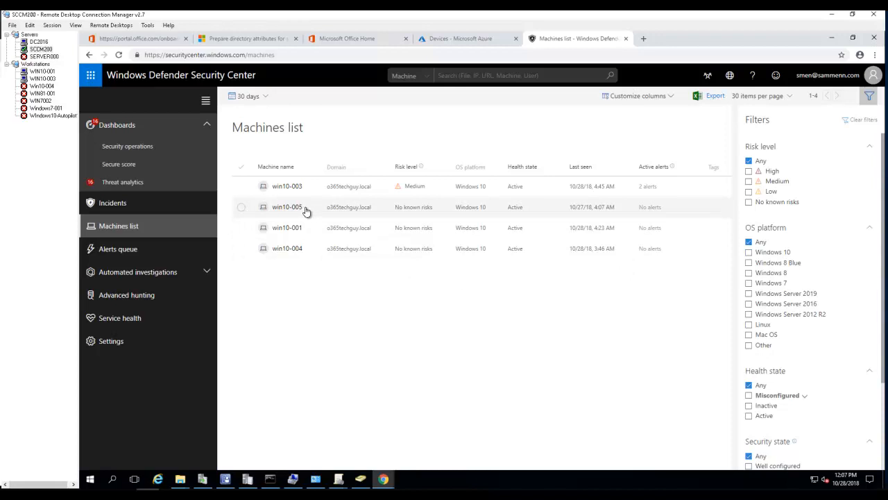
mouse_move(252, 193)
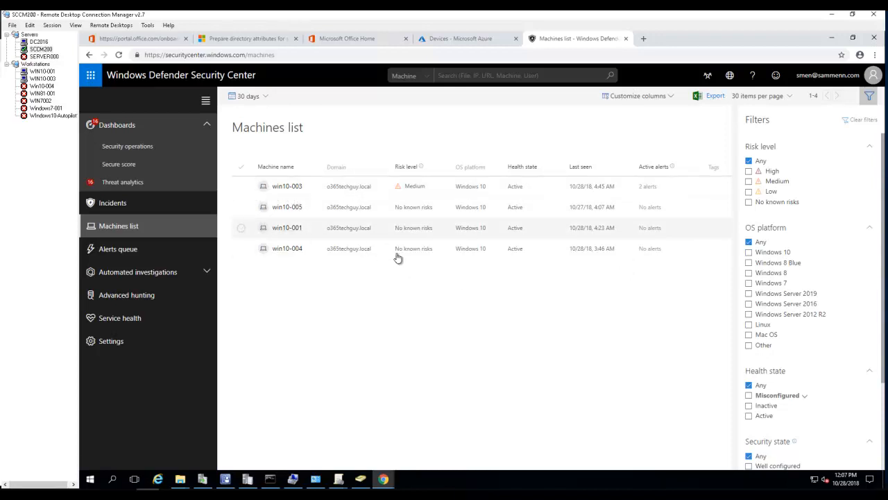
mouse_move(364, 211)
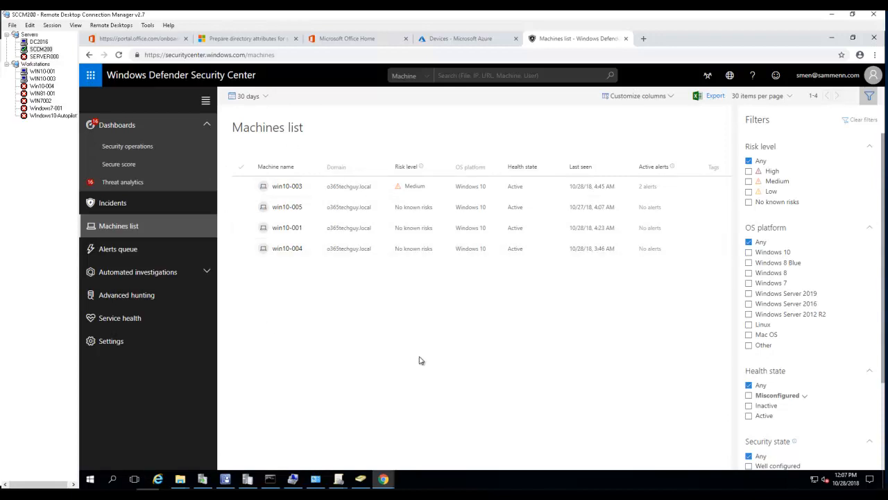
mouse_move(118, 249)
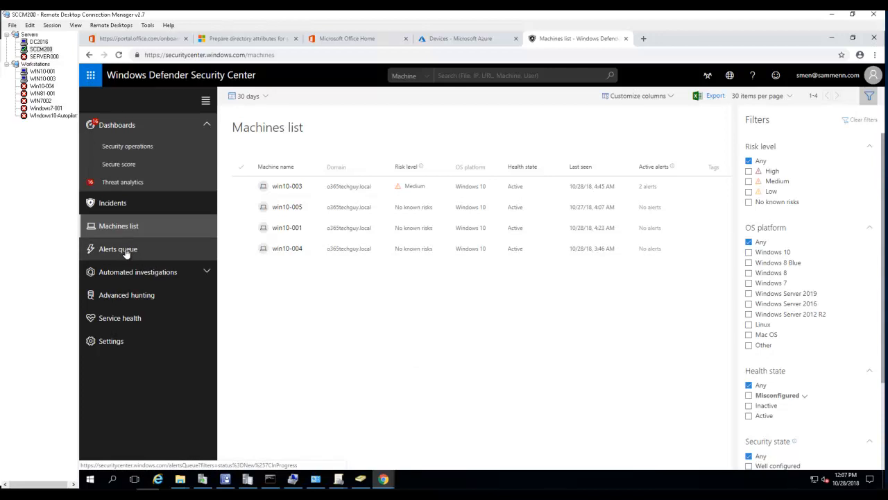
Show the Alerts queue listing the two Suspicious PowerShell commandline alerts.
click(116, 248)
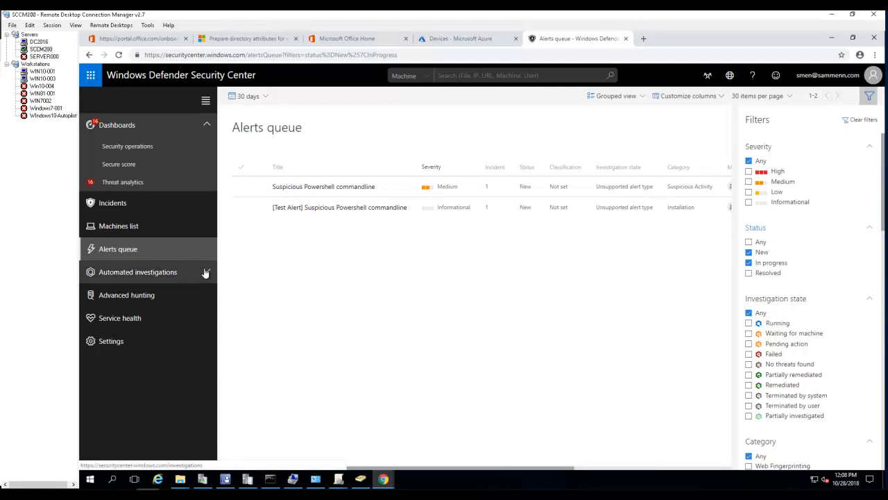
Show the Automated investigations page, which reports no investigations found.
click(137, 271)
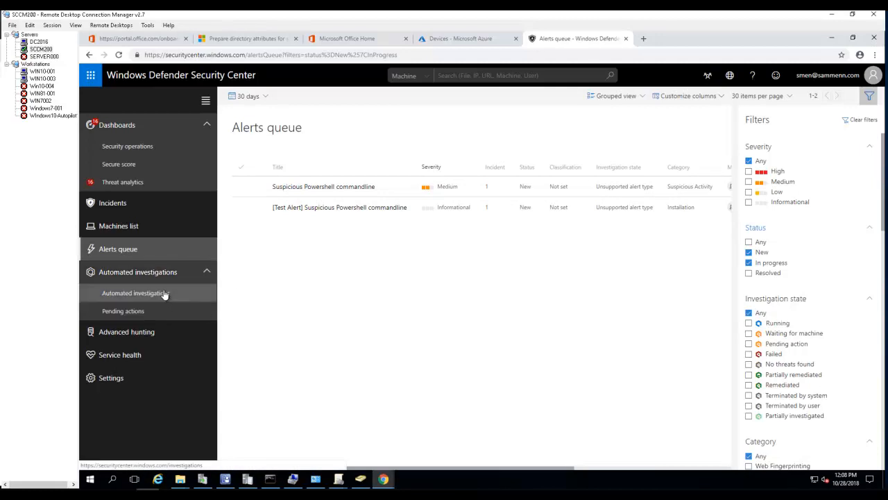
click(136, 293)
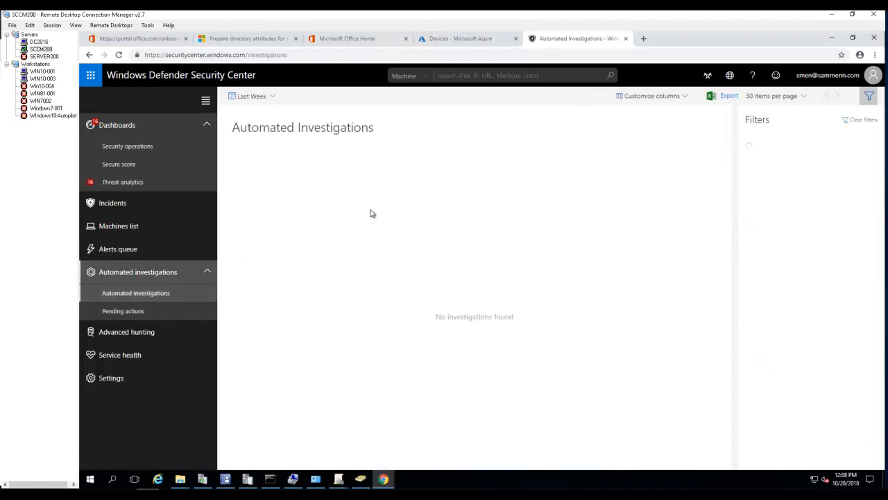
mouse_move(578, 136)
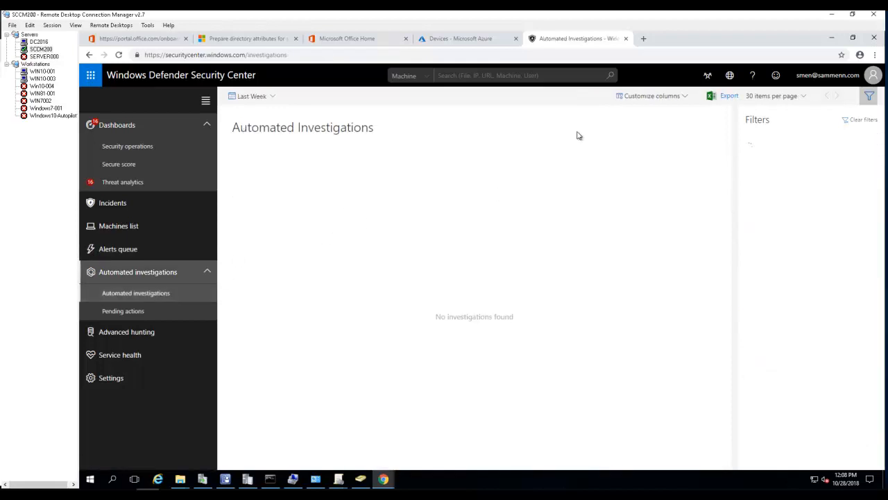
mouse_move(322, 178)
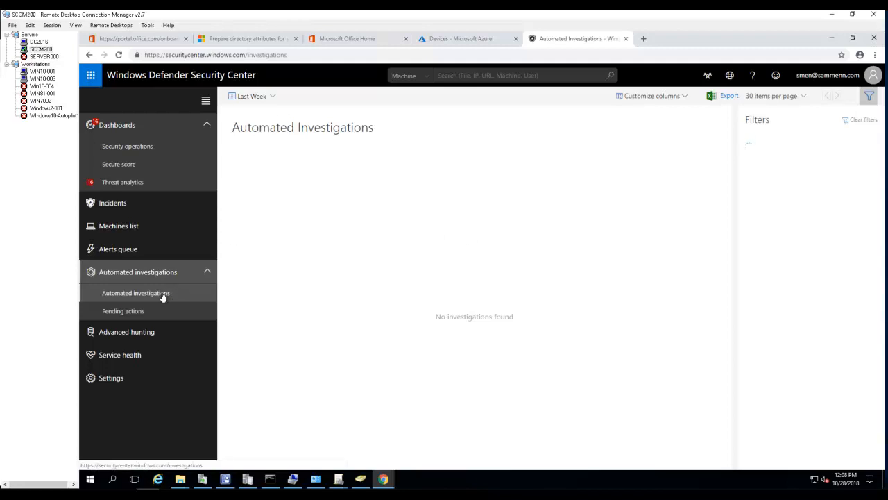
mouse_move(122, 311)
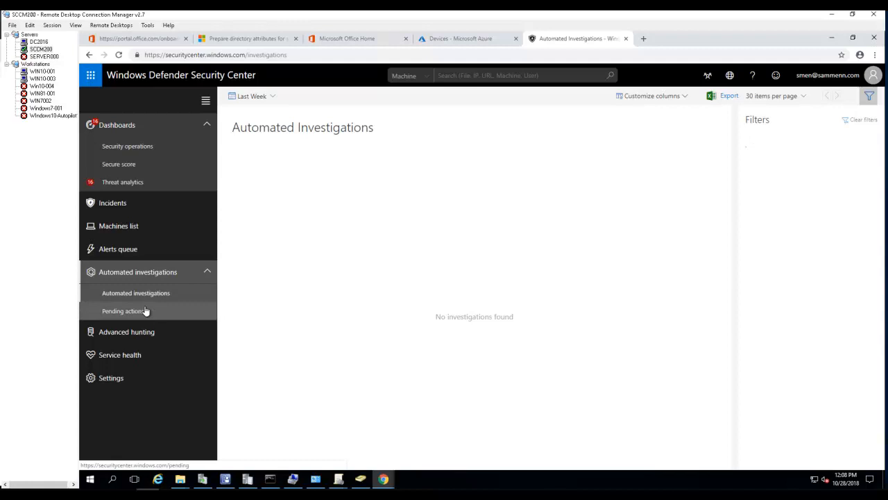
Check Pending actions reports none, then go to the Advanced hunting page.
click(122, 311)
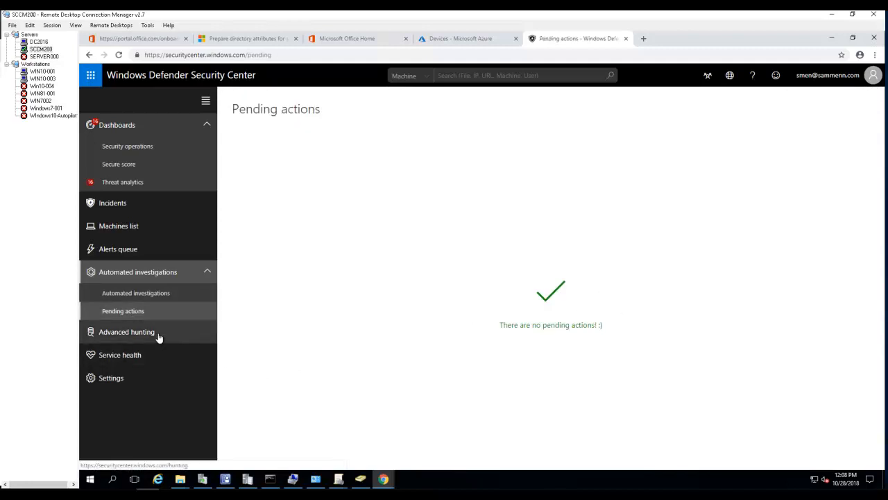
click(126, 331)
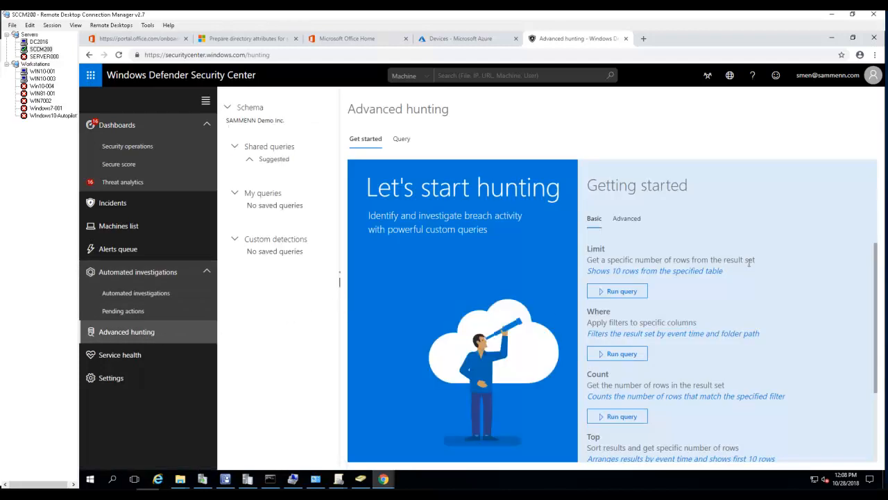
Expand the hunting schema to list its event tables and browse the Getting started examples.
click(250, 107)
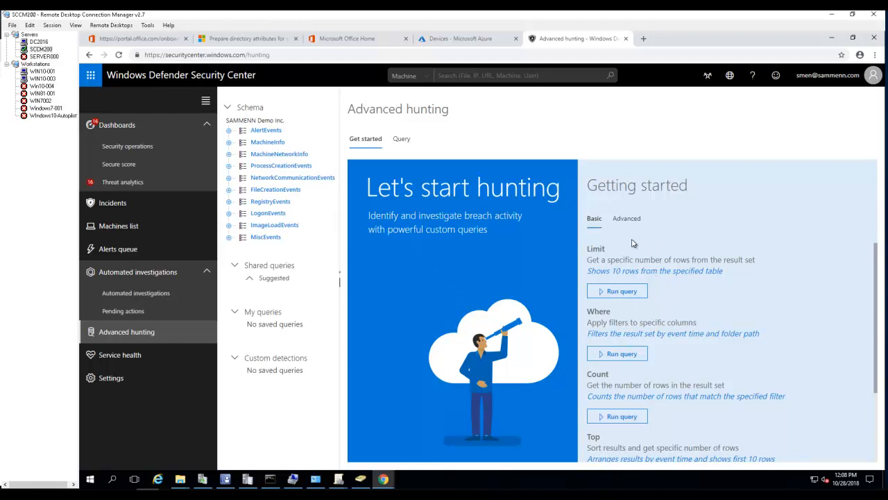
scroll(down, 3)
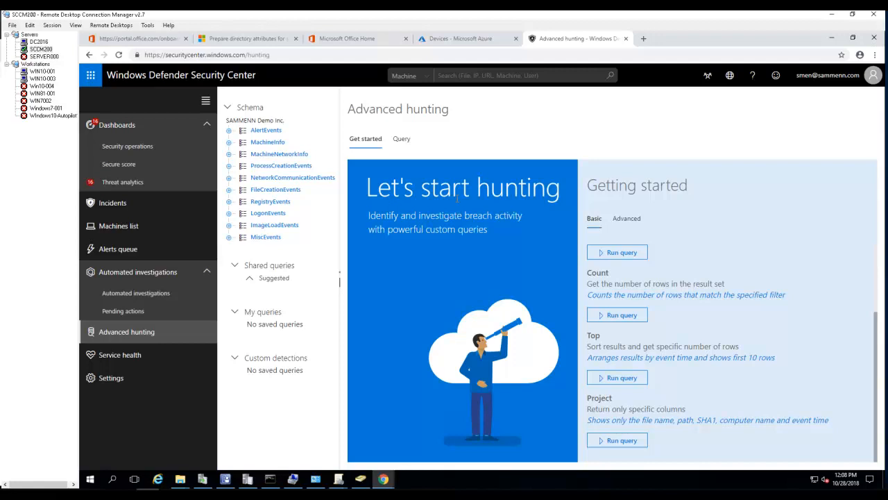
mouse_move(500, 231)
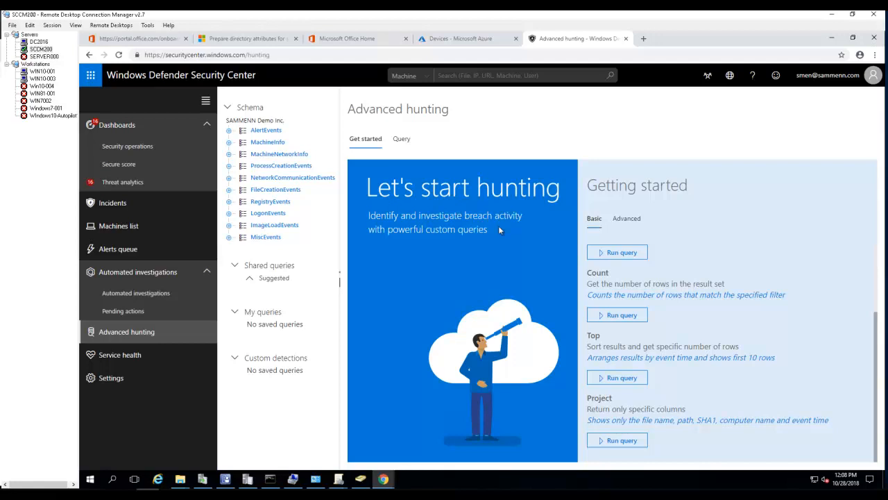
mouse_move(458, 245)
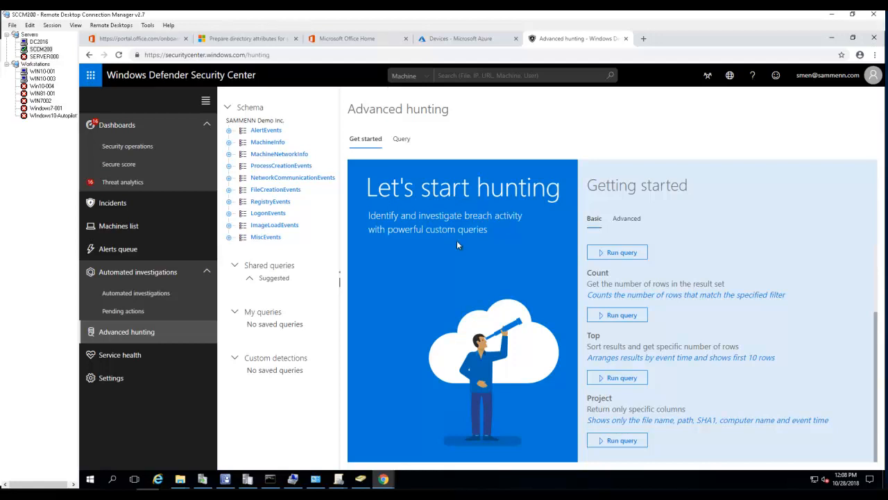
mouse_move(825, 239)
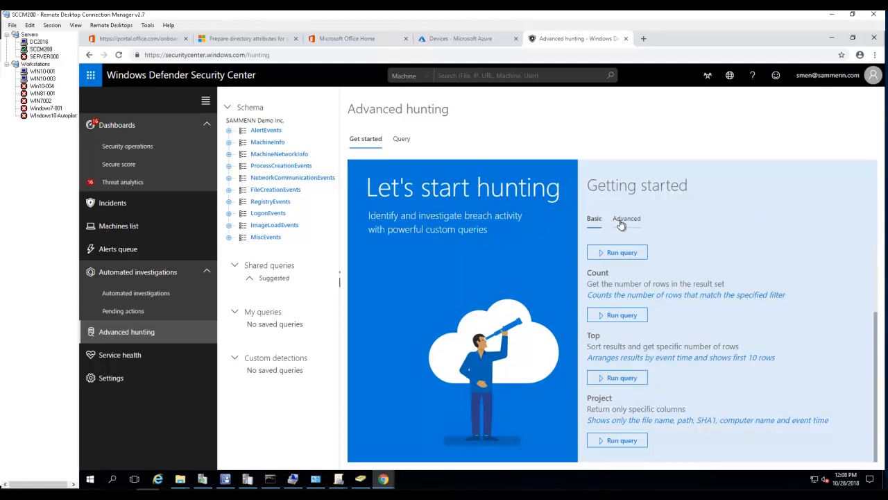
mouse_move(746, 228)
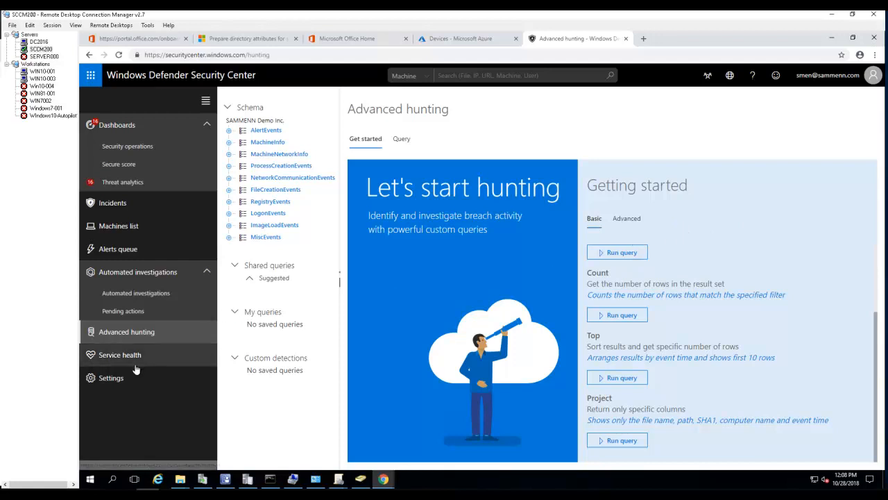
Check Service health shows the service operating normally, then move to the portal Settings.
click(119, 356)
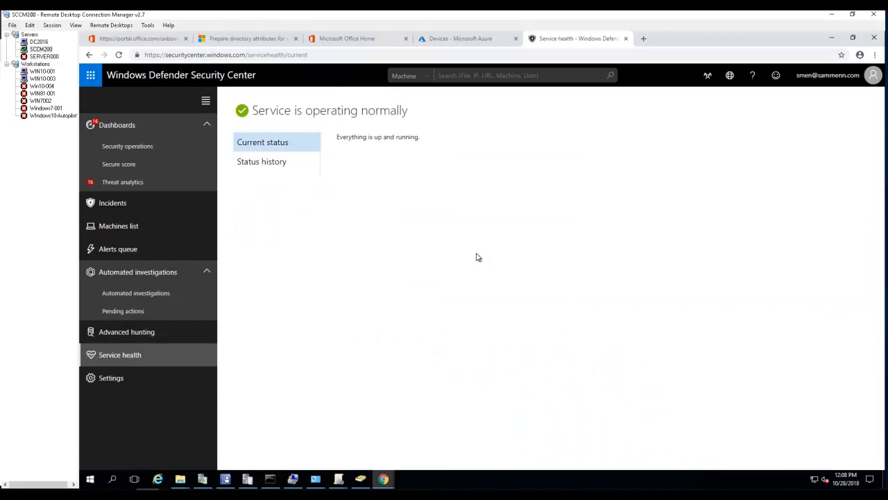
mouse_move(123, 382)
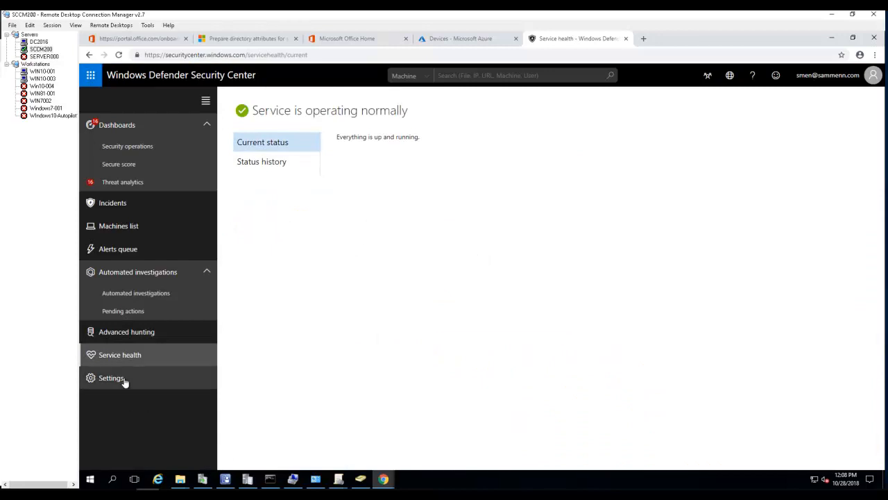
click(111, 377)
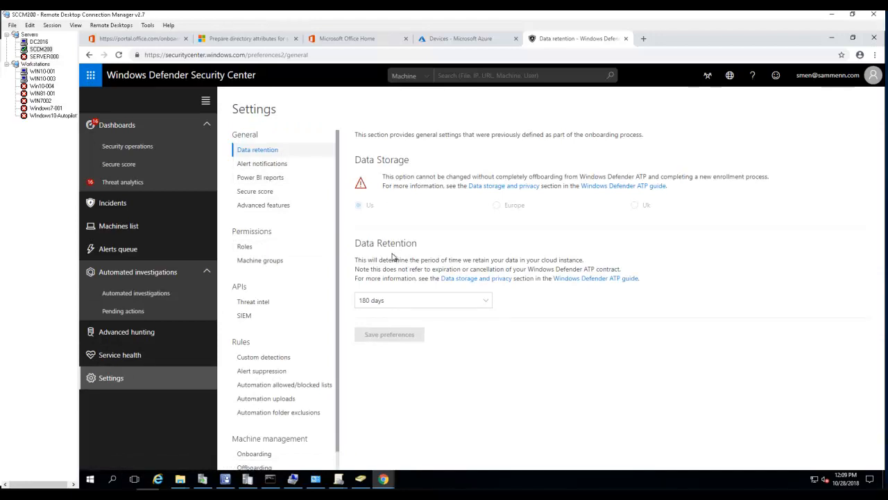
mouse_move(430, 292)
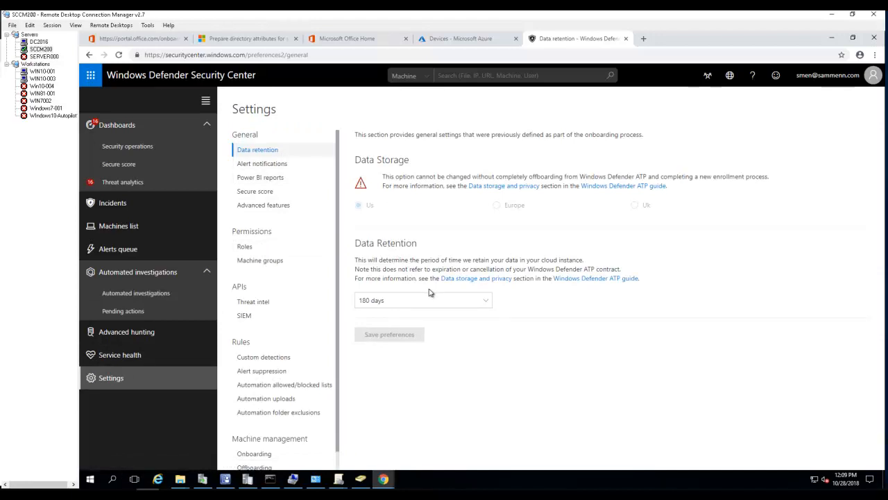
Keep data retention at 180 days and move to the Alert notifications settings.
click(422, 300)
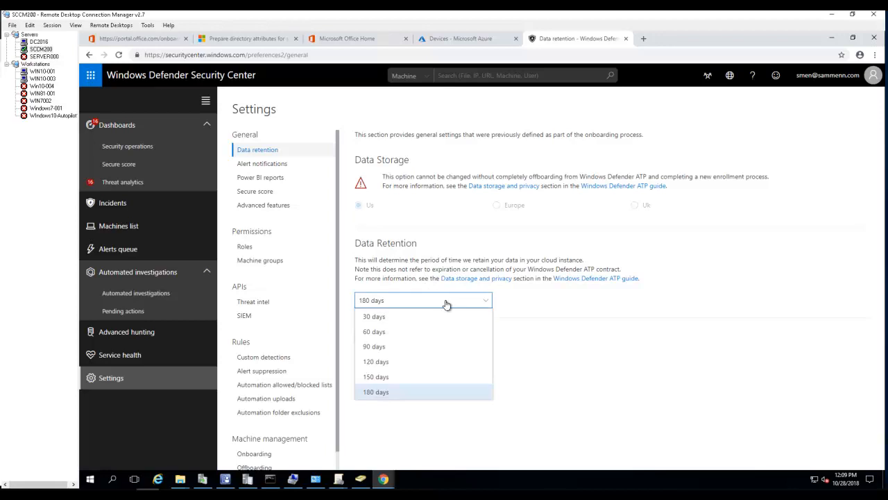
mouse_move(655, 290)
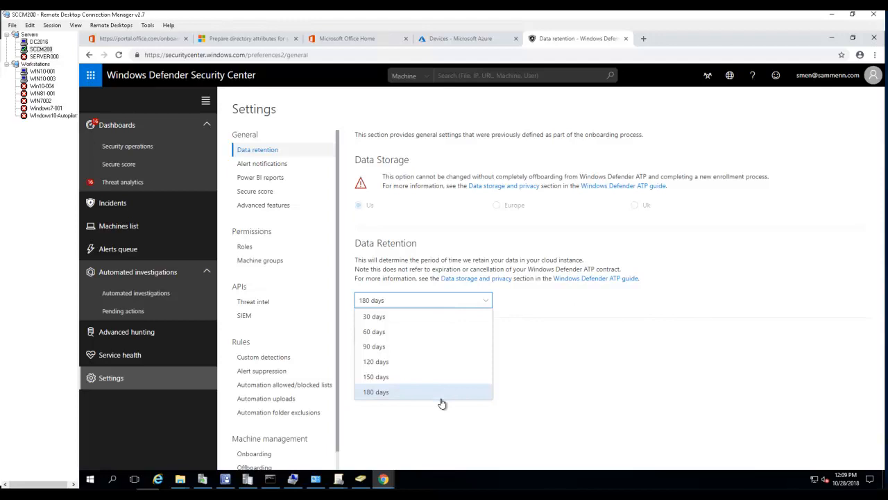
mouse_move(641, 347)
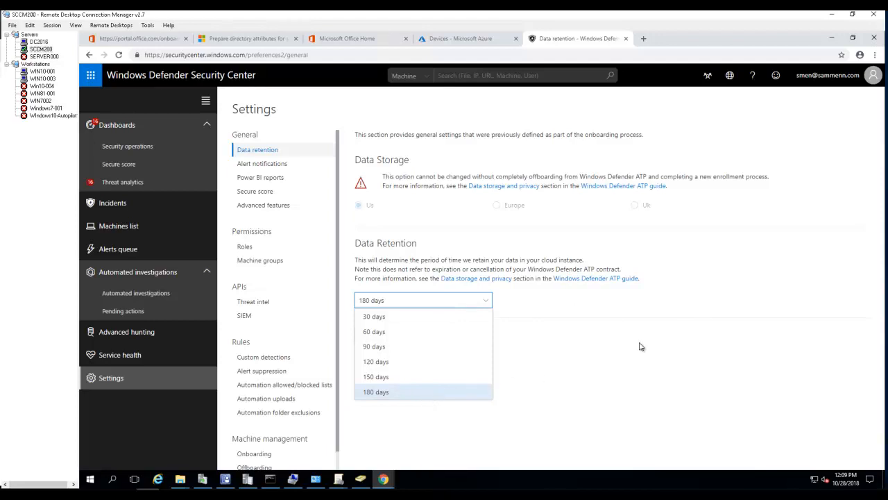
click(423, 300)
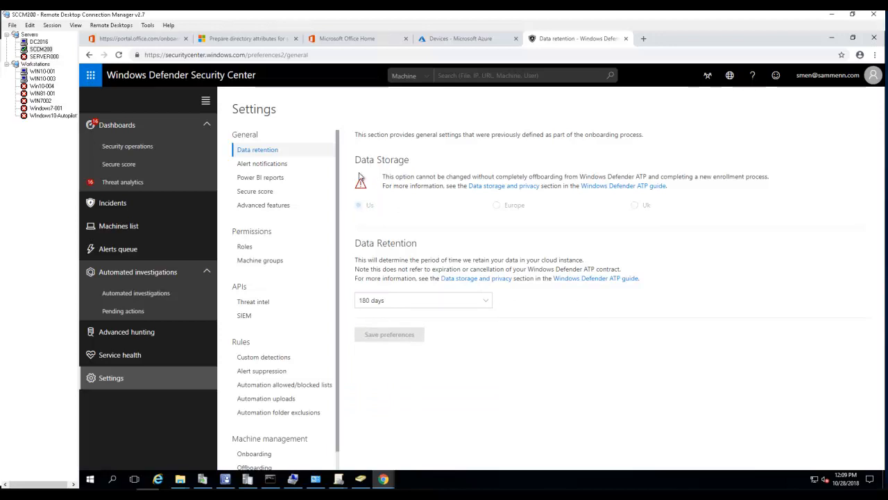
mouse_move(504, 203)
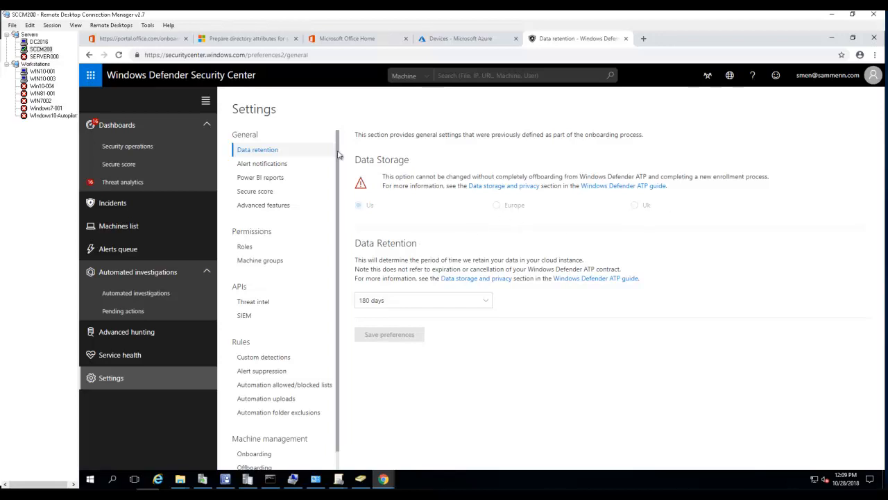
mouse_move(149, 96)
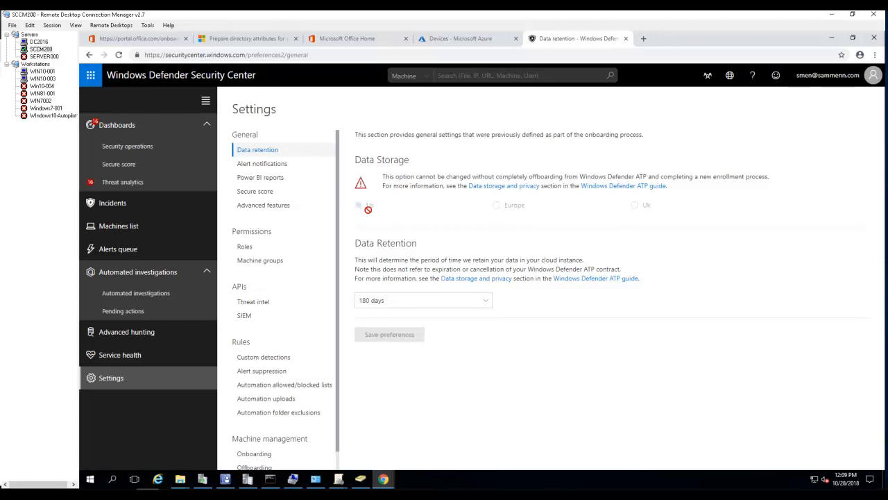
mouse_move(381, 173)
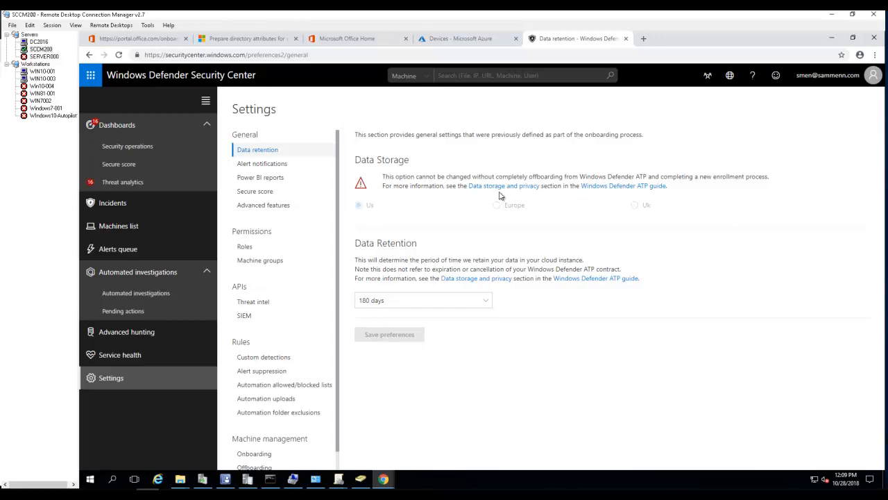
mouse_move(622, 211)
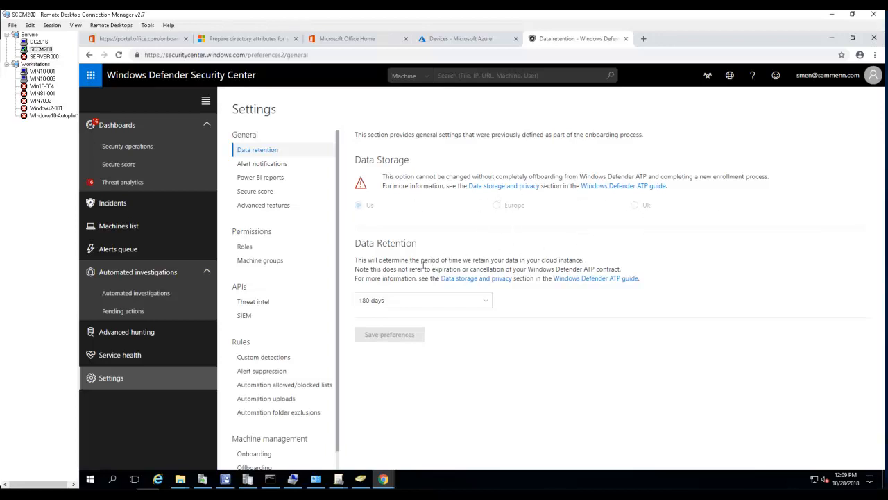
mouse_move(491, 203)
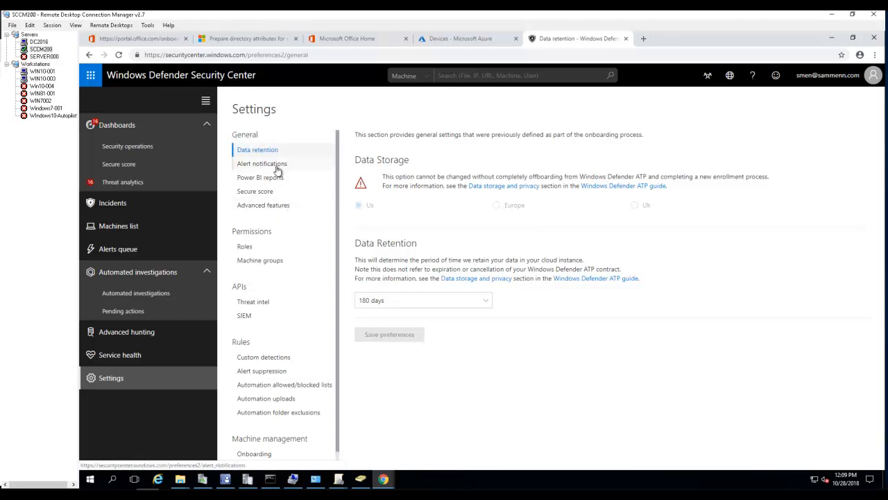
click(263, 164)
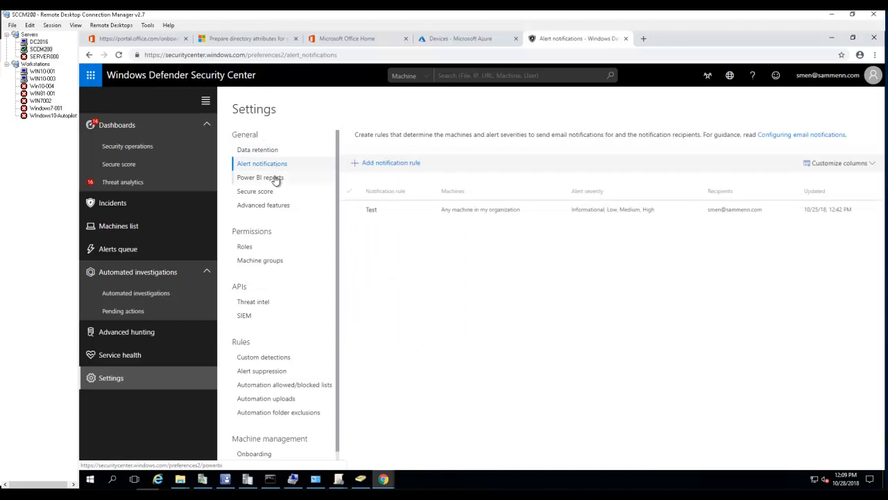
Glance at Power BI reports settings, then review the Secure score security control toggles.
click(261, 178)
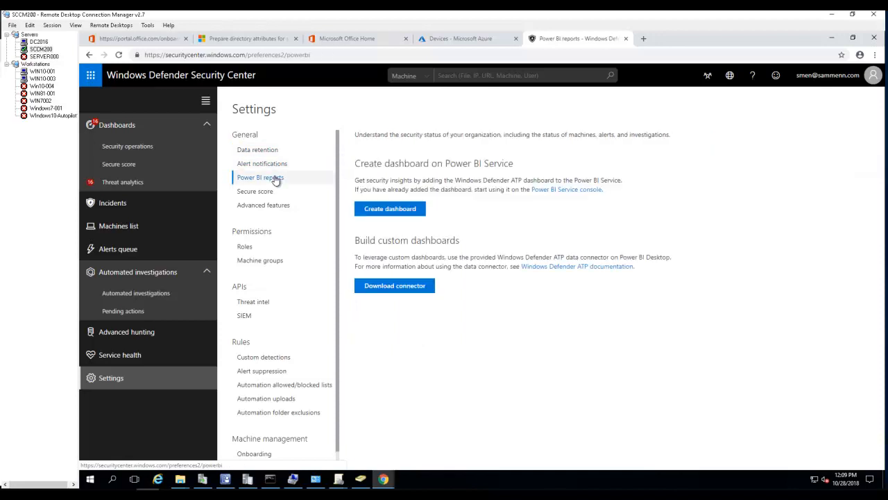
mouse_move(300, 186)
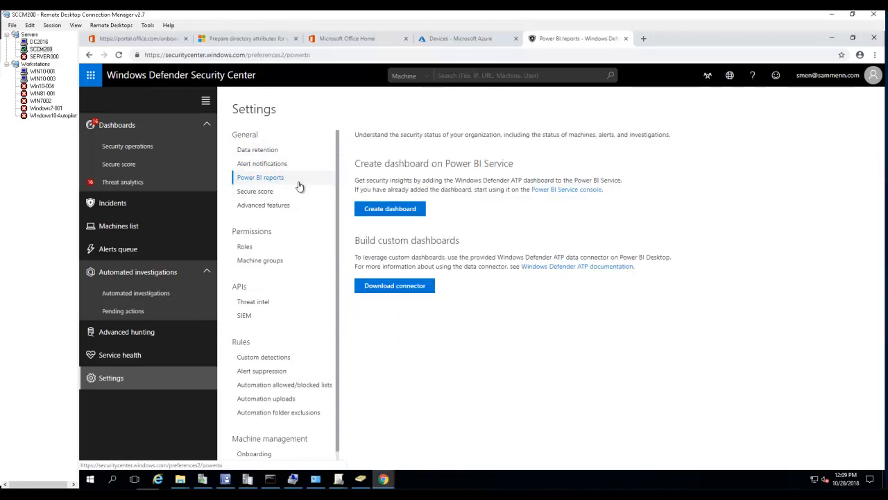
click(255, 192)
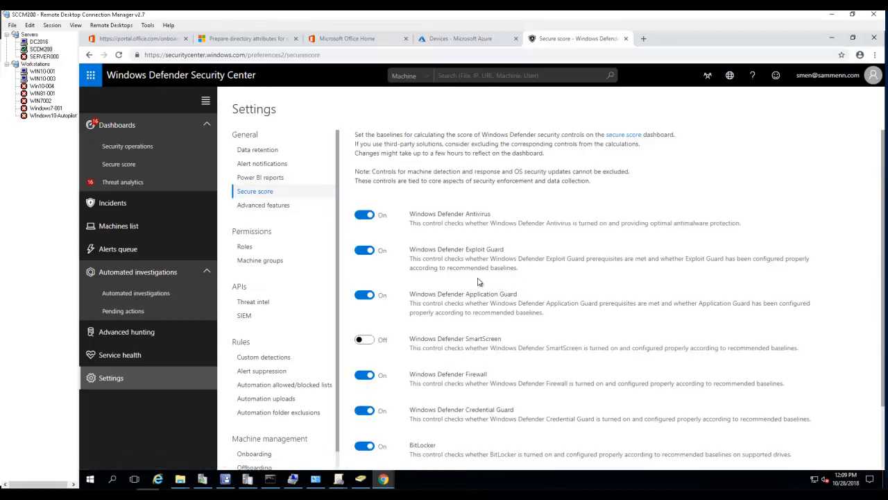
scroll(down, 3)
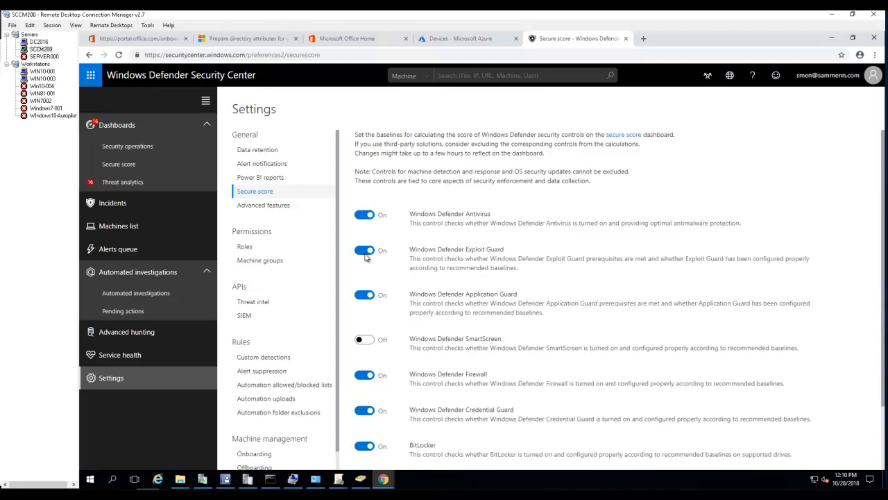
Exclude Exploit Guard, BitLocker and Credential Guard from the secure score and save preferences.
click(363, 250)
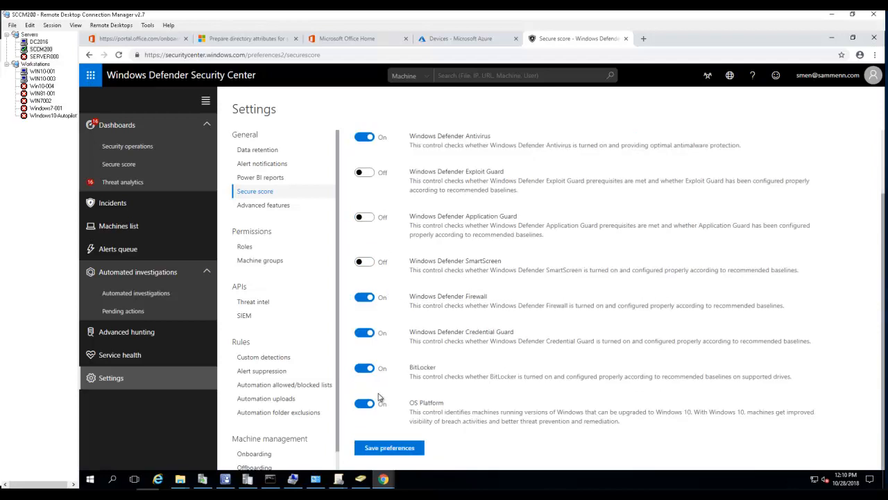
click(364, 367)
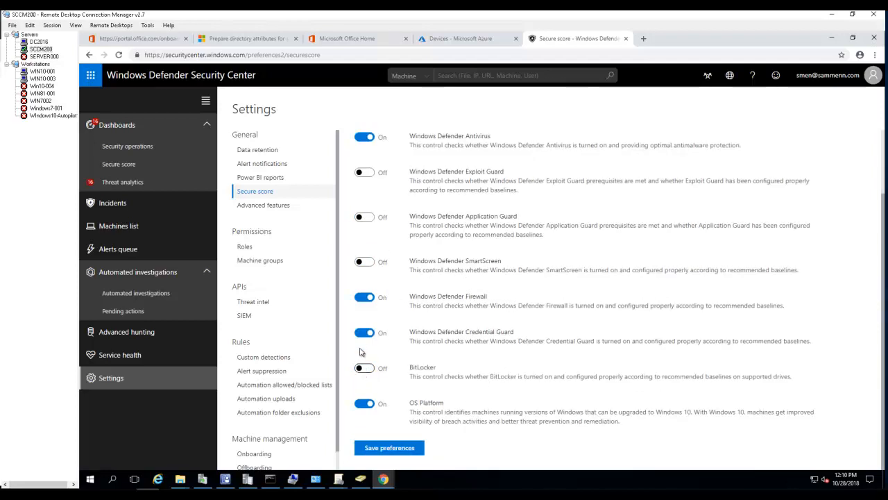
click(363, 331)
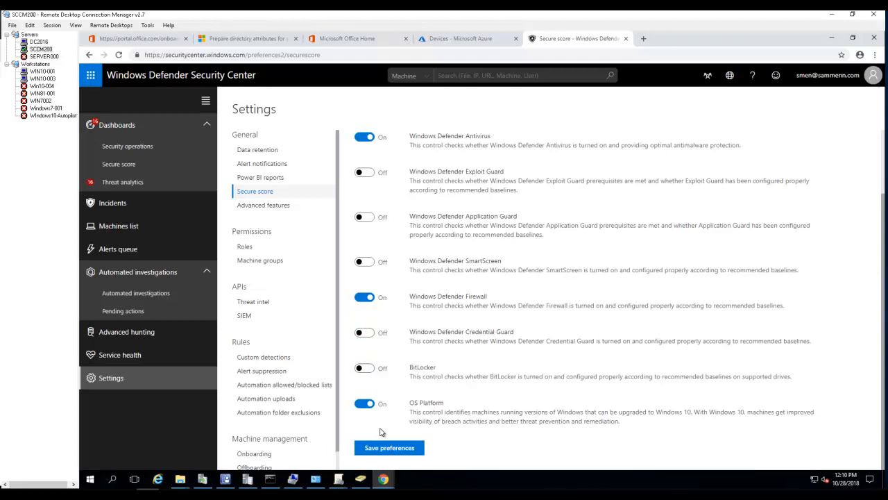
click(389, 447)
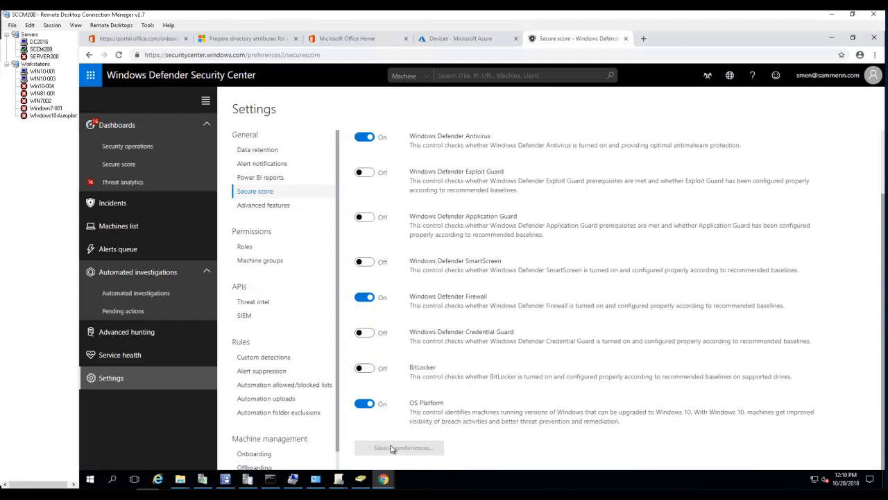
click(400, 447)
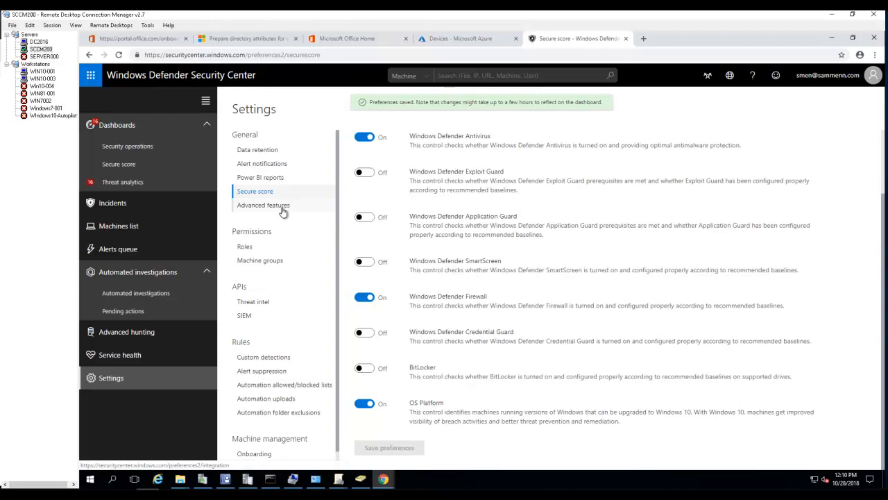
Move to the Advanced features settings.
click(263, 205)
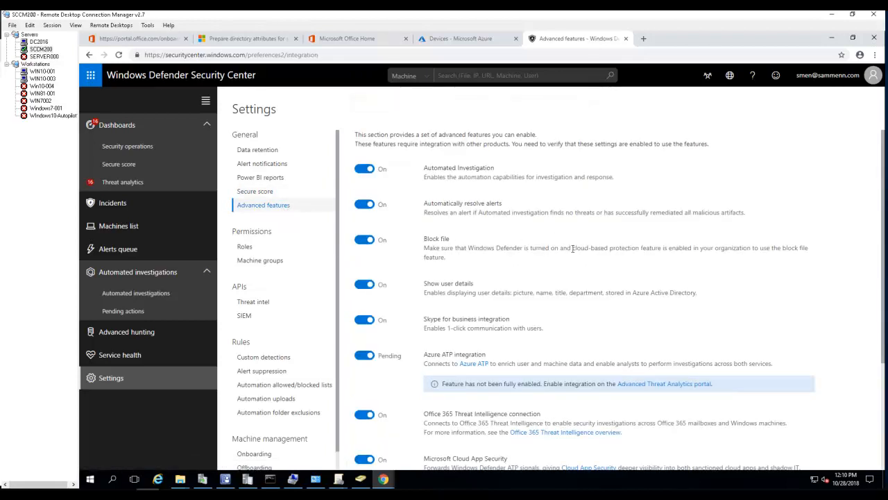
mouse_move(524, 230)
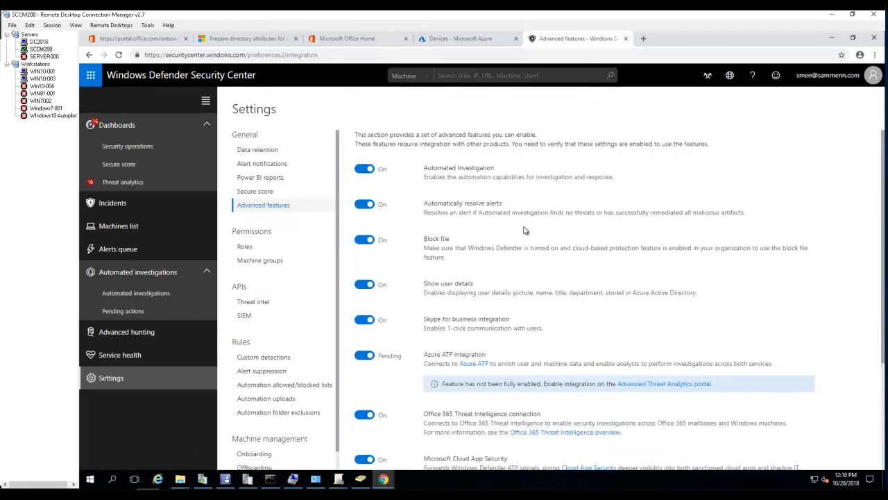
mouse_move(582, 225)
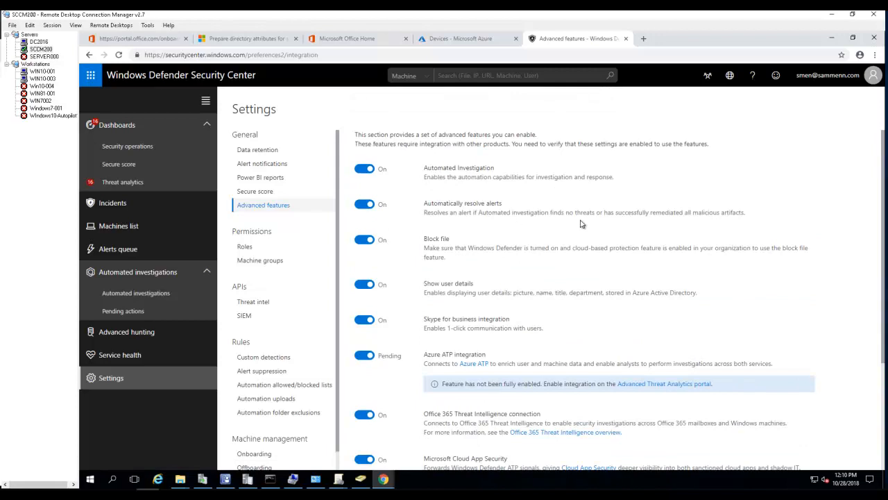
mouse_move(491, 186)
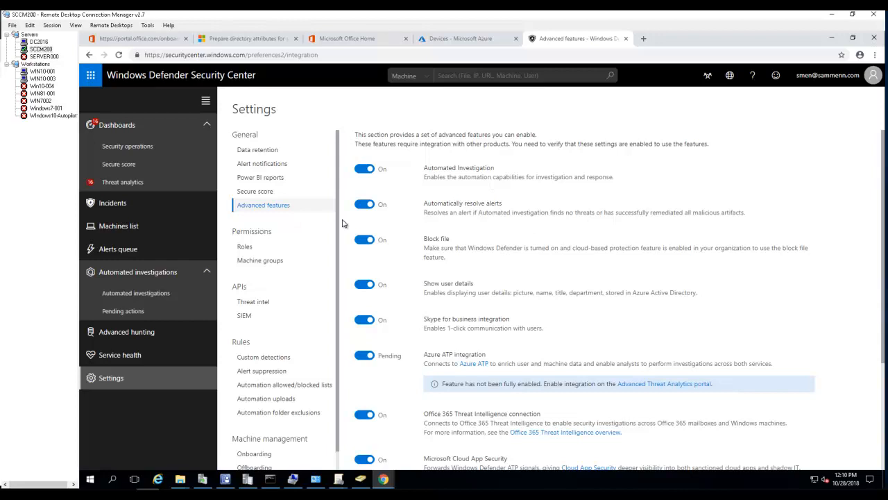
mouse_move(416, 211)
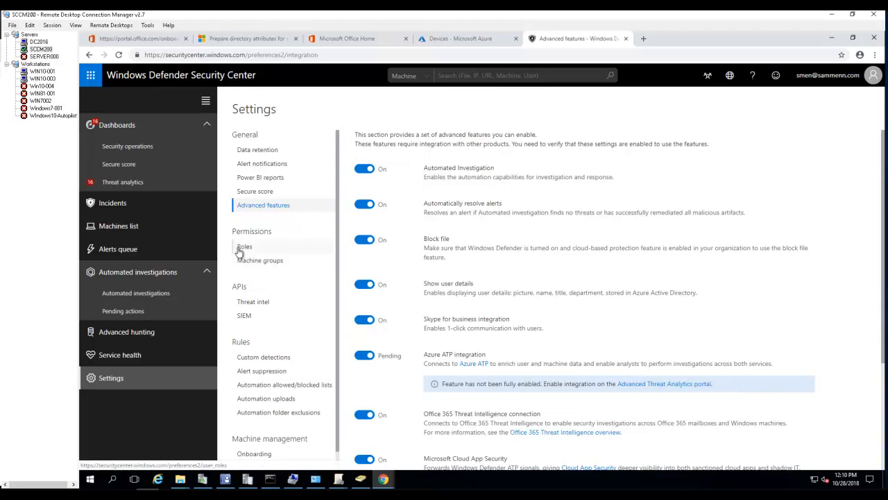
View the Roles permissions settings, then the Machine groups page showing no groups found.
click(244, 247)
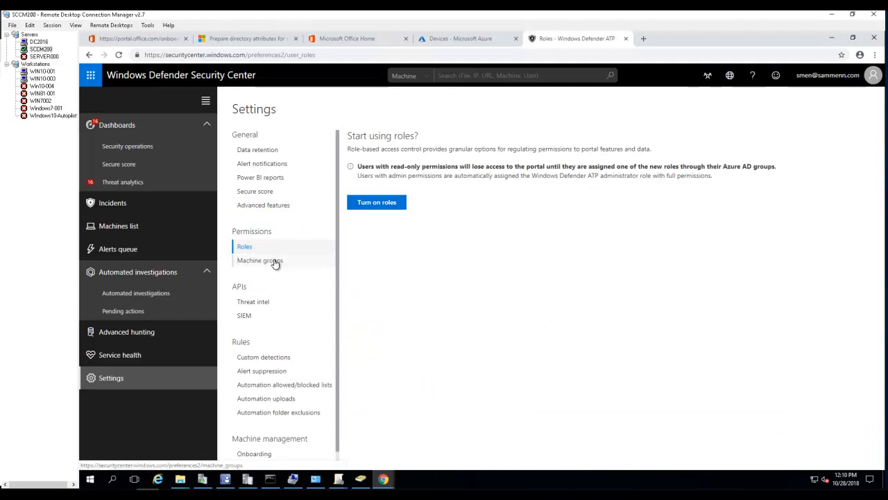
click(259, 261)
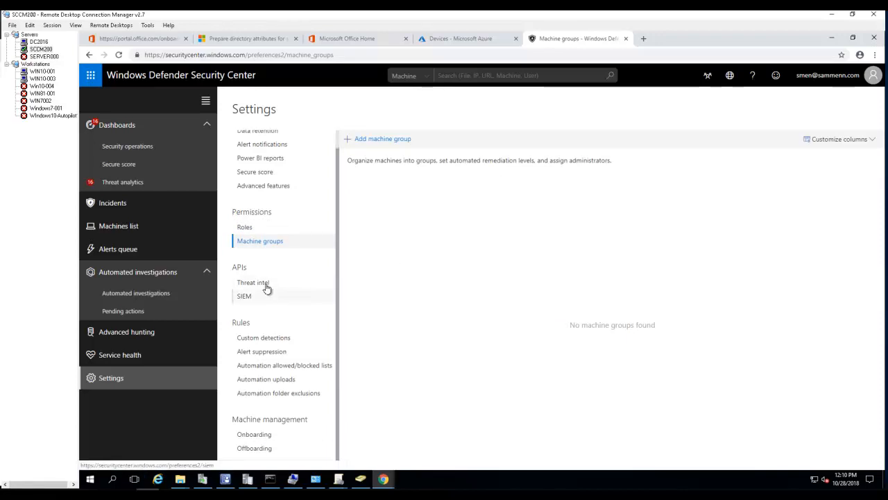
View the threat intelligence API and SIEM connector settings, then go to machine Onboarding.
click(252, 283)
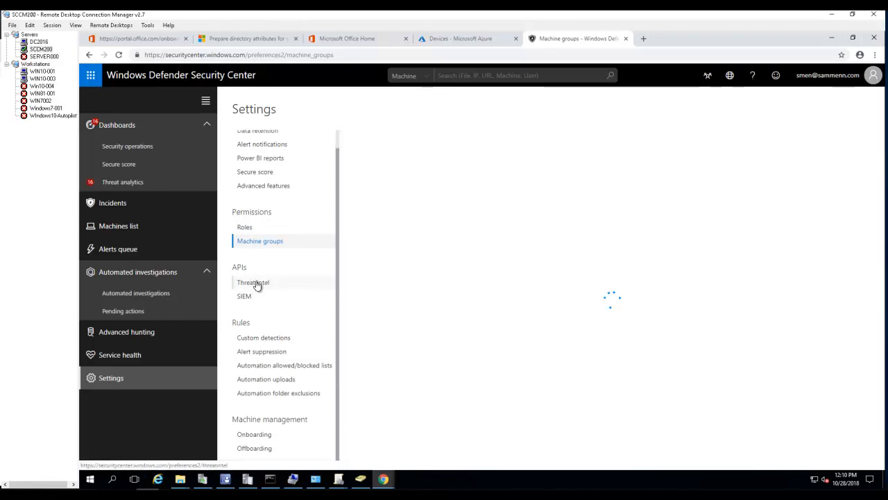
click(252, 281)
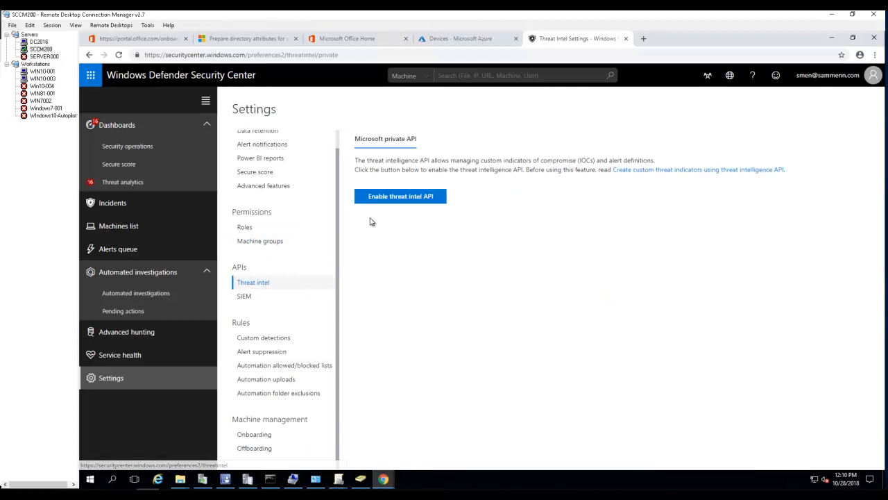
click(245, 296)
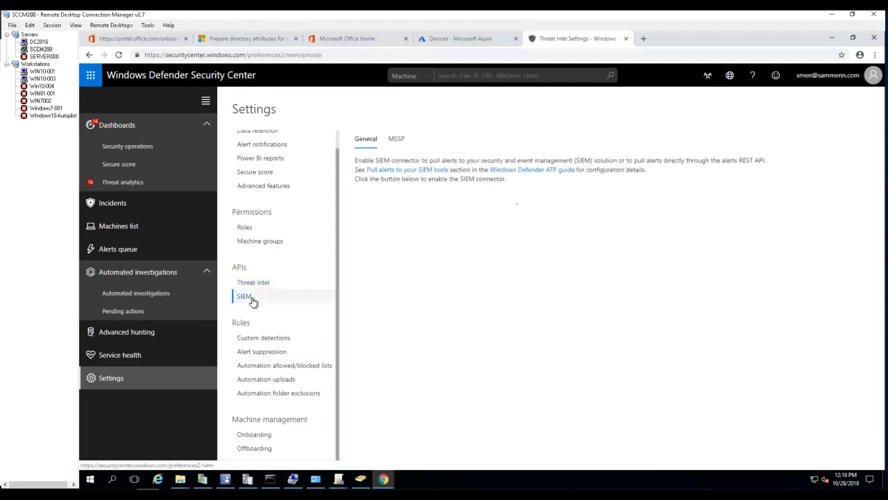
click(244, 295)
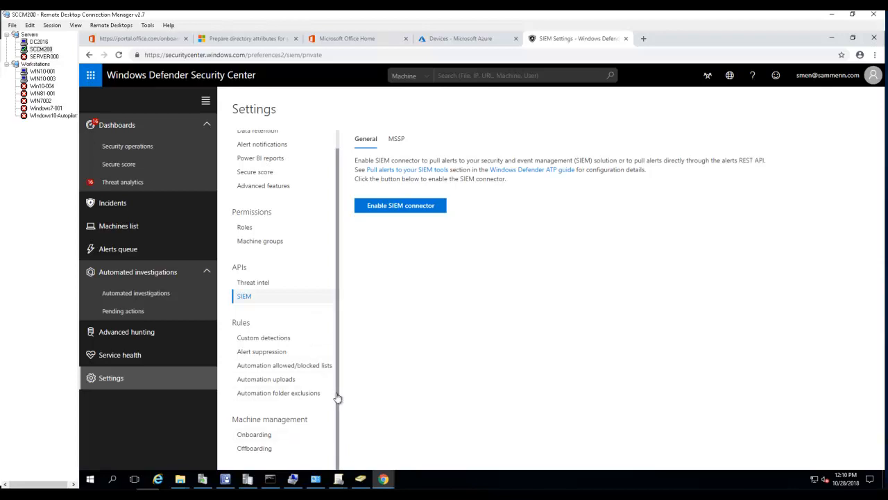
mouse_move(340, 433)
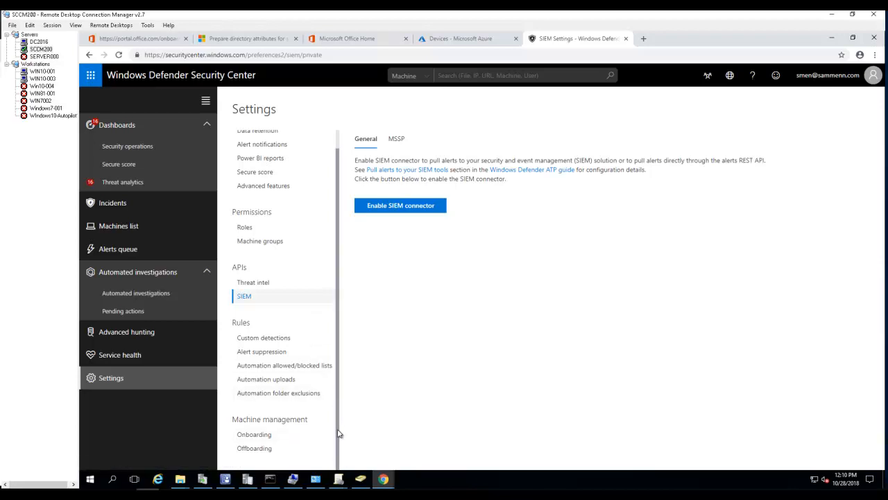
mouse_move(322, 411)
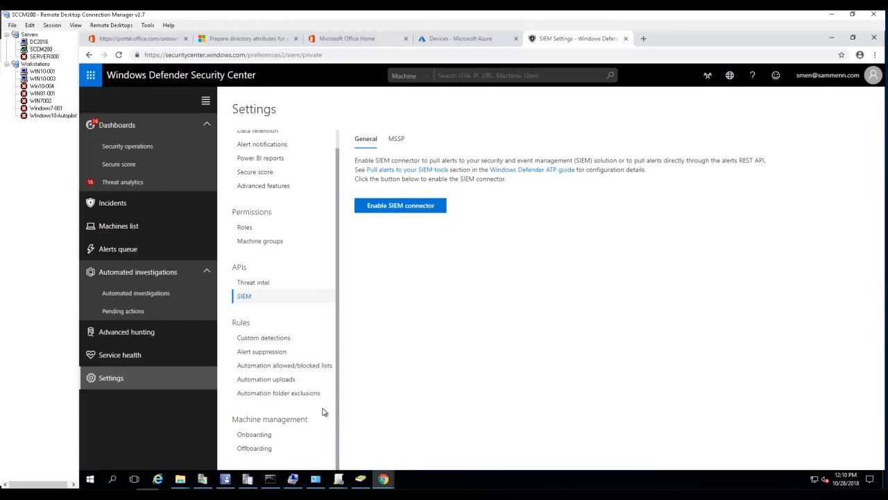
mouse_move(322, 465)
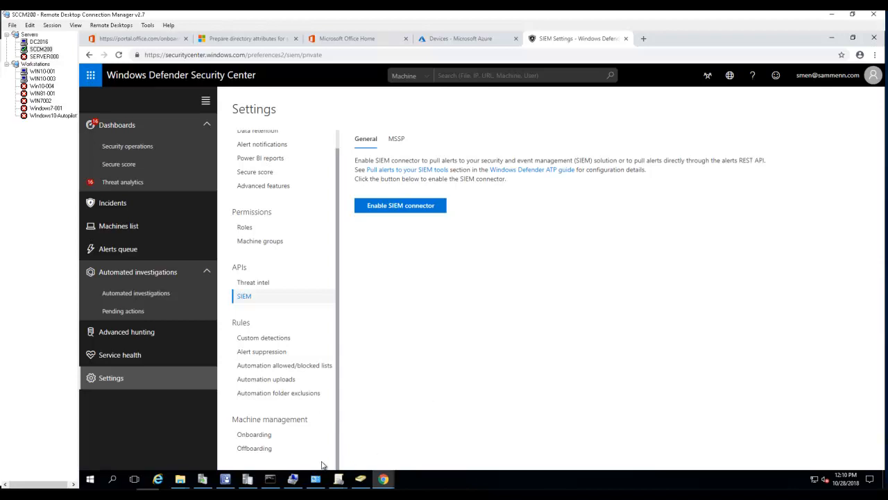
mouse_move(430, 263)
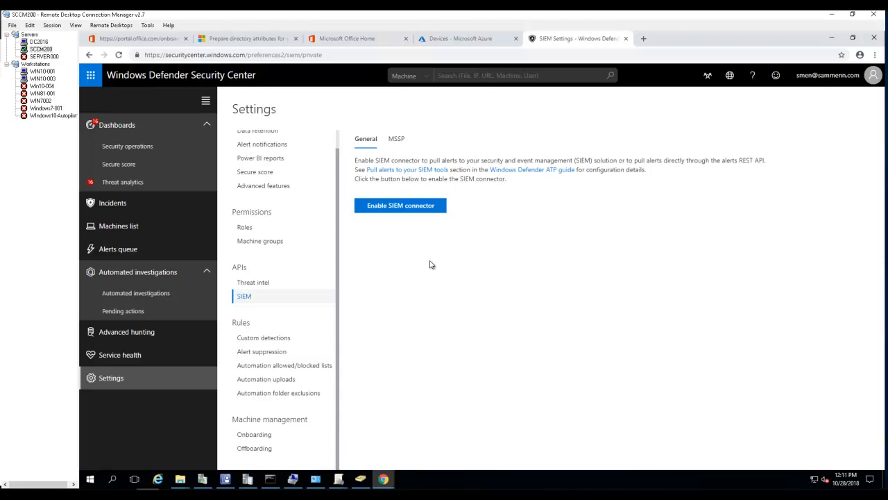
mouse_move(254, 447)
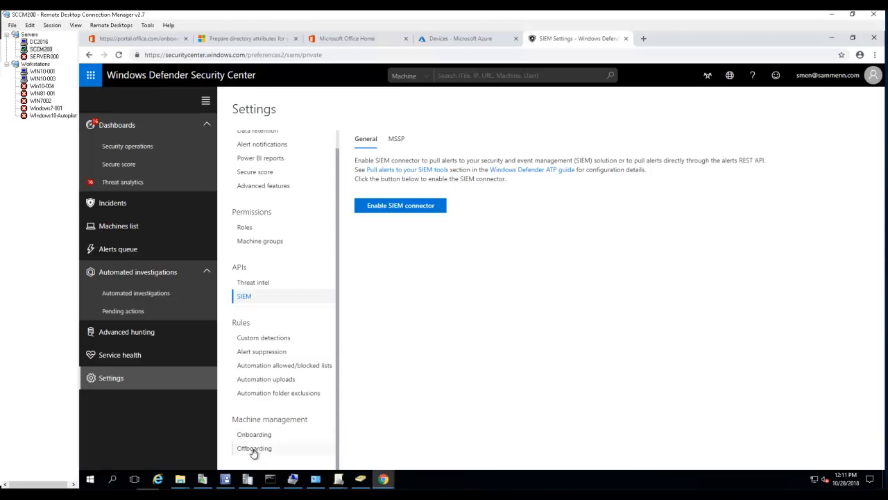
mouse_move(281, 430)
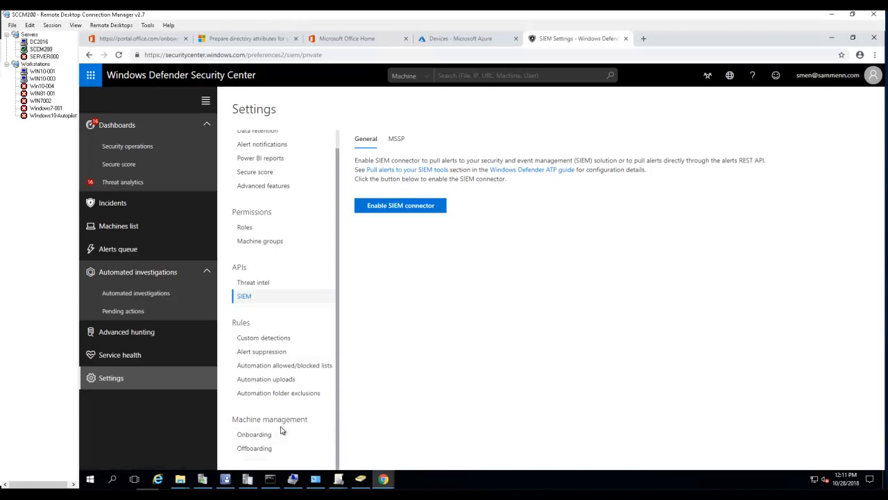
click(254, 433)
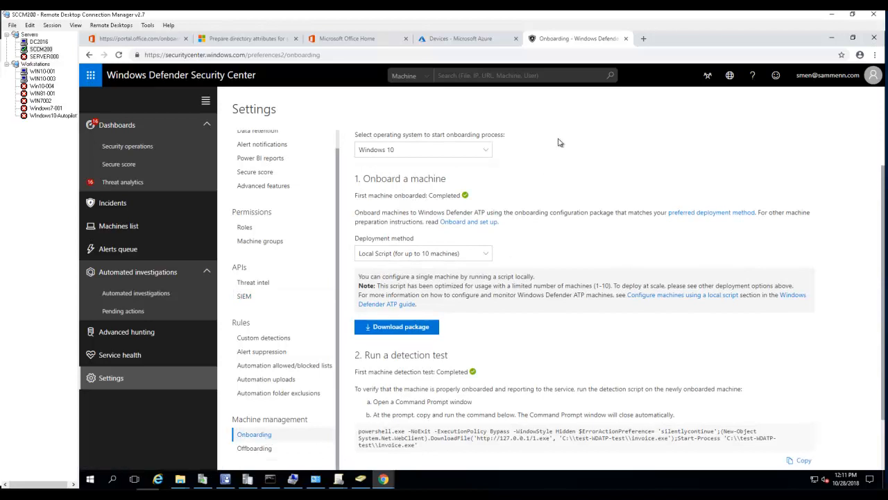
Keep Windows 10 as the operating system and download the local-script onboarding package.
click(422, 150)
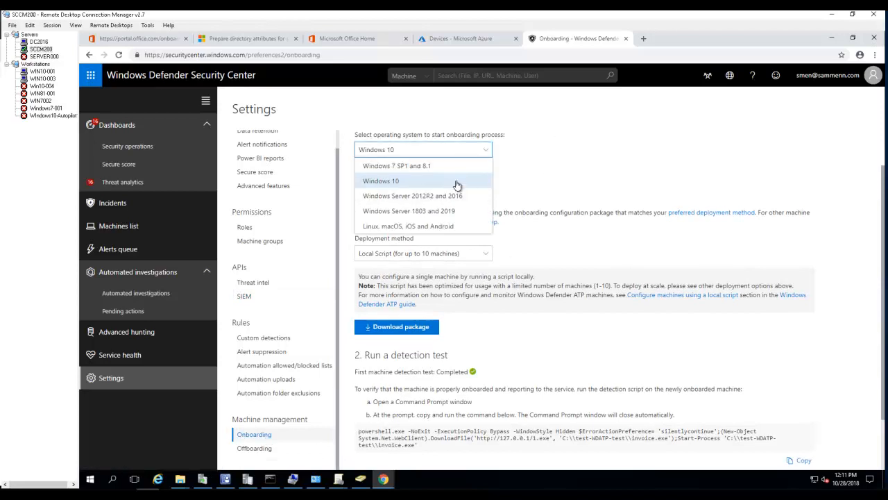
mouse_move(400, 183)
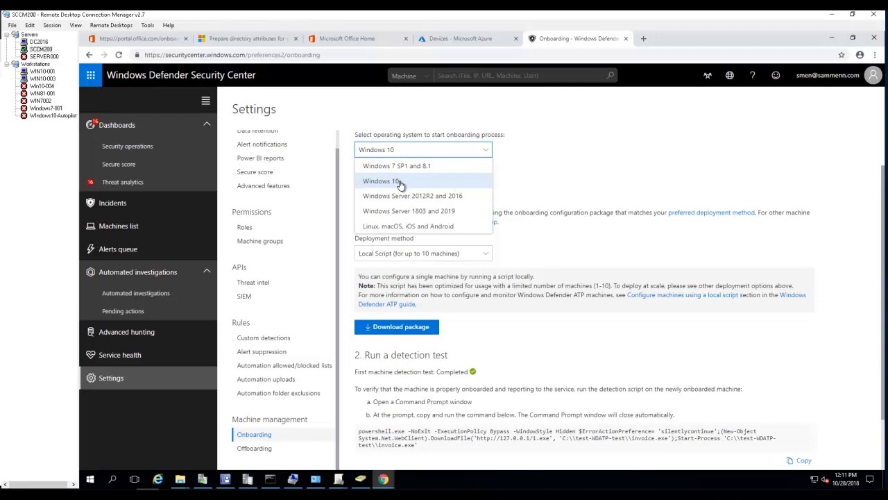
click(380, 180)
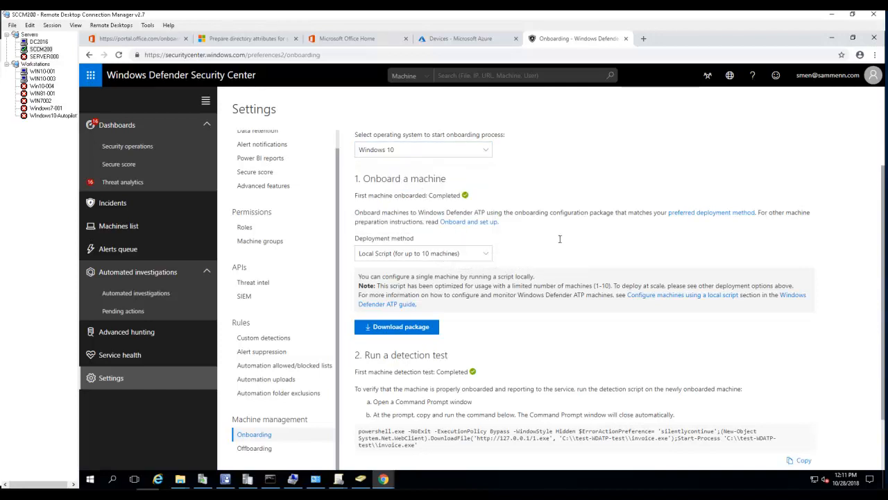
scroll(down, 3)
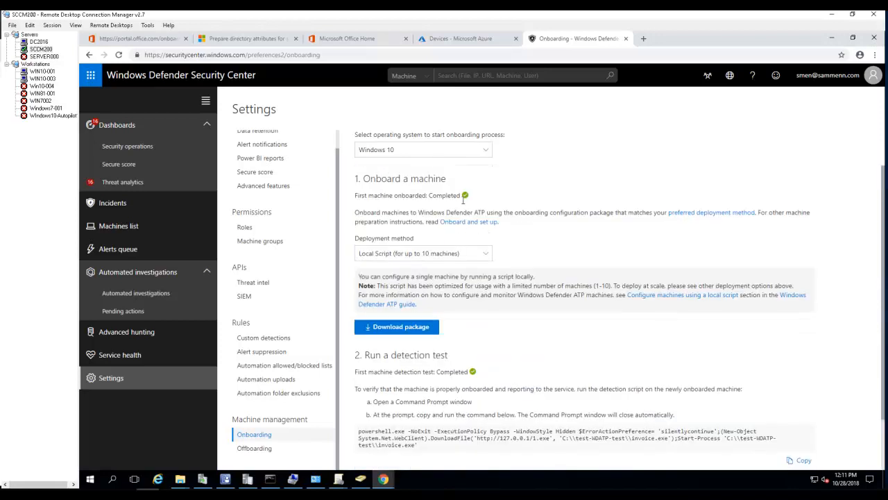
scroll(down, 3)
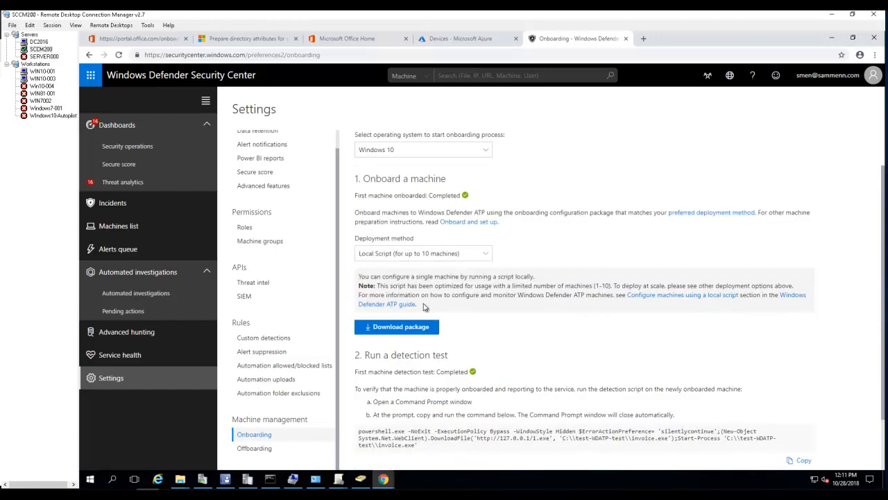
scroll(down, 3)
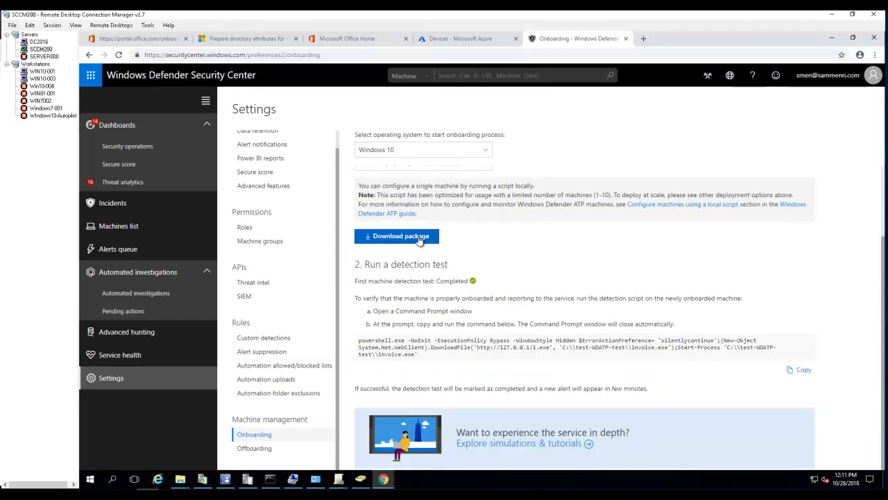
mouse_move(611, 217)
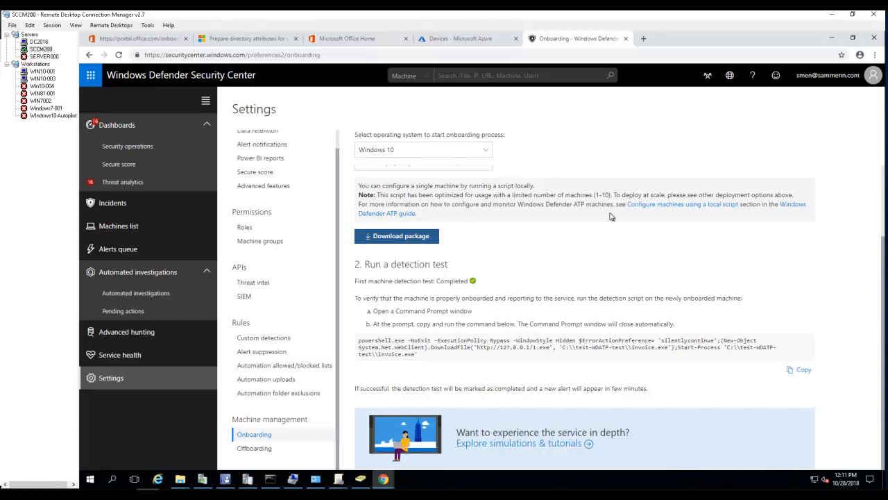
click(397, 236)
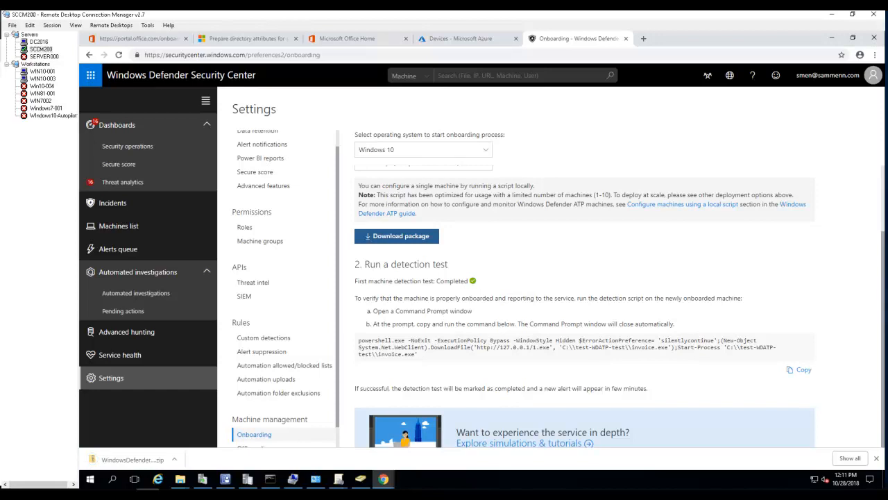
mouse_move(352, 437)
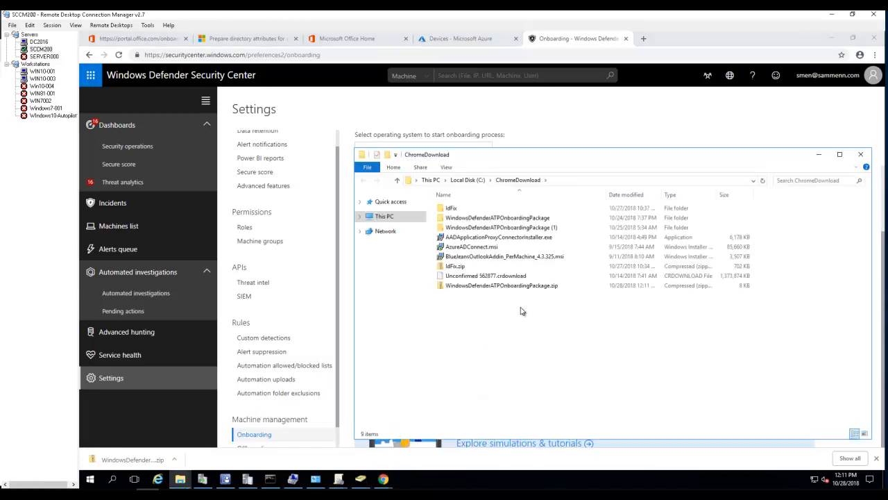
Extract WindowsDefenderATPOnboardingPackage.zip into its suggested folder in ChromeDownload.
click(502, 286)
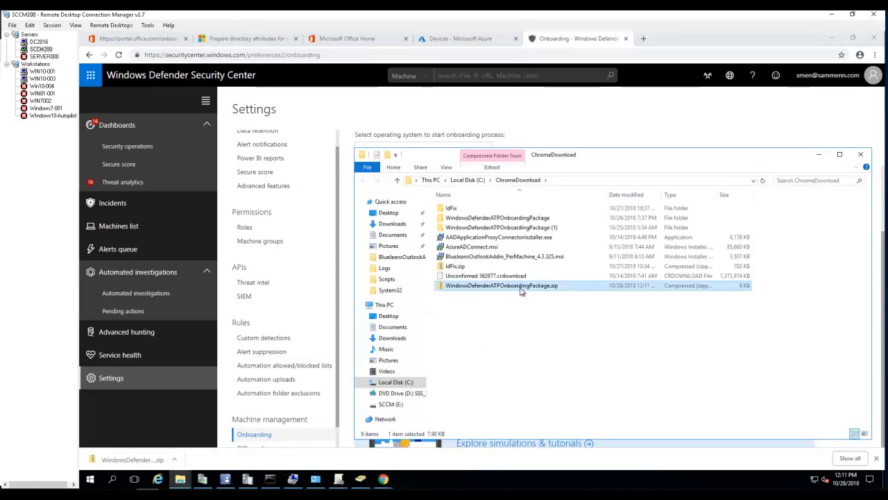
click(491, 166)
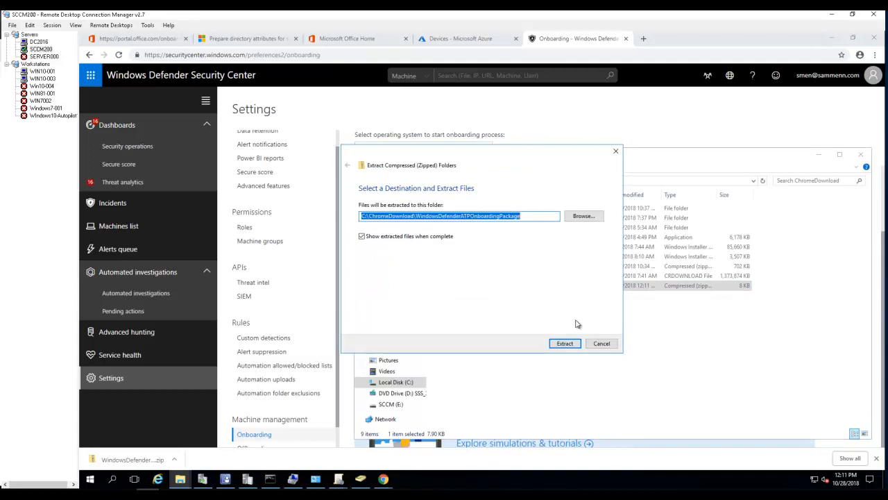
click(565, 343)
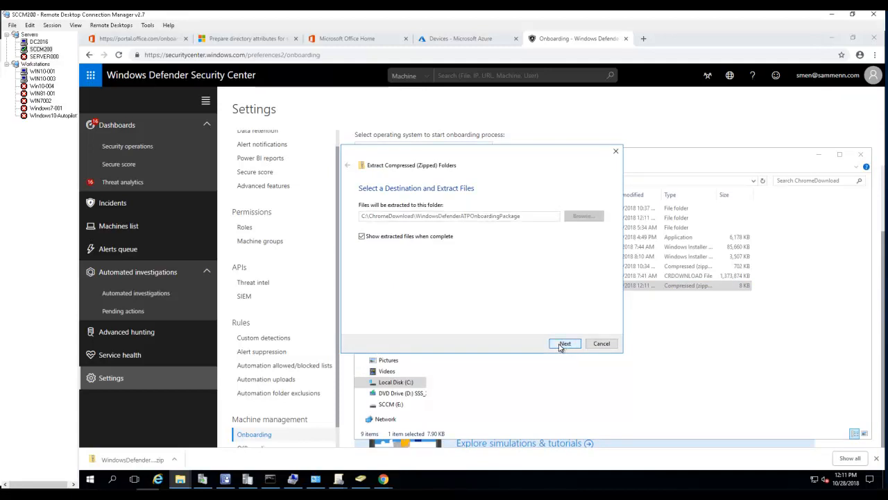
click(564, 343)
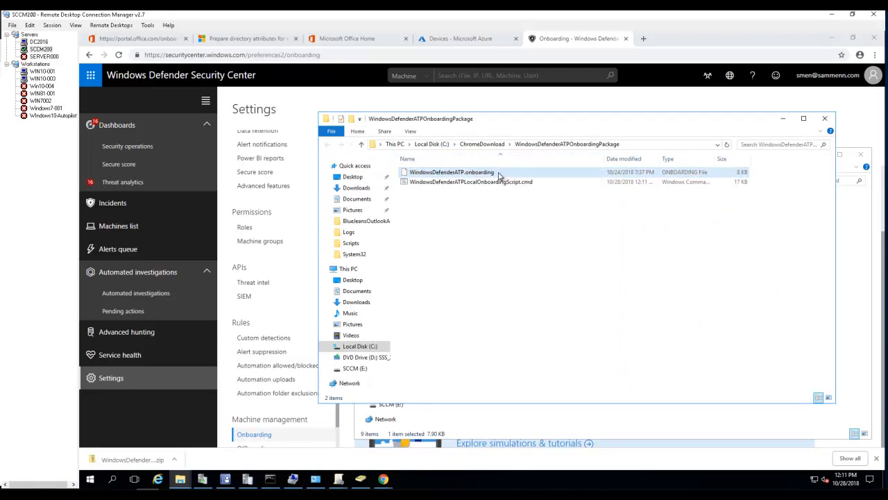
mouse_move(451, 173)
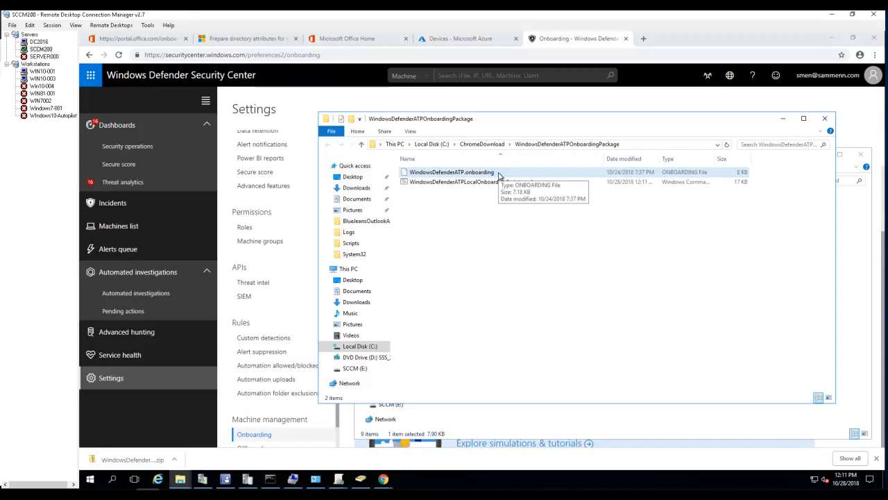
mouse_move(491, 227)
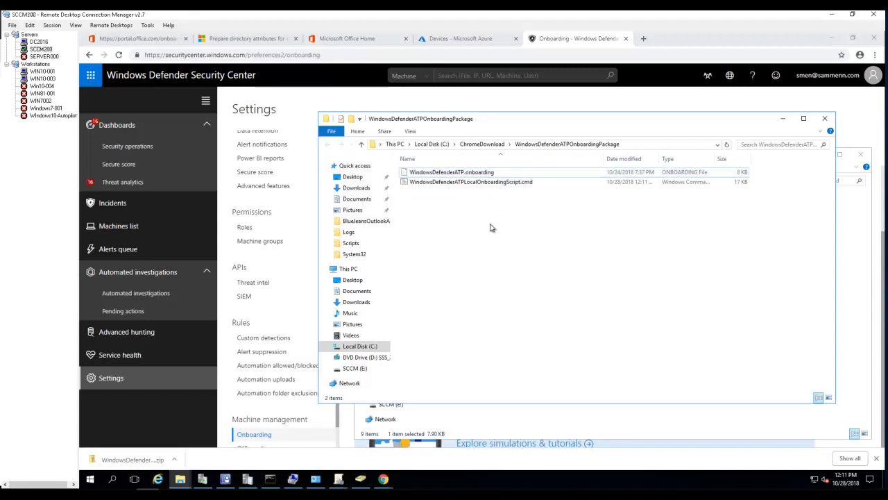
View the local onboarding script's contents in Notepad, allowing the unverified file to open.
click(470, 180)
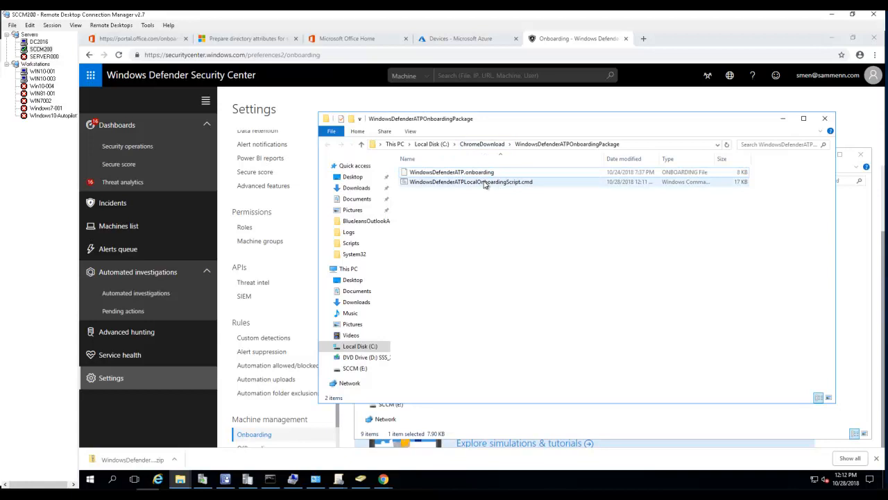
right_click(472, 180)
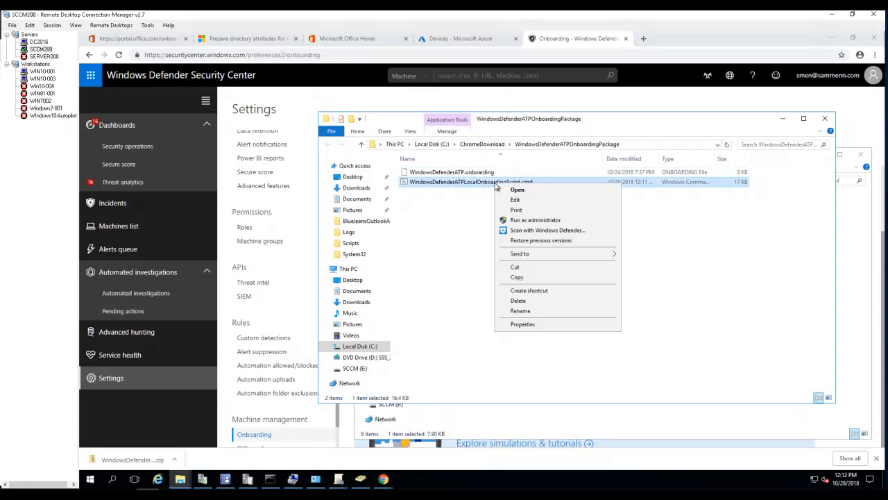
click(518, 189)
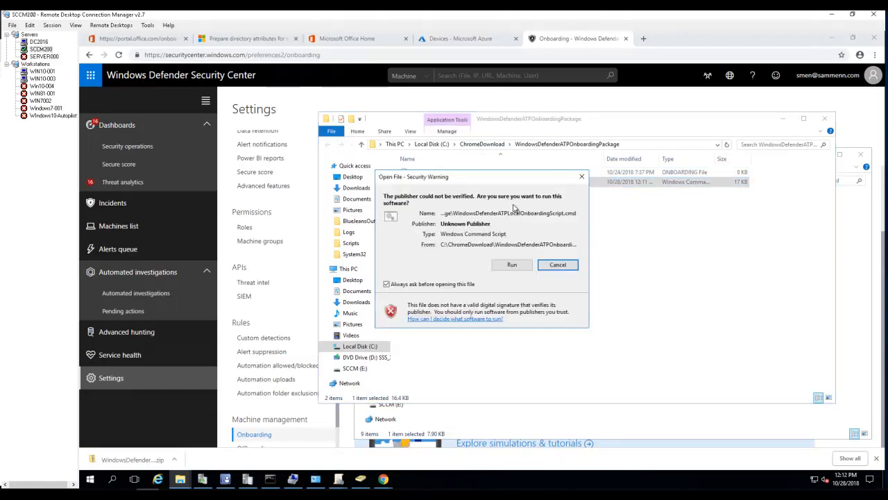
click(510, 263)
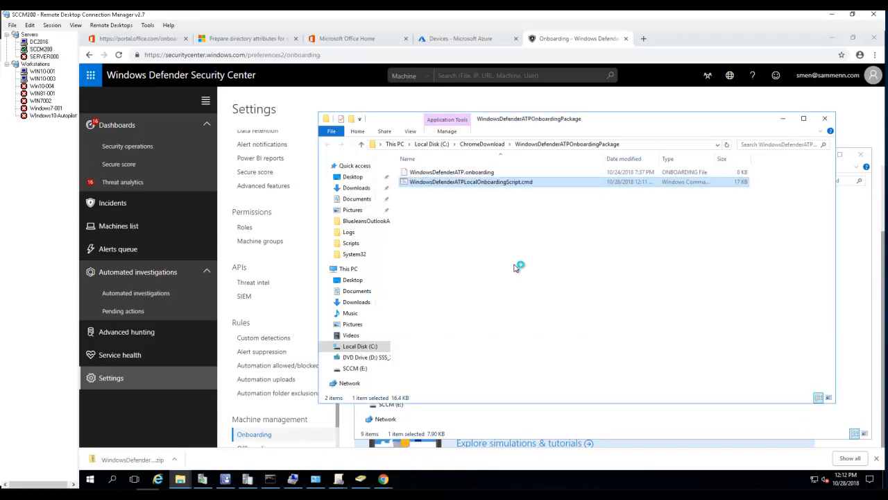
double_click(472, 182)
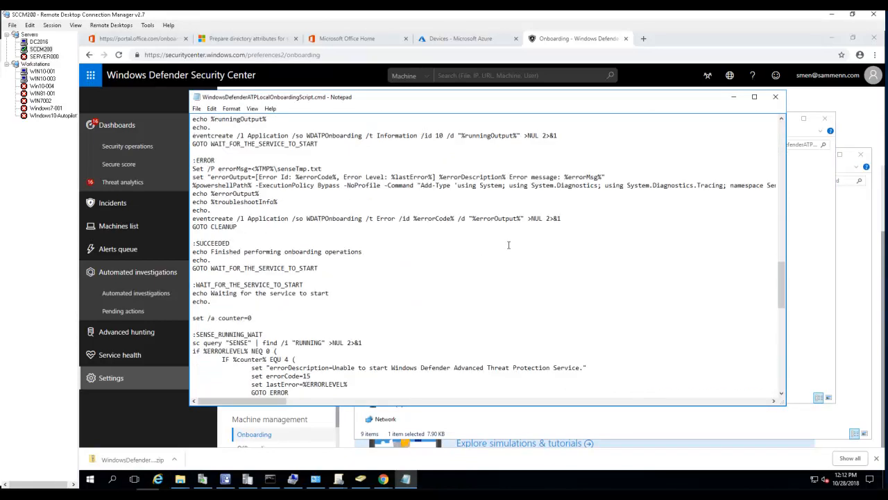
scroll(down, 3)
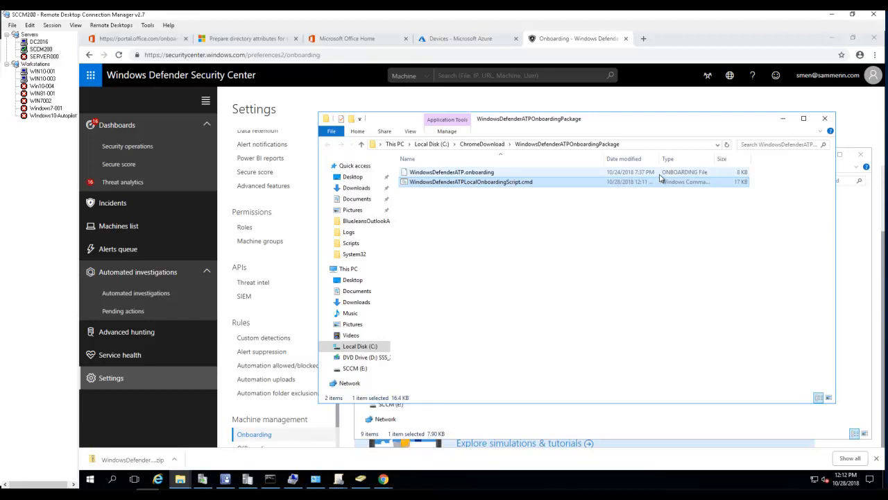
mouse_move(659, 158)
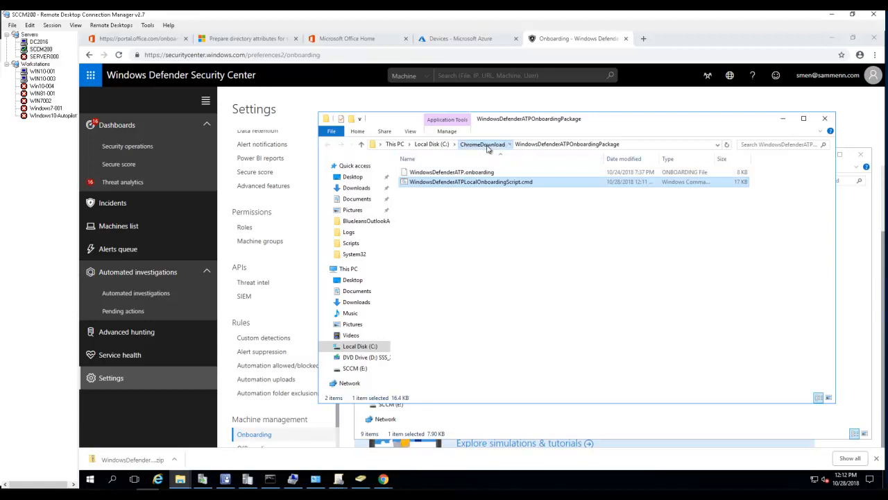
Copy the WindowsDefenderATPOnboardingPackage folder from the ChromeDownload folder.
click(481, 143)
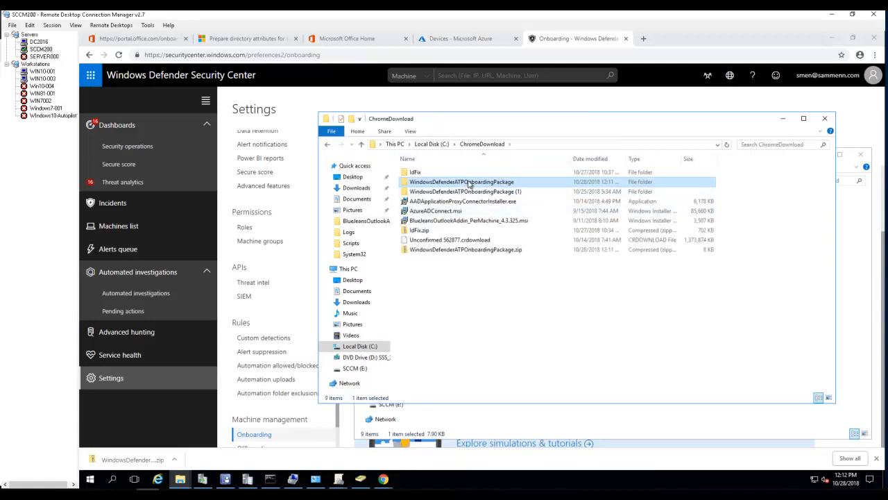
right_click(460, 182)
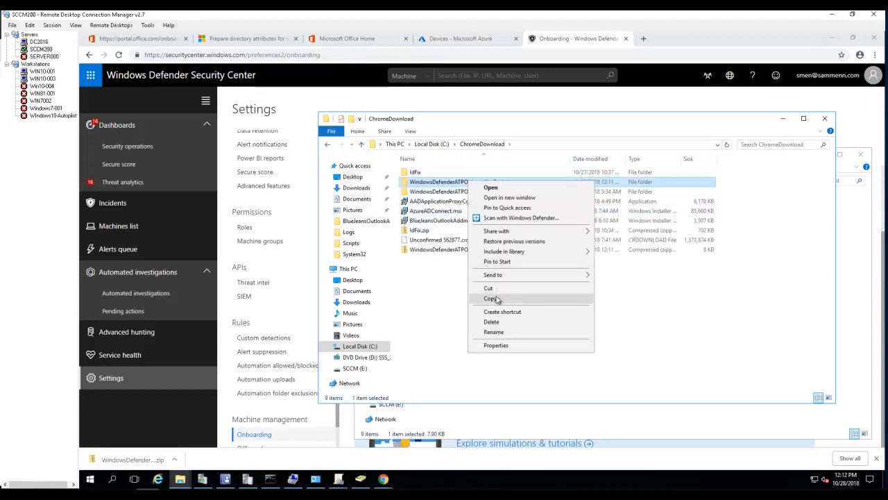
click(491, 298)
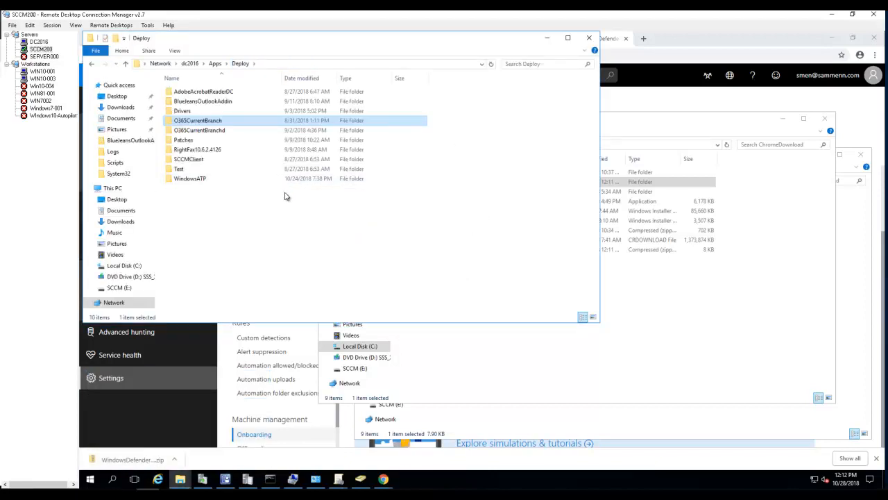
Paste the onboarding package folder into \\dc2016\Apps\Deploy and browse into it.
right_click(285, 196)
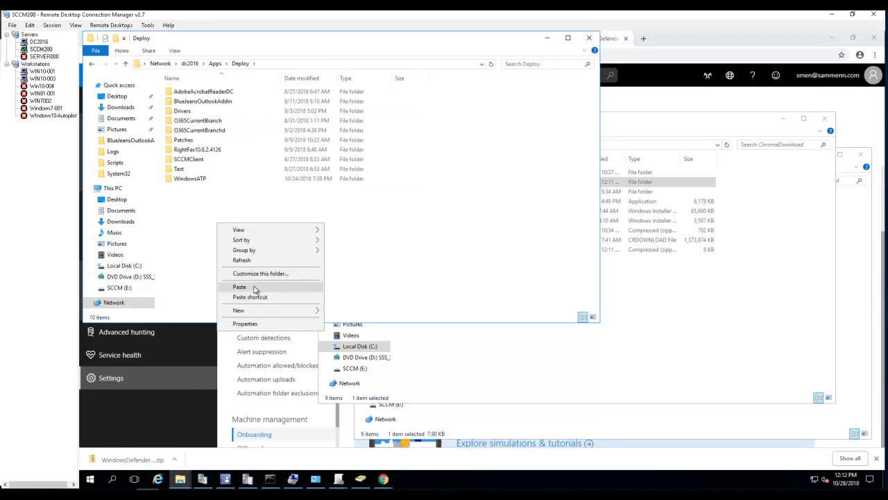
click(239, 286)
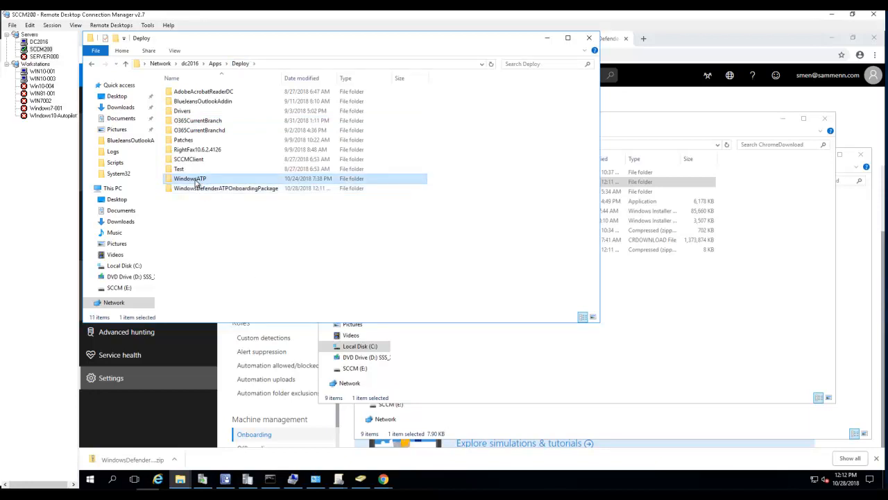
double_click(190, 178)
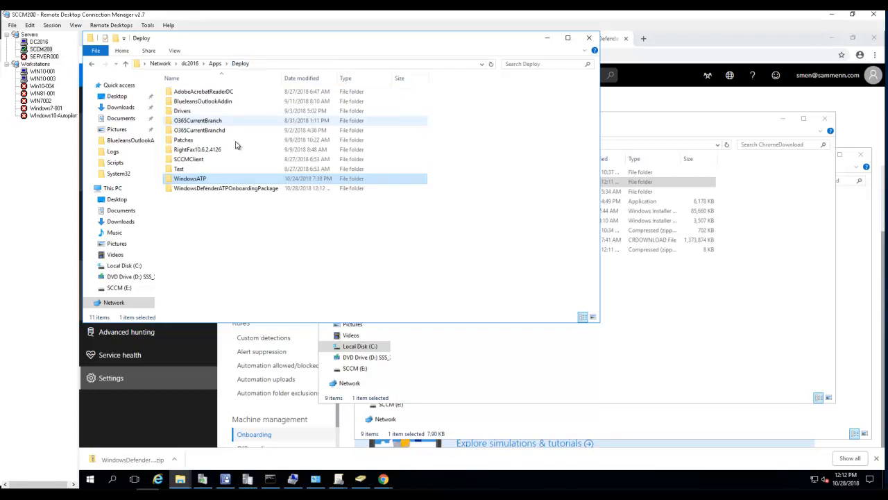
double_click(224, 189)
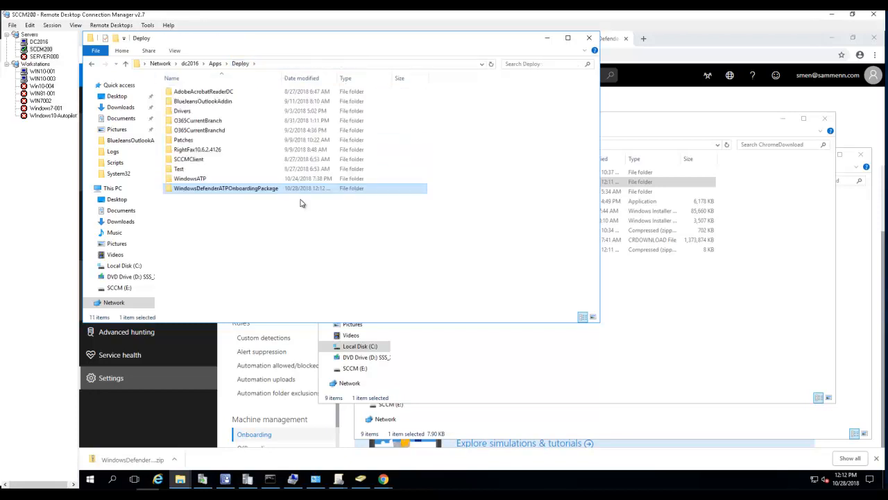
double_click(227, 189)
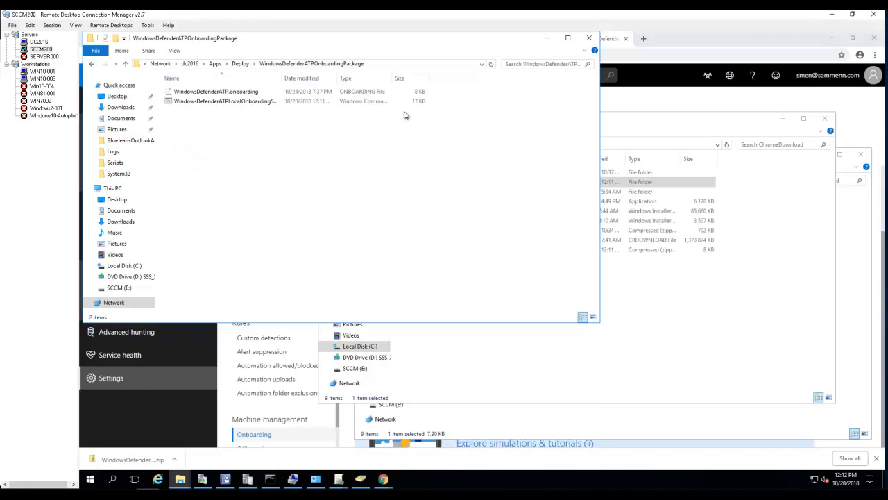
mouse_move(483, 40)
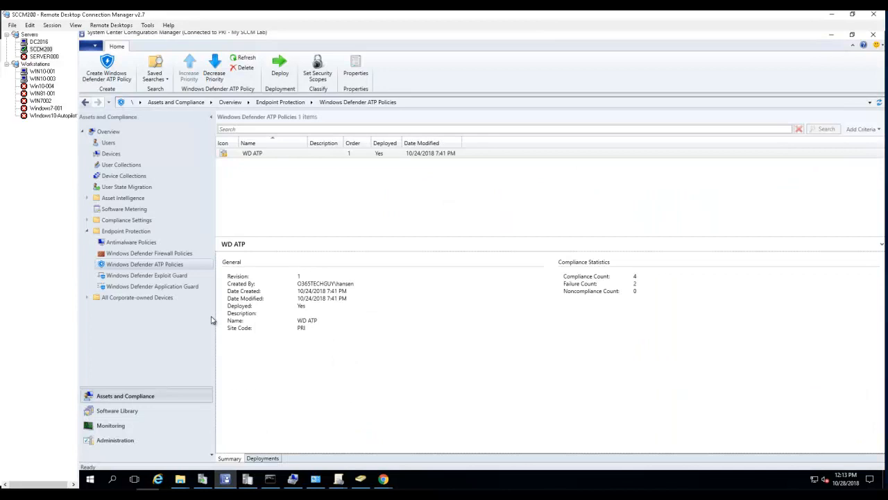
click(114, 438)
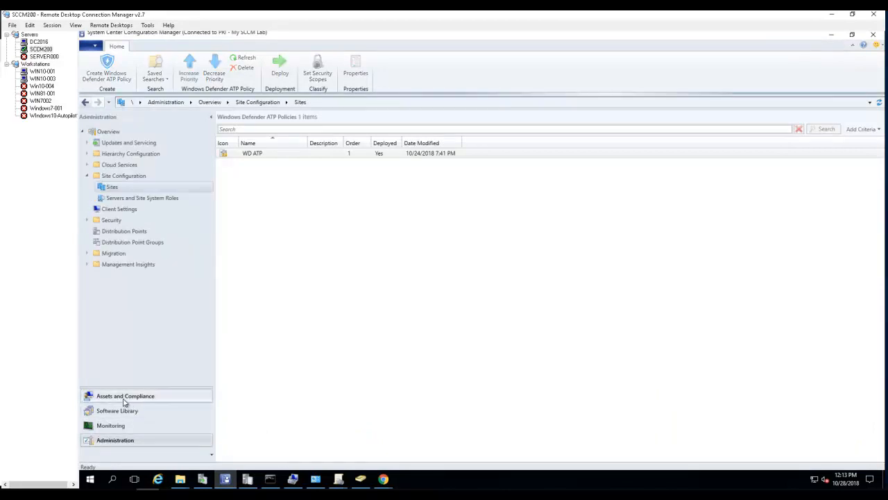
click(124, 395)
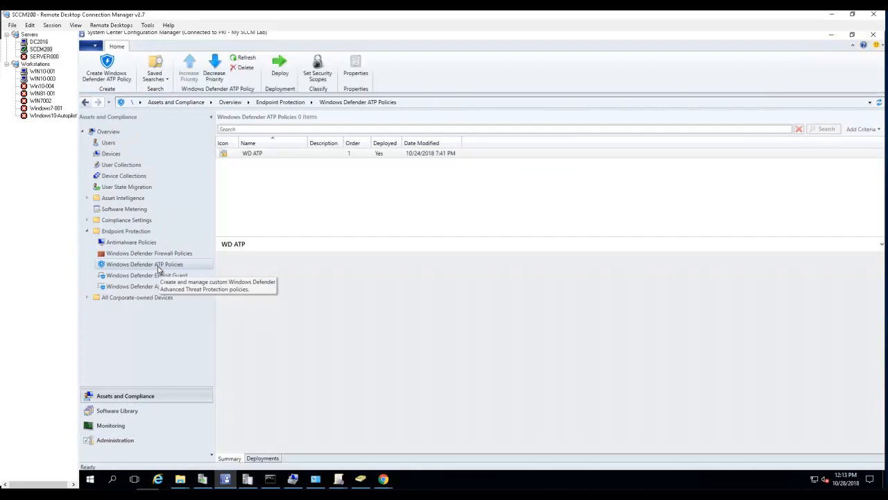
click(253, 153)
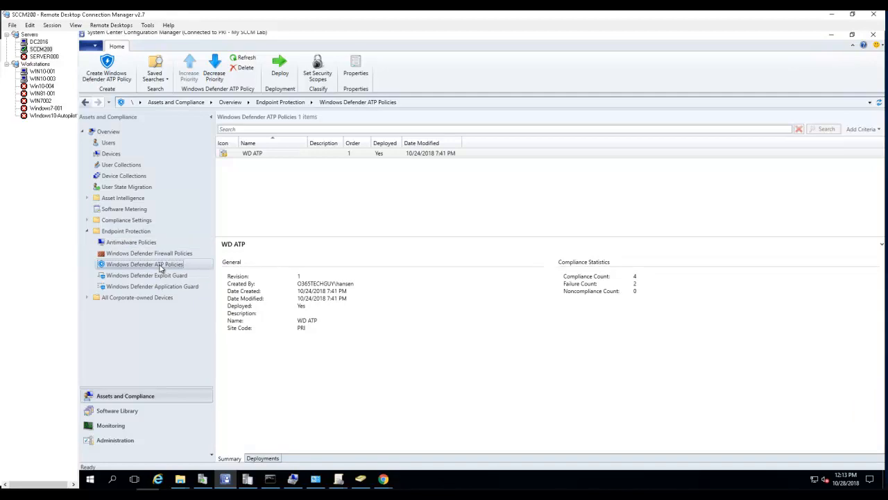
mouse_move(146, 263)
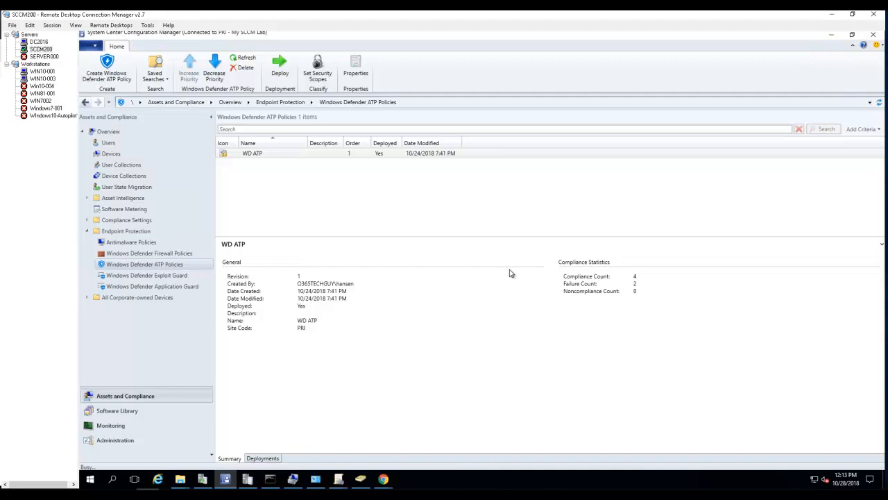
Start a new Windows Defender ATP onboarding policy named 'TEST WD ATP for Windows 10'.
click(106, 72)
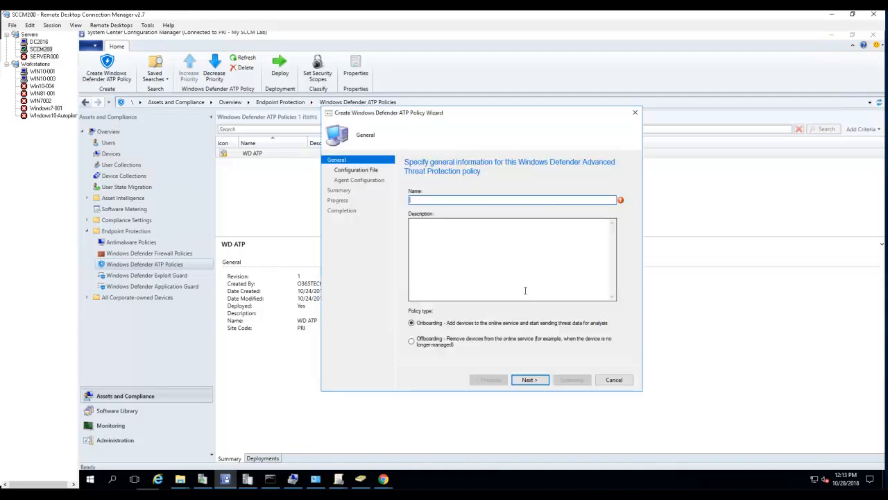
text(TEST)
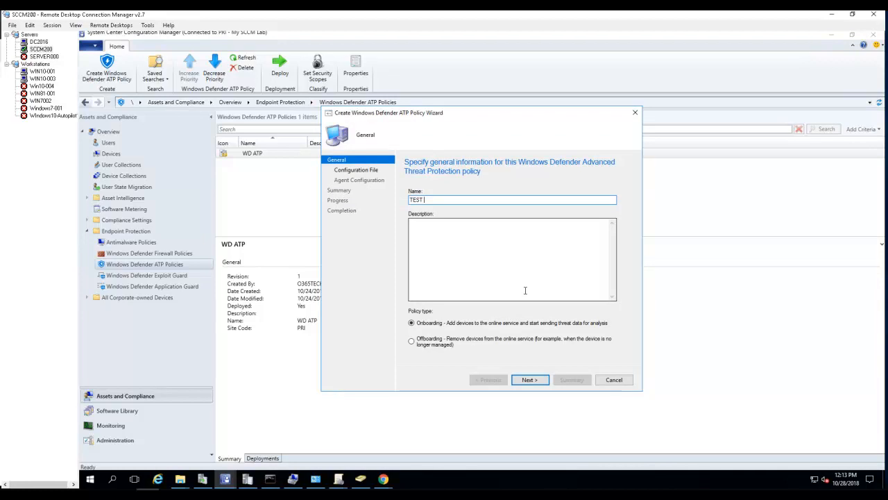
text(WD ATP)
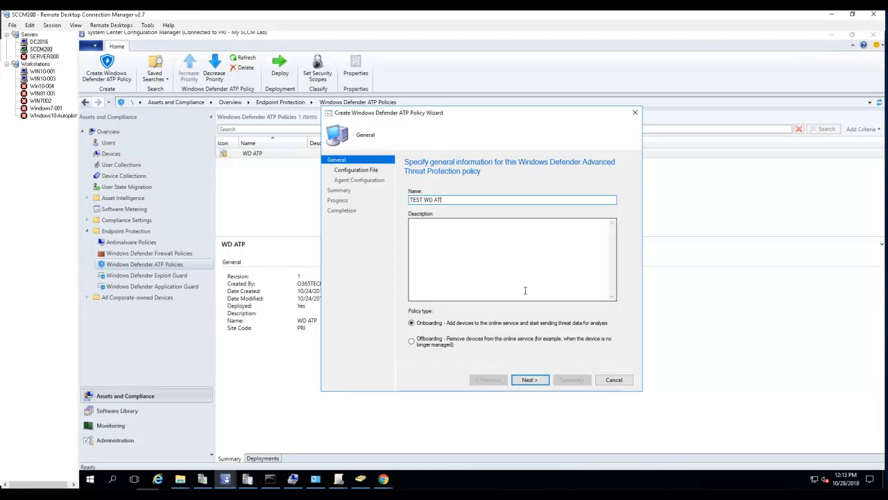
text(P P)
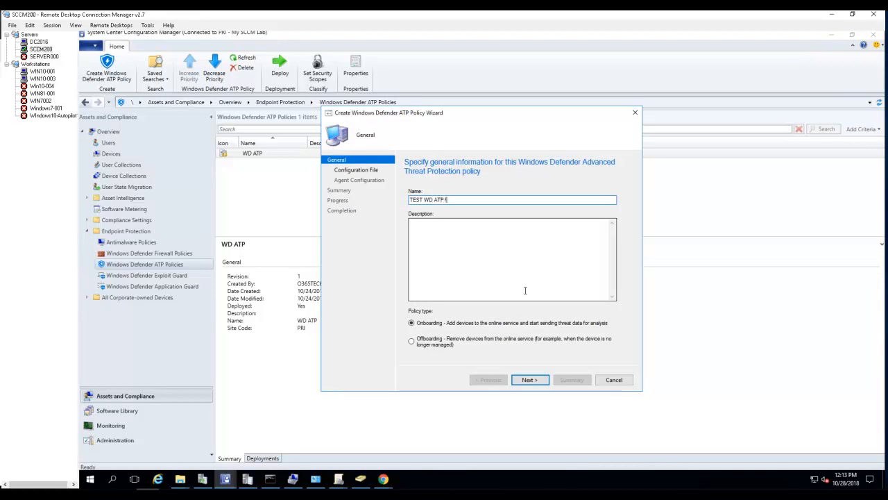
text(or Windows 10)
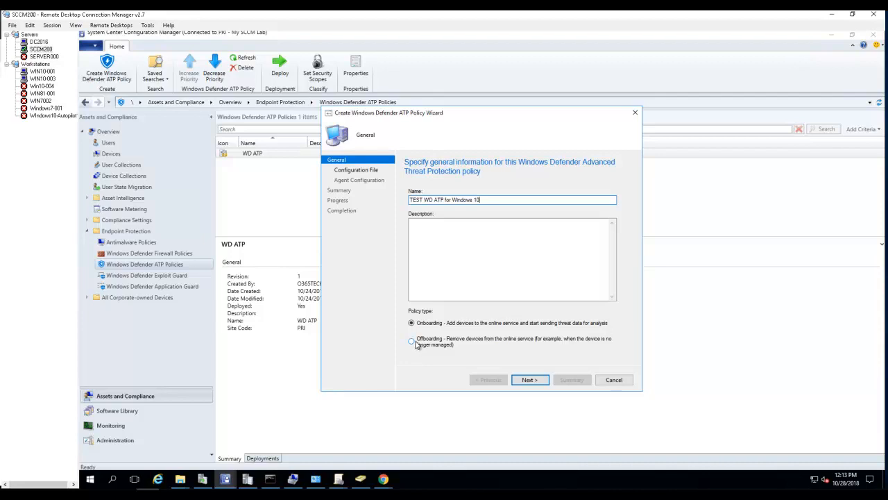
Import \\dc2016\Apps\Deploy\WindowsATP\WindowsDefenderATP.onboarding so the organization ID fills in, then continue.
click(530, 380)
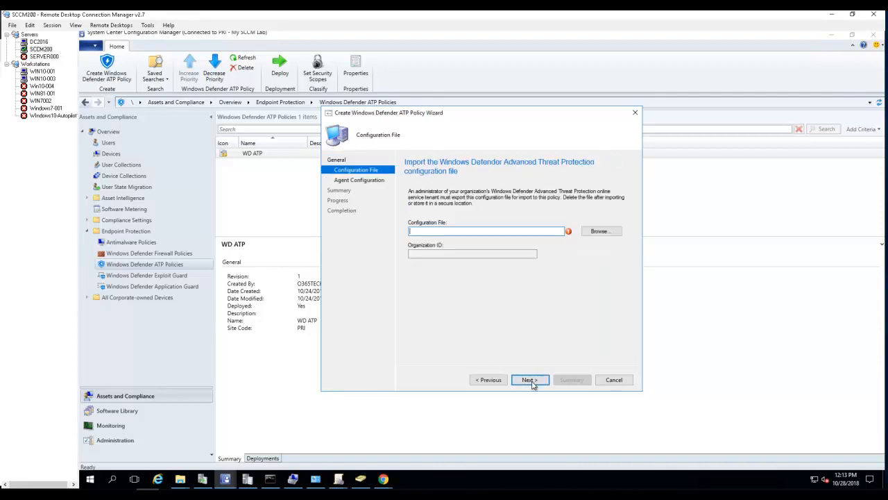
mouse_move(558, 231)
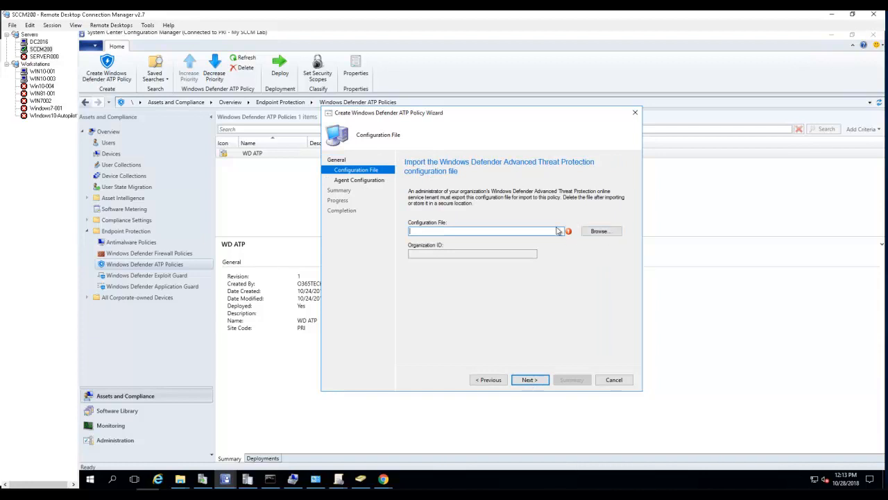
click(600, 231)
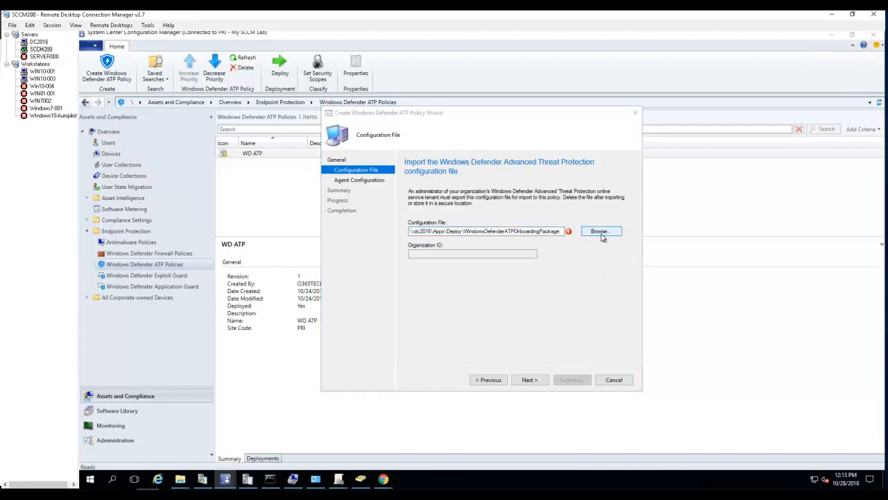
click(600, 230)
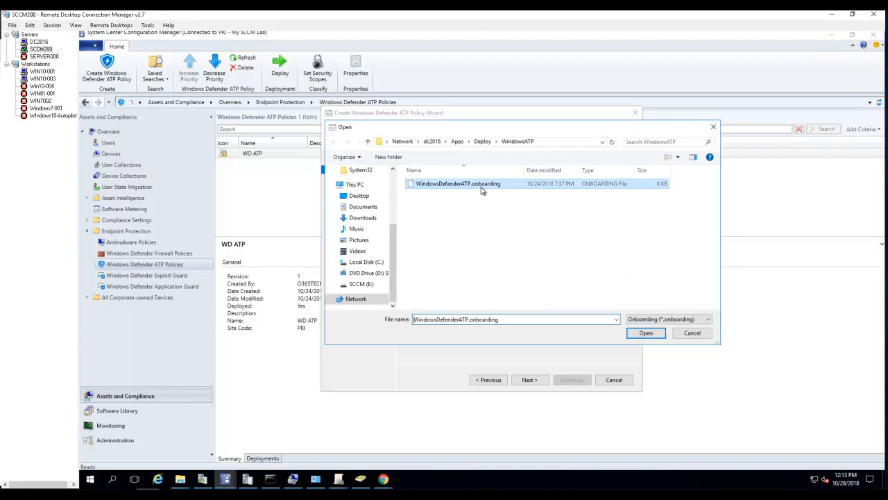
click(644, 333)
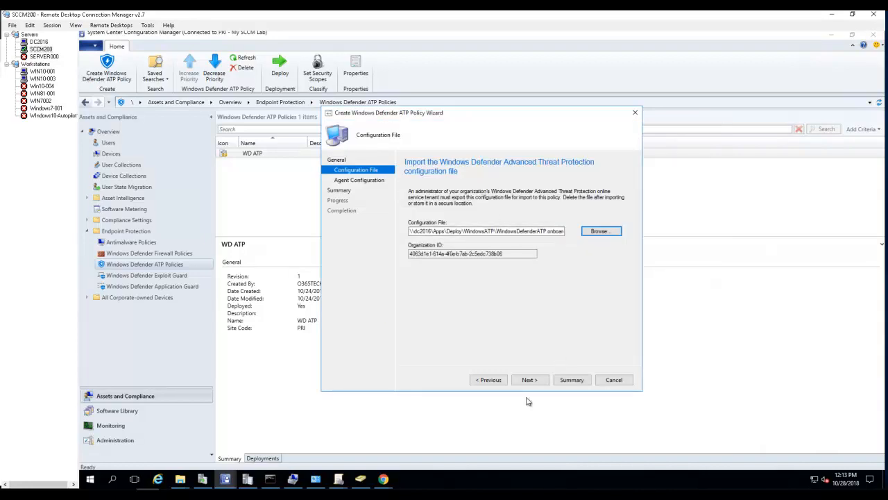
click(471, 252)
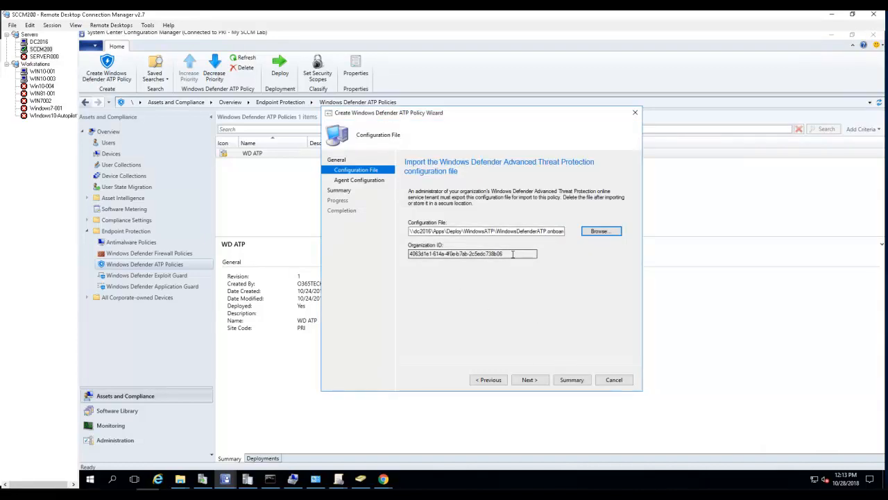
triple_click(458, 253)
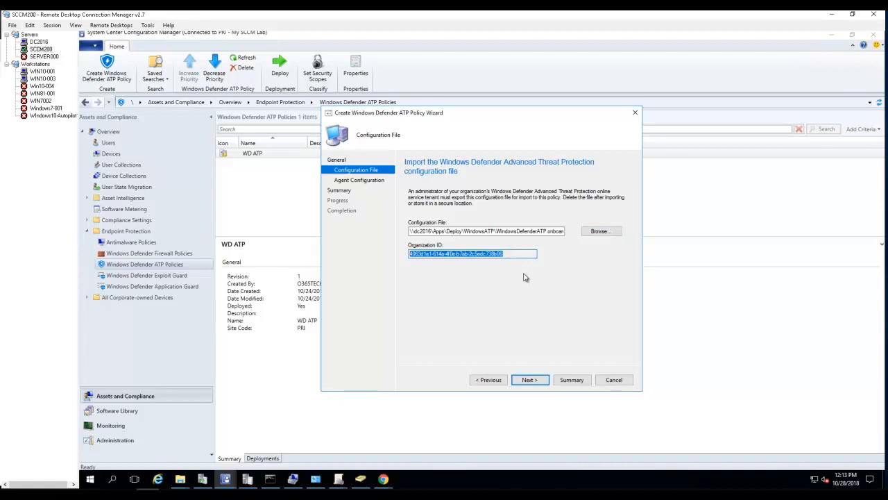
click(530, 380)
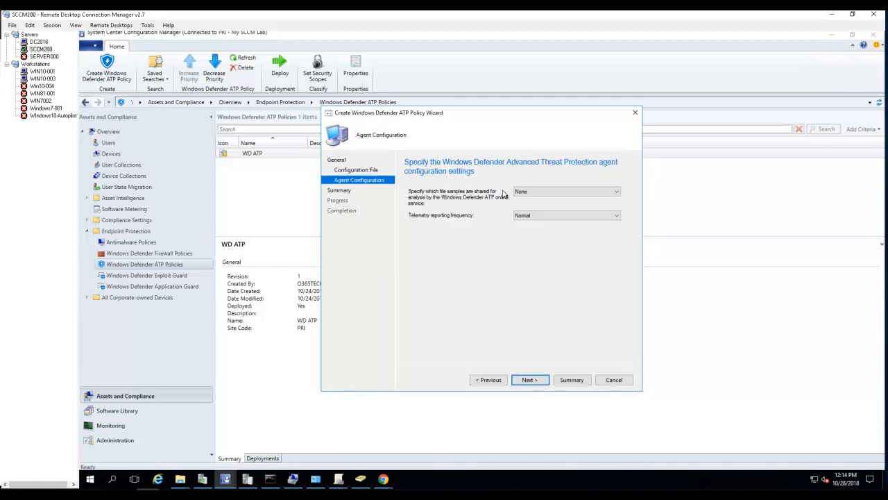
mouse_move(424, 209)
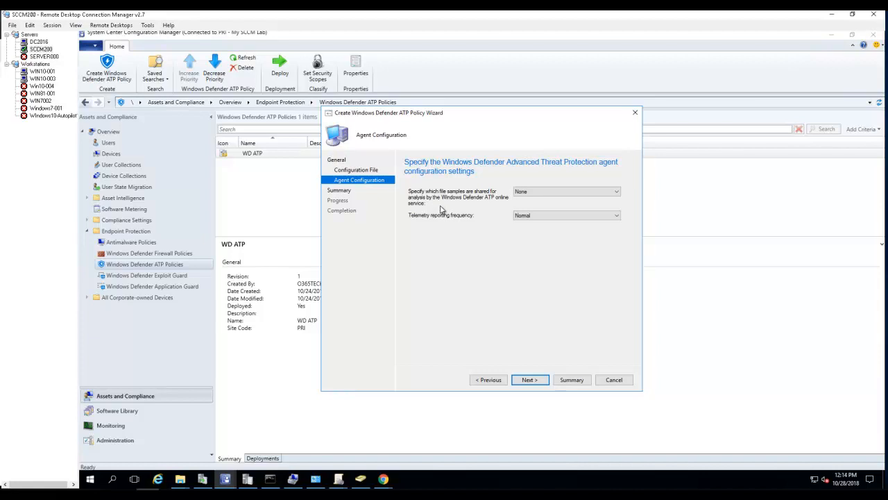
mouse_move(525, 195)
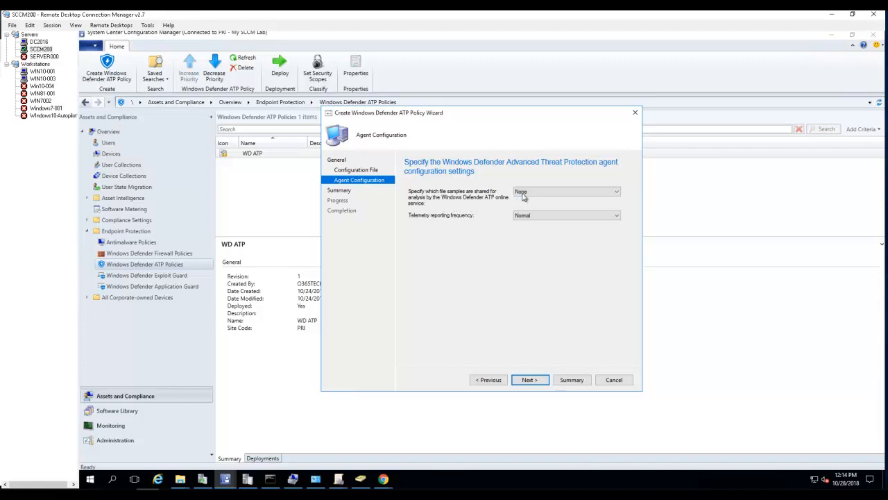
Share samples of all file types and complete the wizard to create the policy.
click(566, 191)
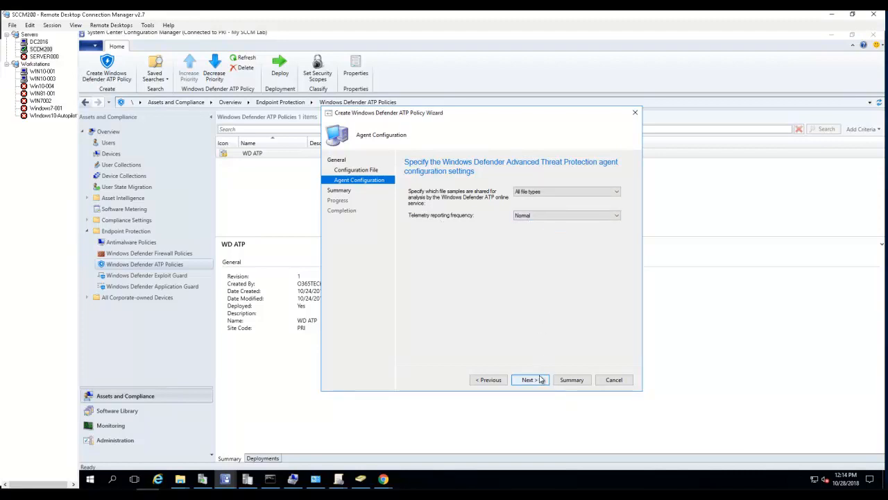
click(528, 380)
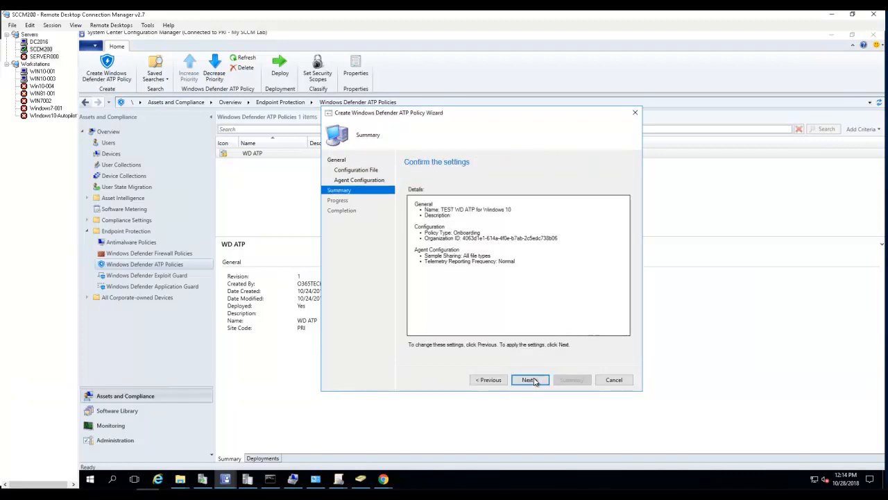
click(530, 380)
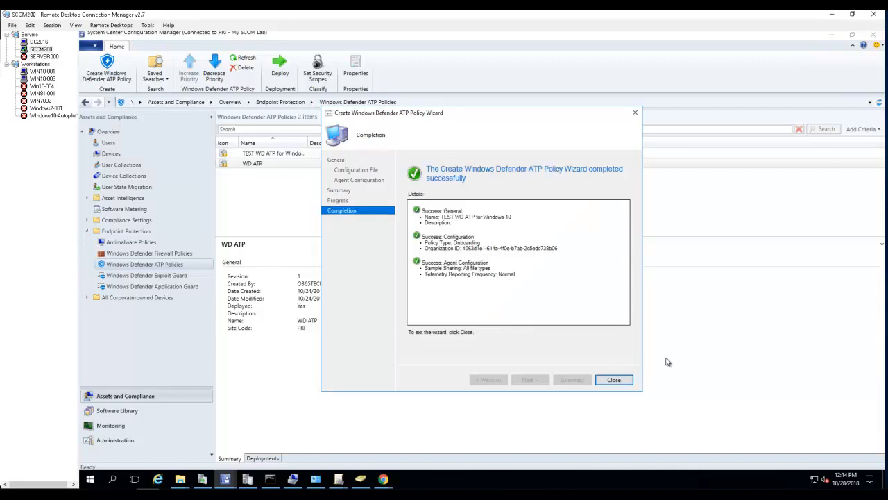
Close the wizard and view the new policy's Deployments, which are still empty.
click(613, 380)
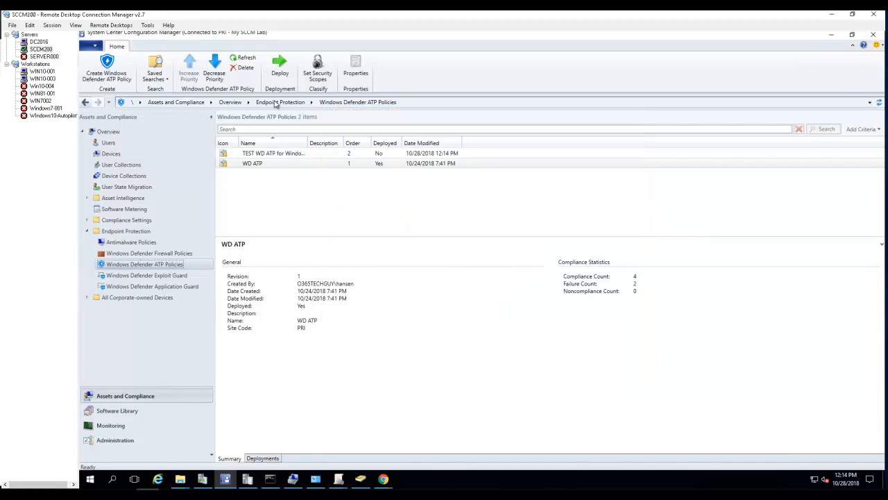
click(272, 153)
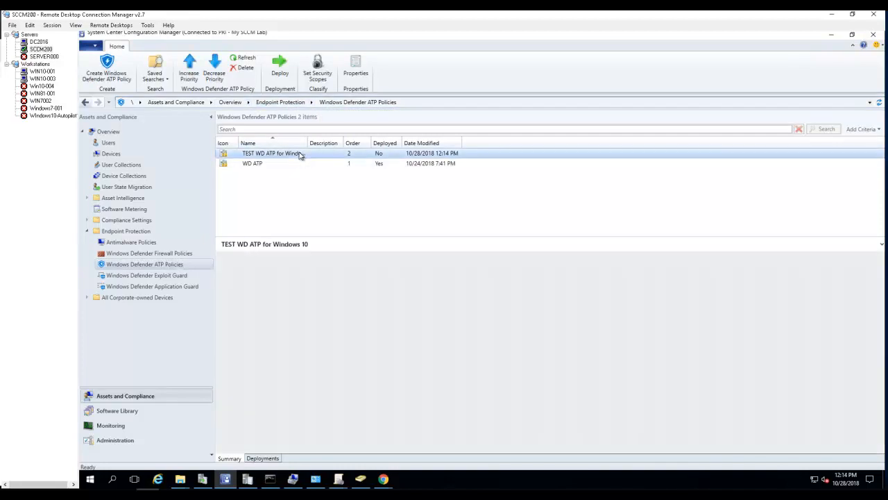
click(270, 152)
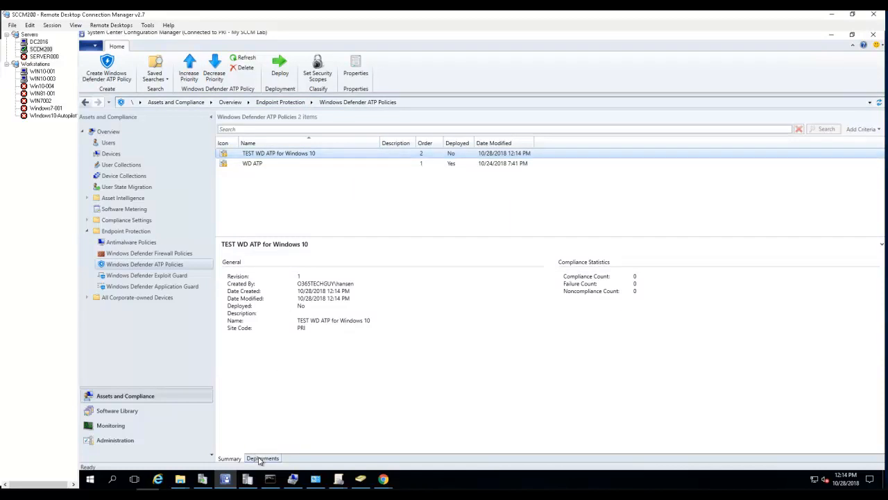
click(262, 458)
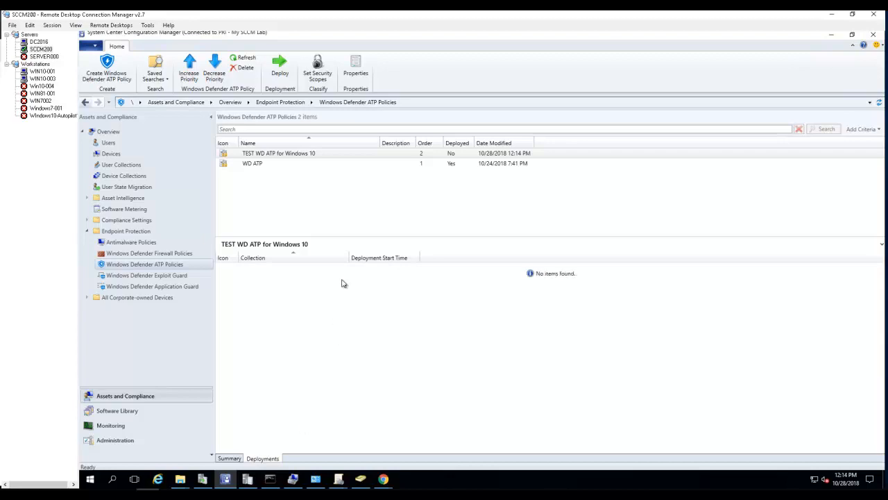
Deploy the policy to the All Desktop and Server Clients collection under Root.
right_click(277, 152)
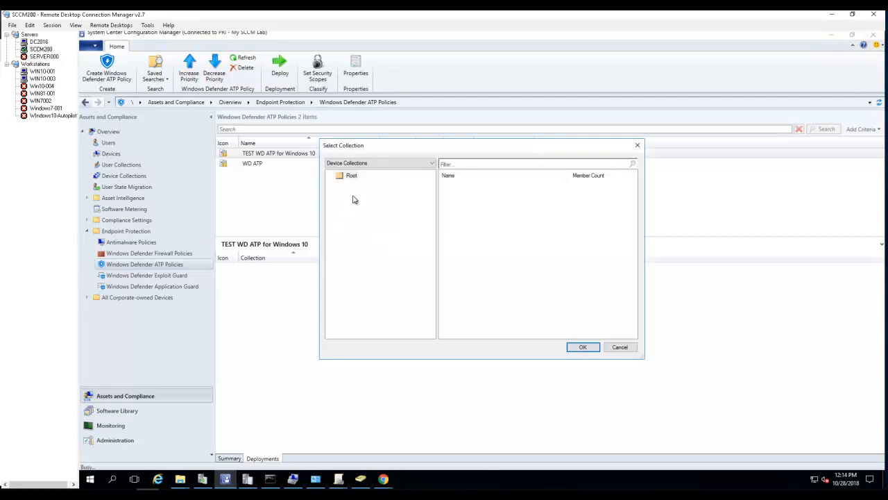
click(338, 175)
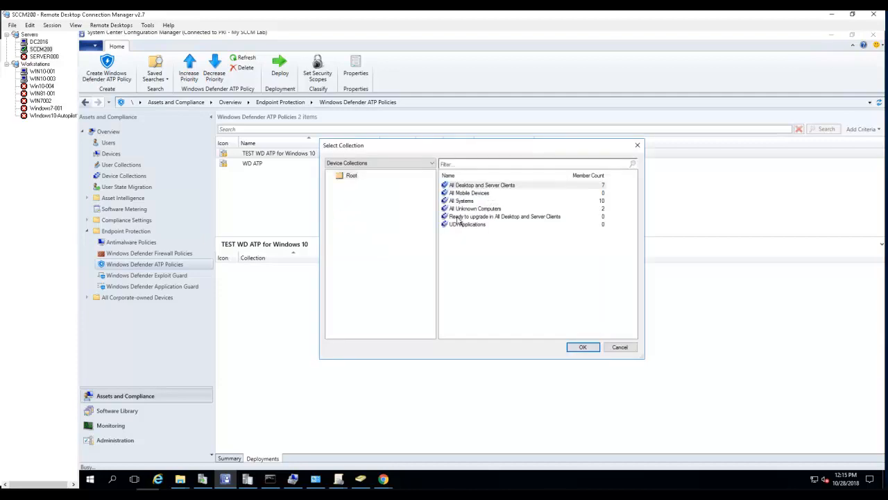
mouse_move(489, 191)
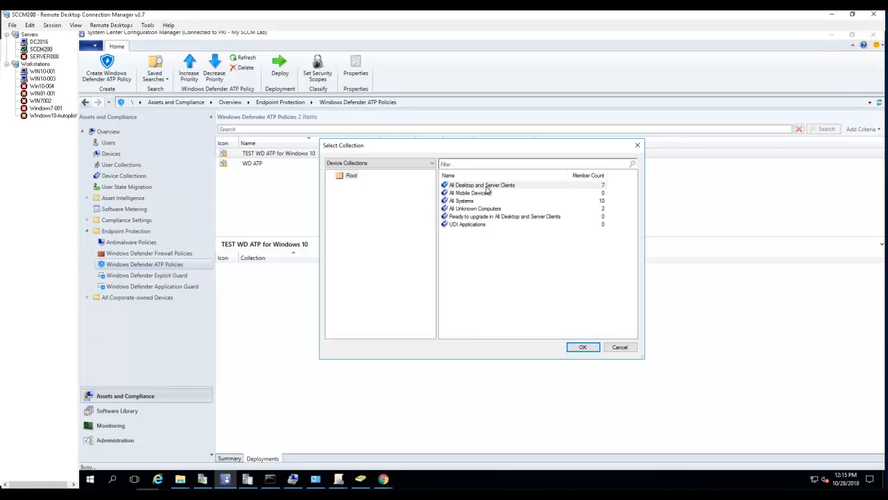
click(481, 185)
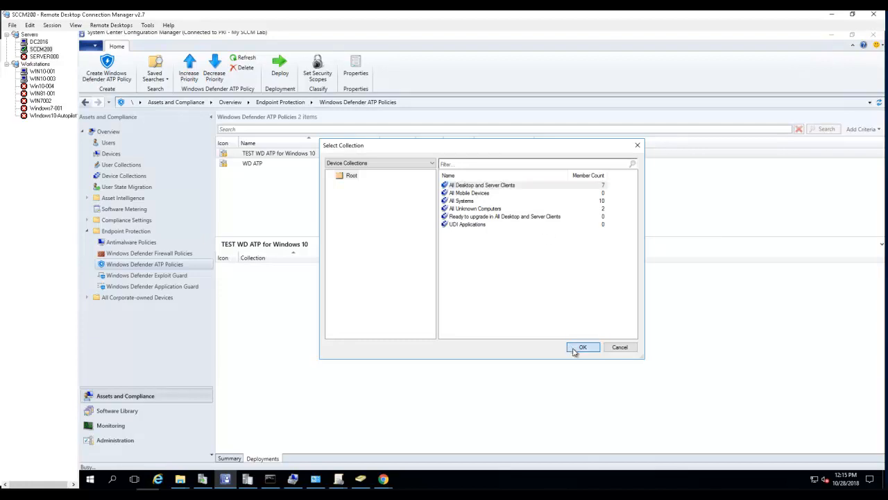
click(583, 346)
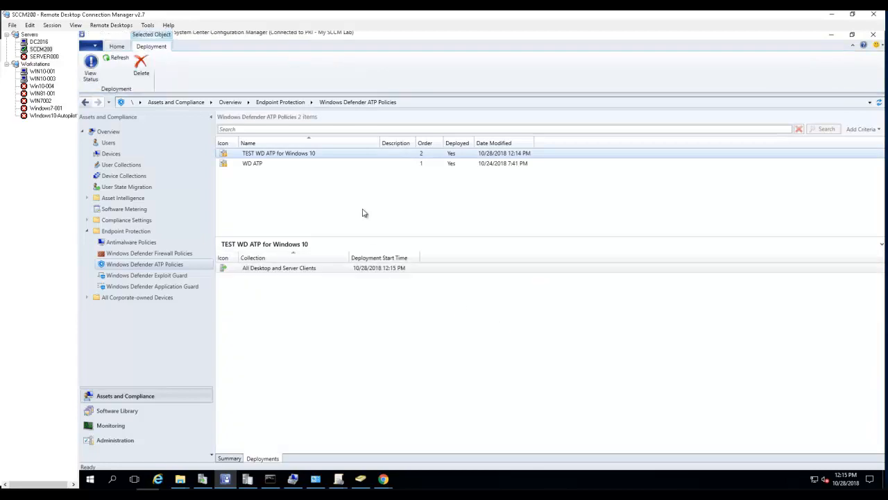
click(252, 164)
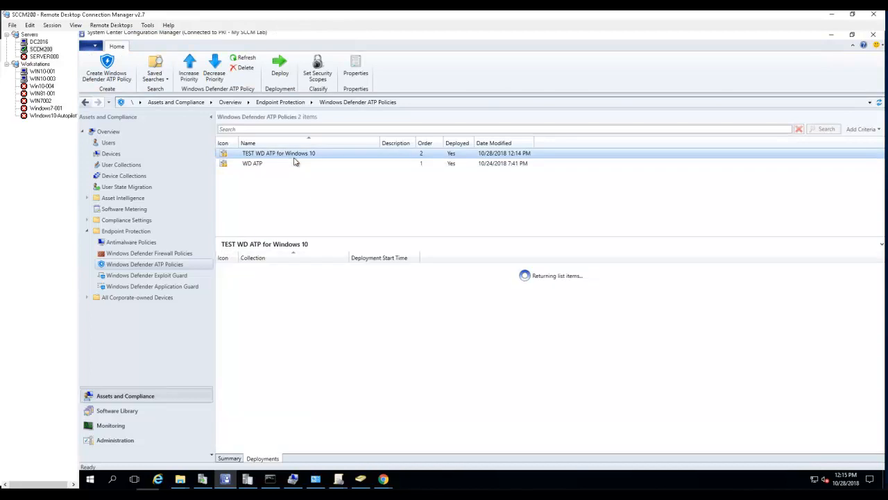
mouse_move(319, 275)
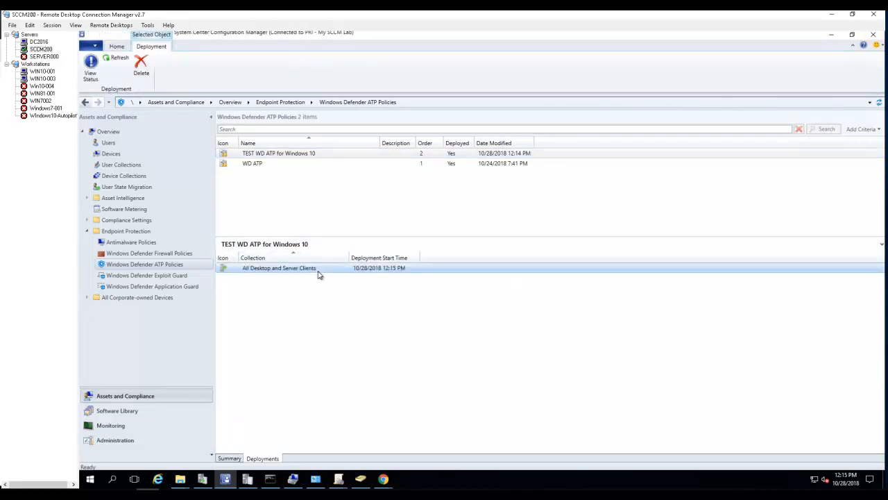
right_click(279, 268)
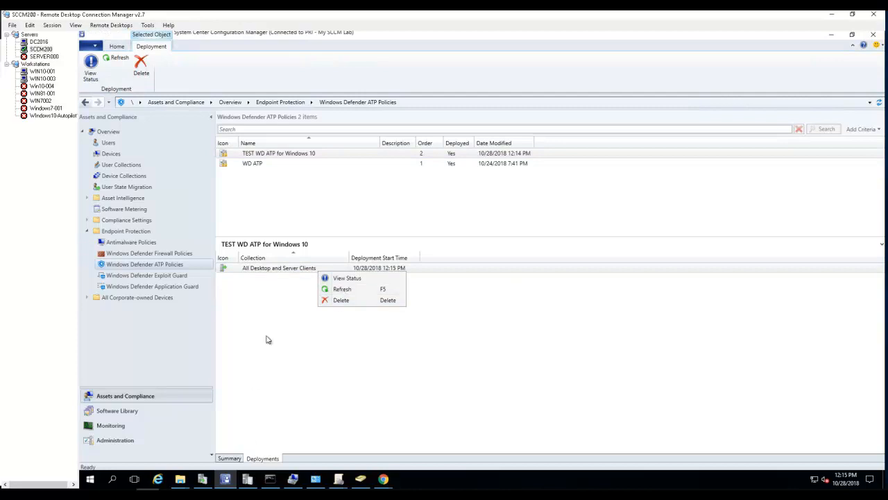
right_click(277, 152)
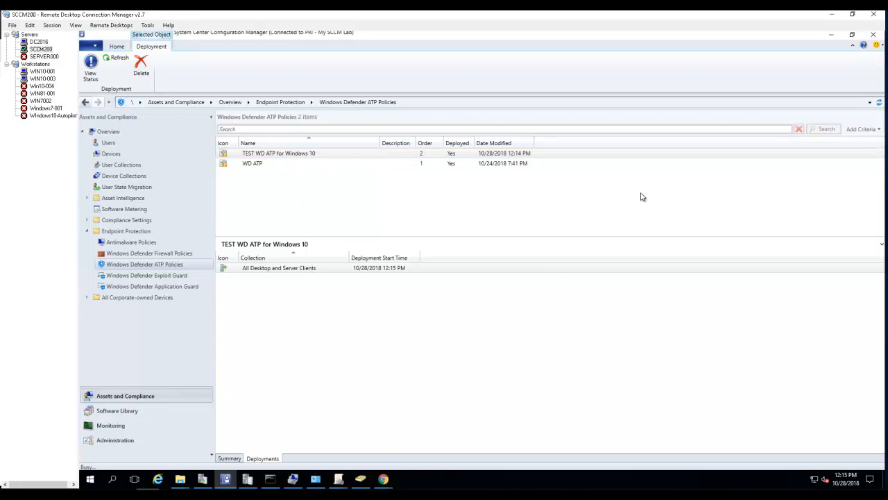
mouse_move(663, 173)
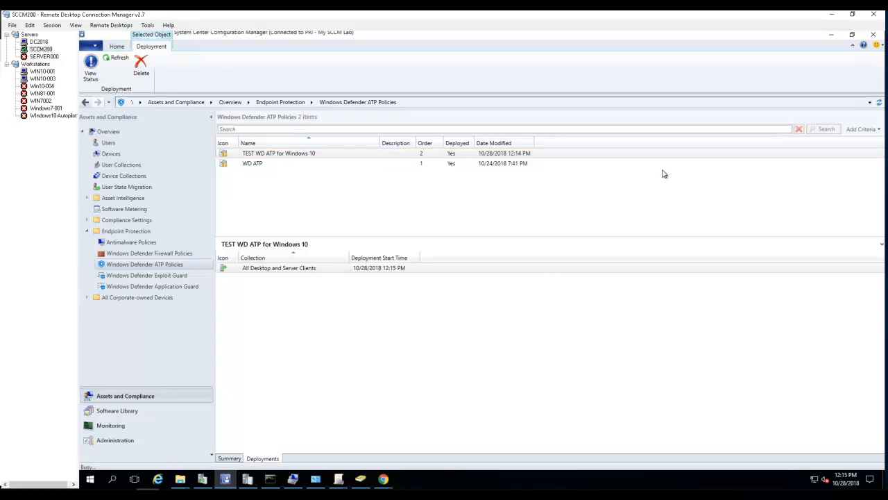
mouse_move(509, 222)
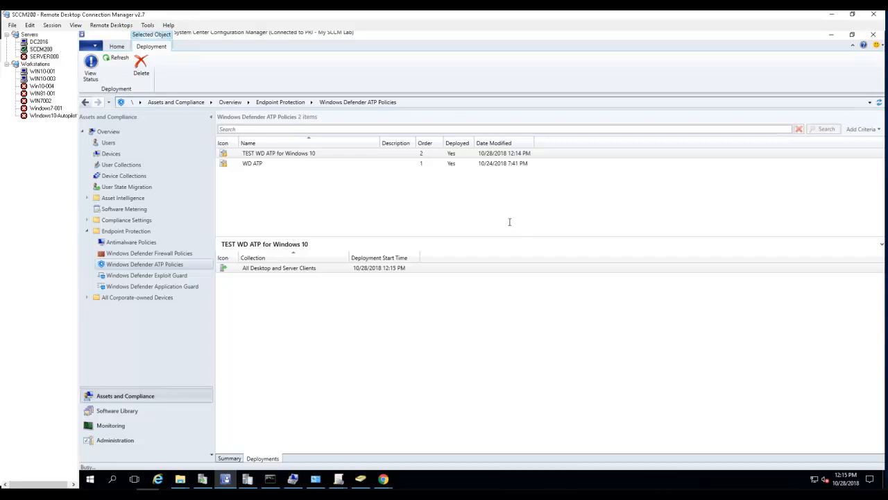
double_click(278, 153)
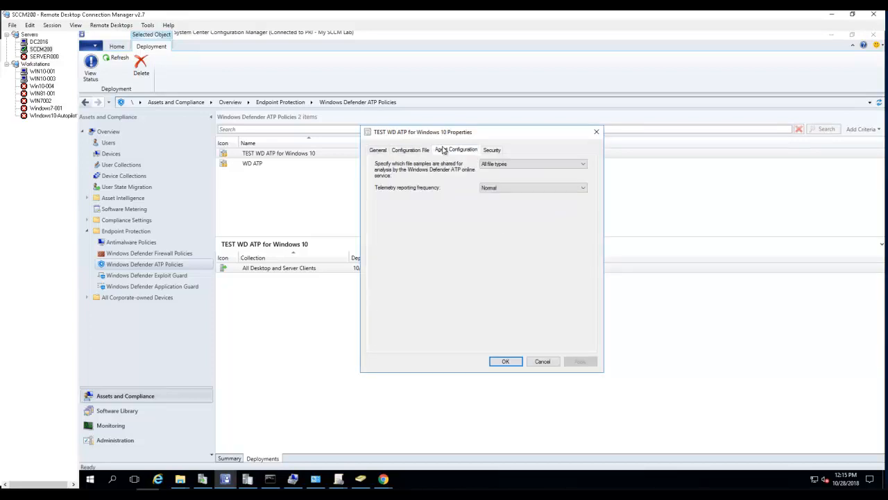
click(491, 149)
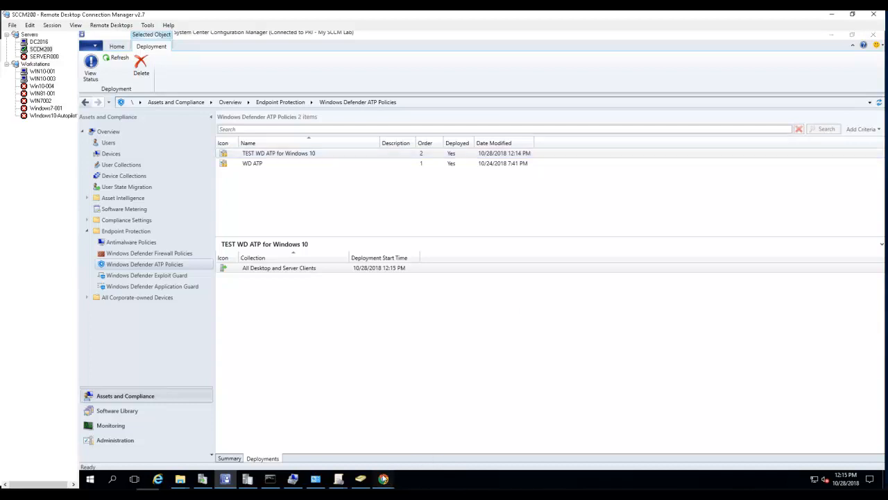
click(383, 479)
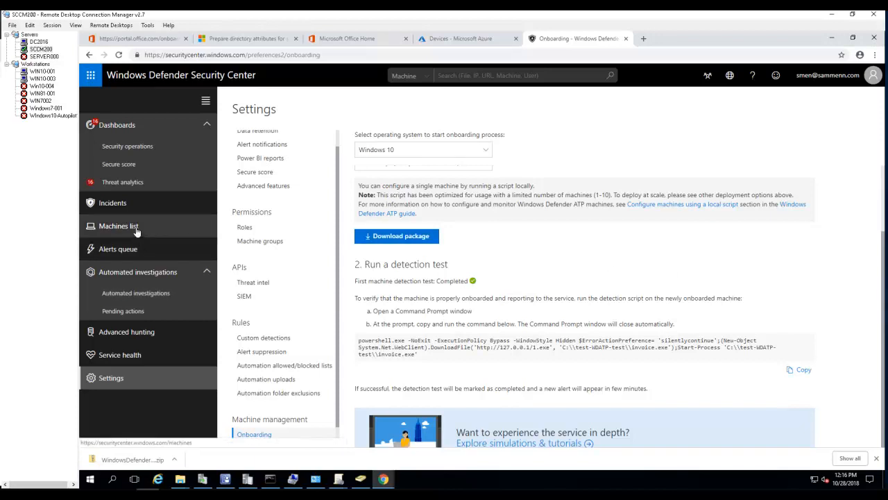
Show the Machines list with the four onboarded Windows 10 devices.
click(118, 225)
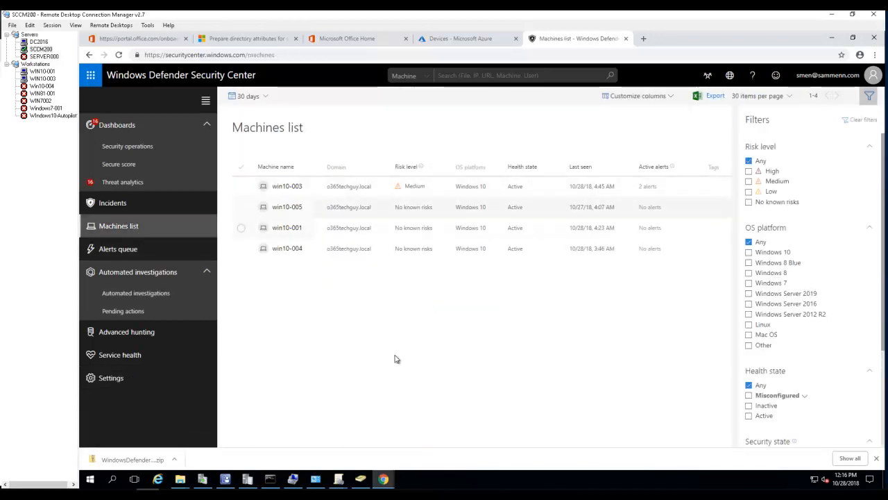